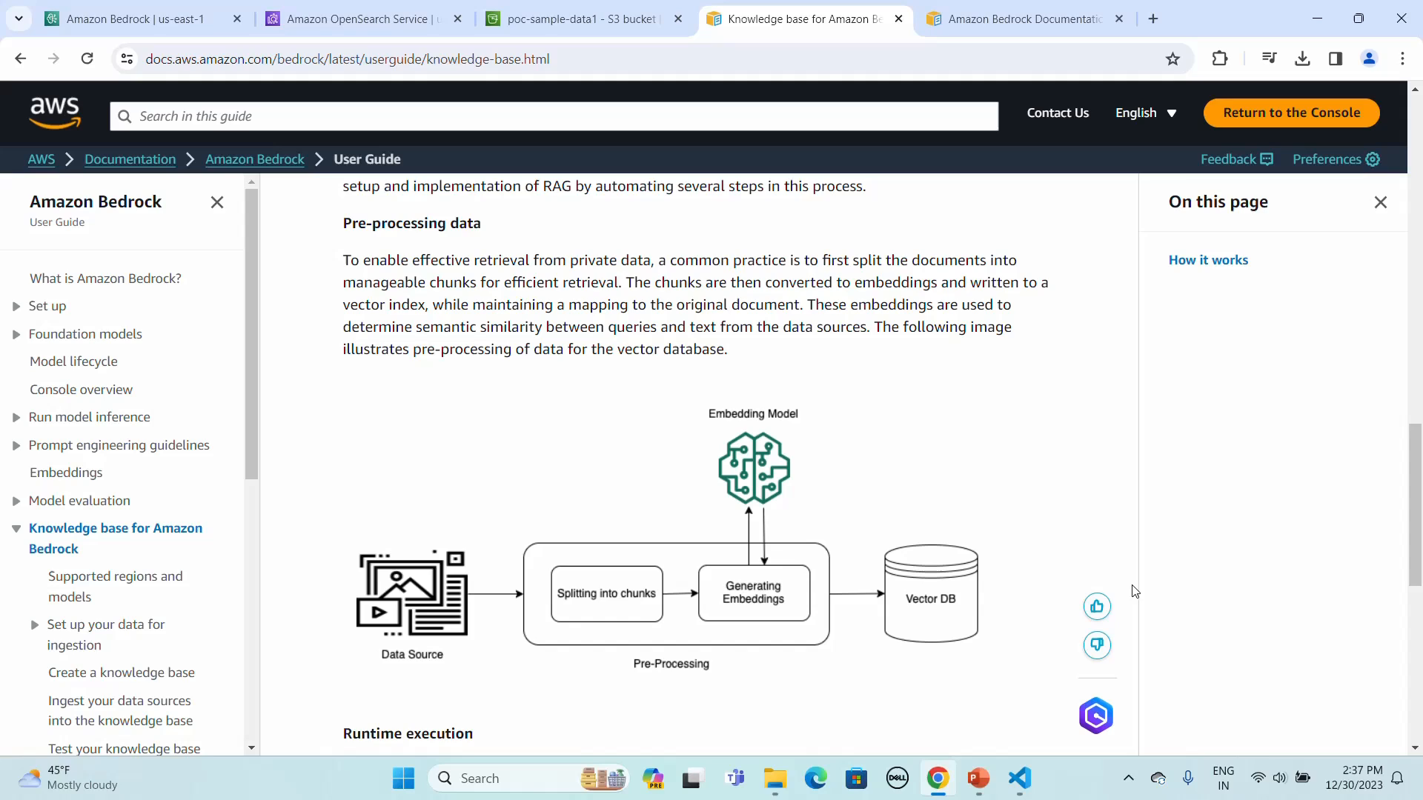
pyautogui.moveTo(445, 263)
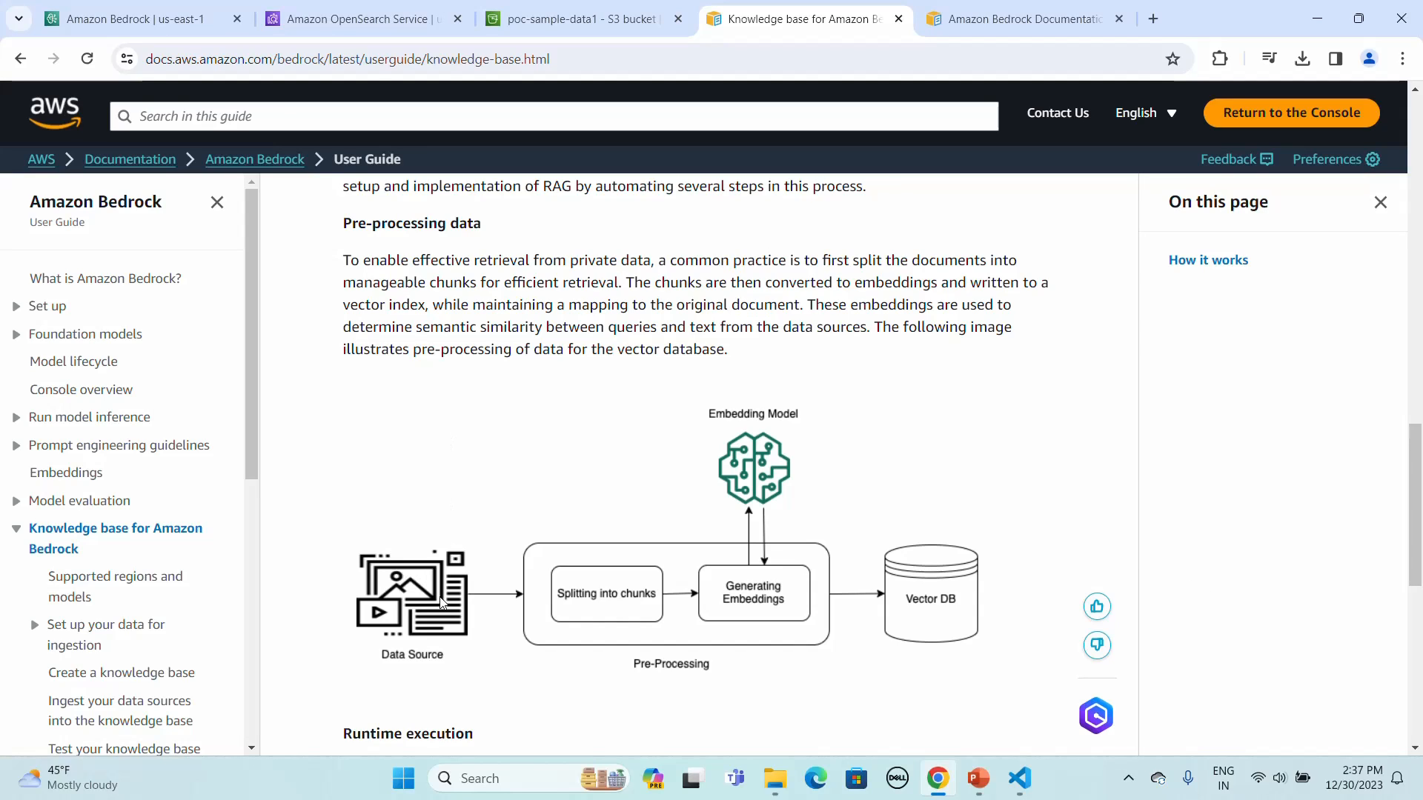
pyautogui.moveTo(624, 619)
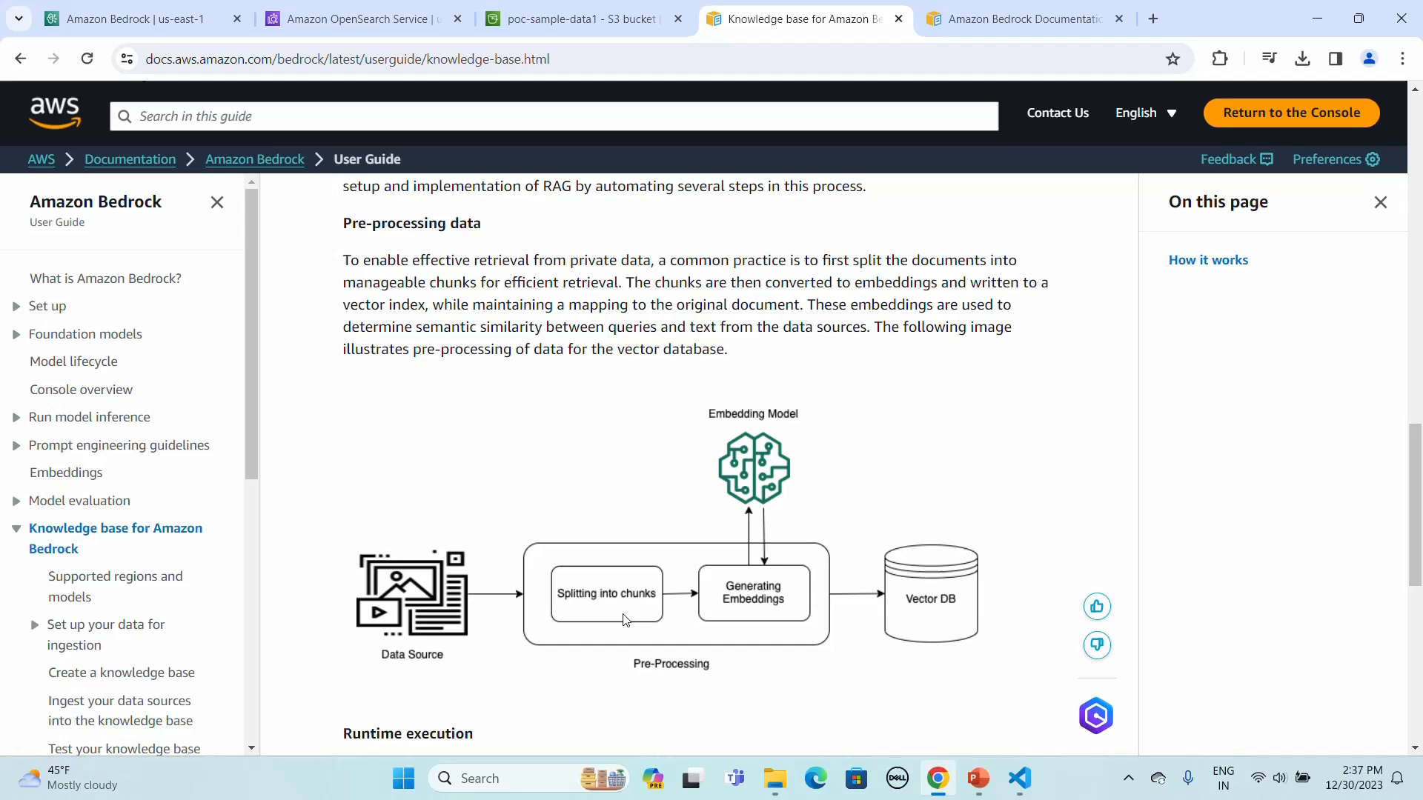
pyautogui.moveTo(746, 581)
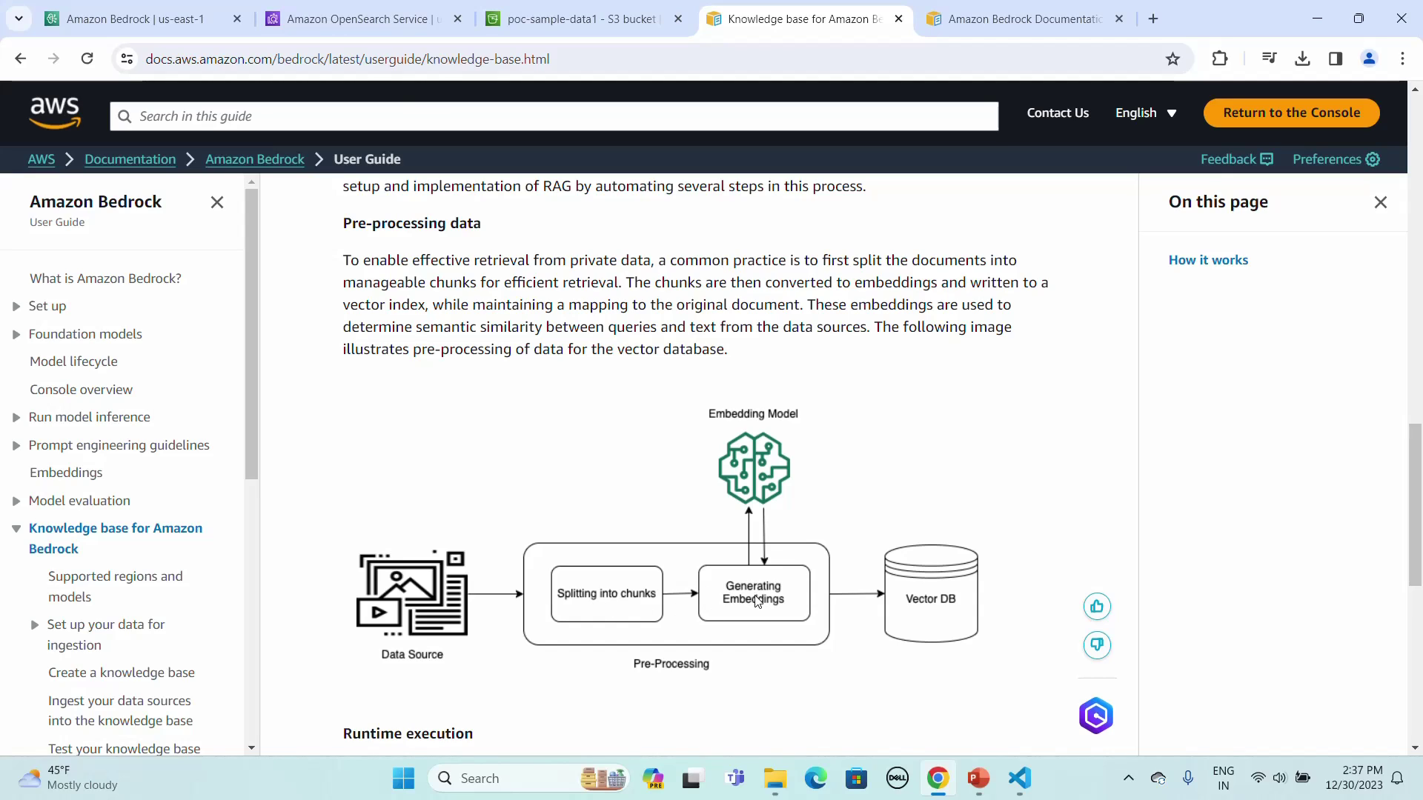
pyautogui.moveTo(925, 626)
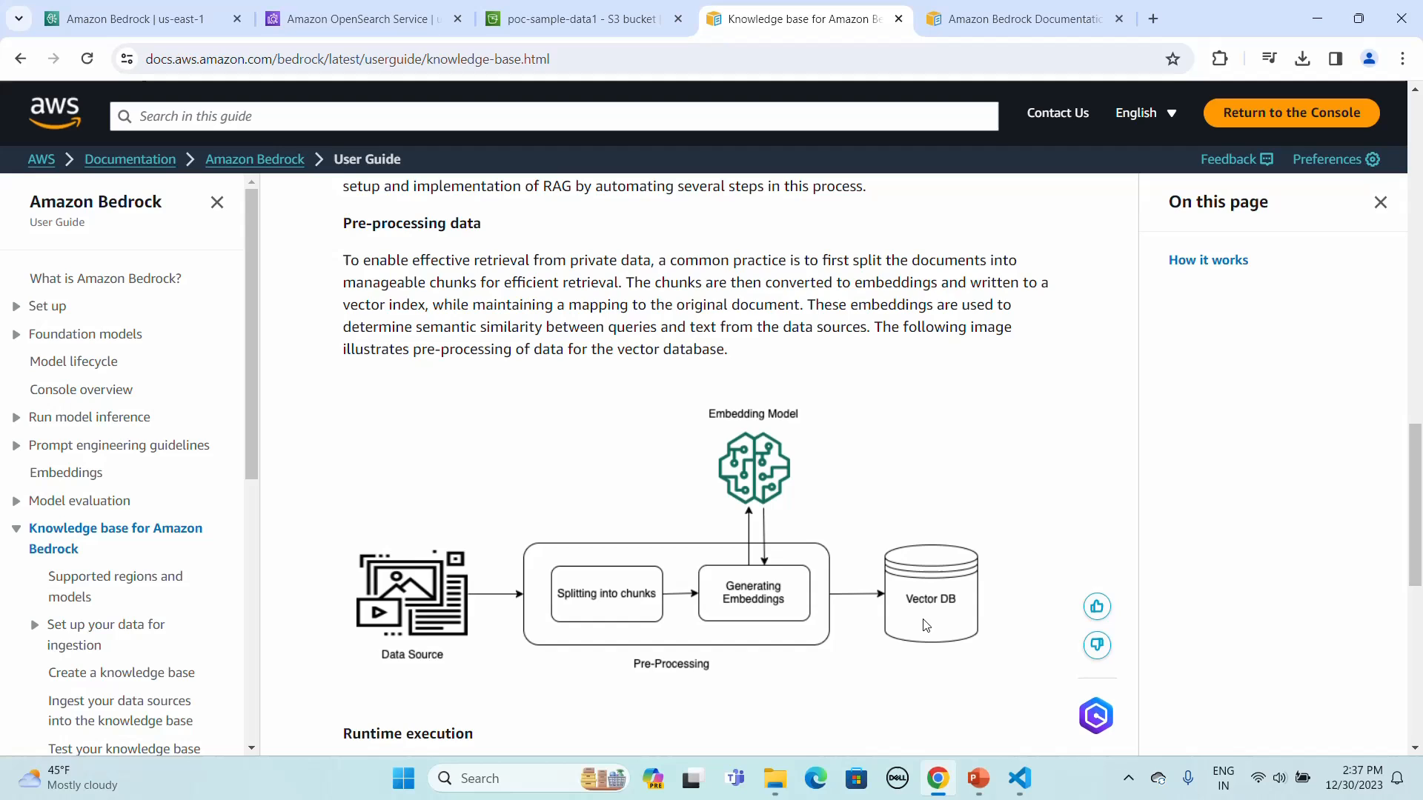
pyautogui.moveTo(1415, 487)
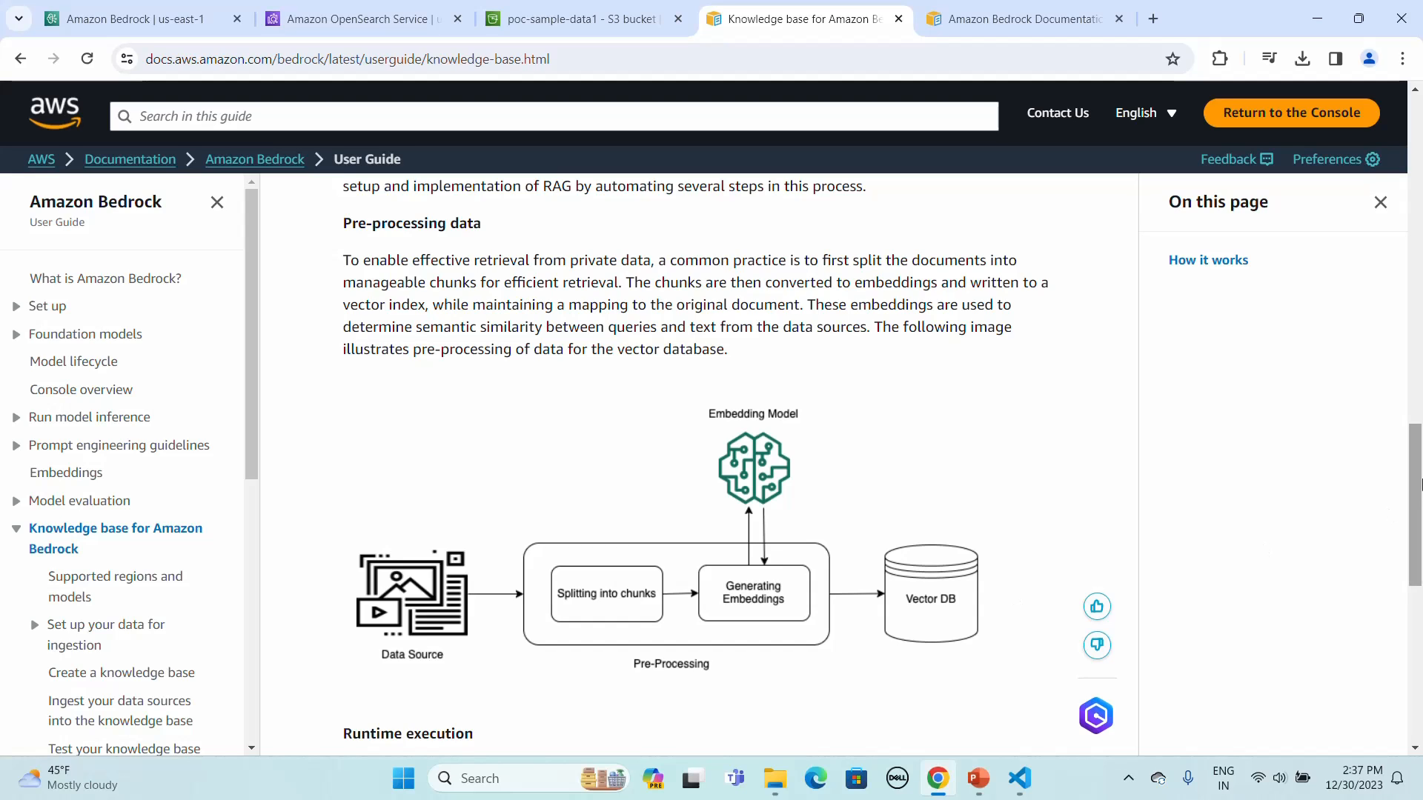
# Check the empty Bedrock knowledge base list, then view the T20 World Cup 2016 matches CSV in VS Code
pyautogui.scroll(-3)
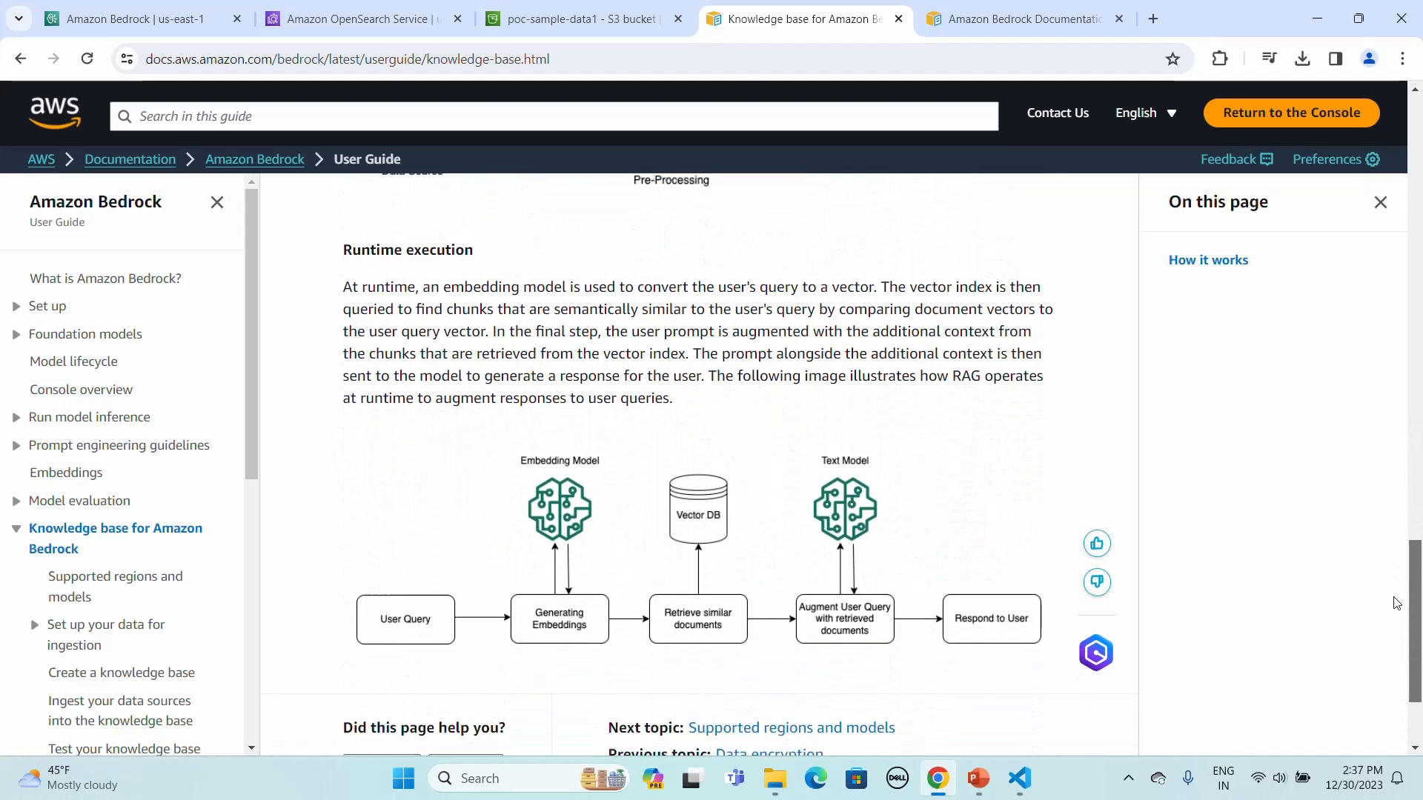
pyautogui.scroll(-3)
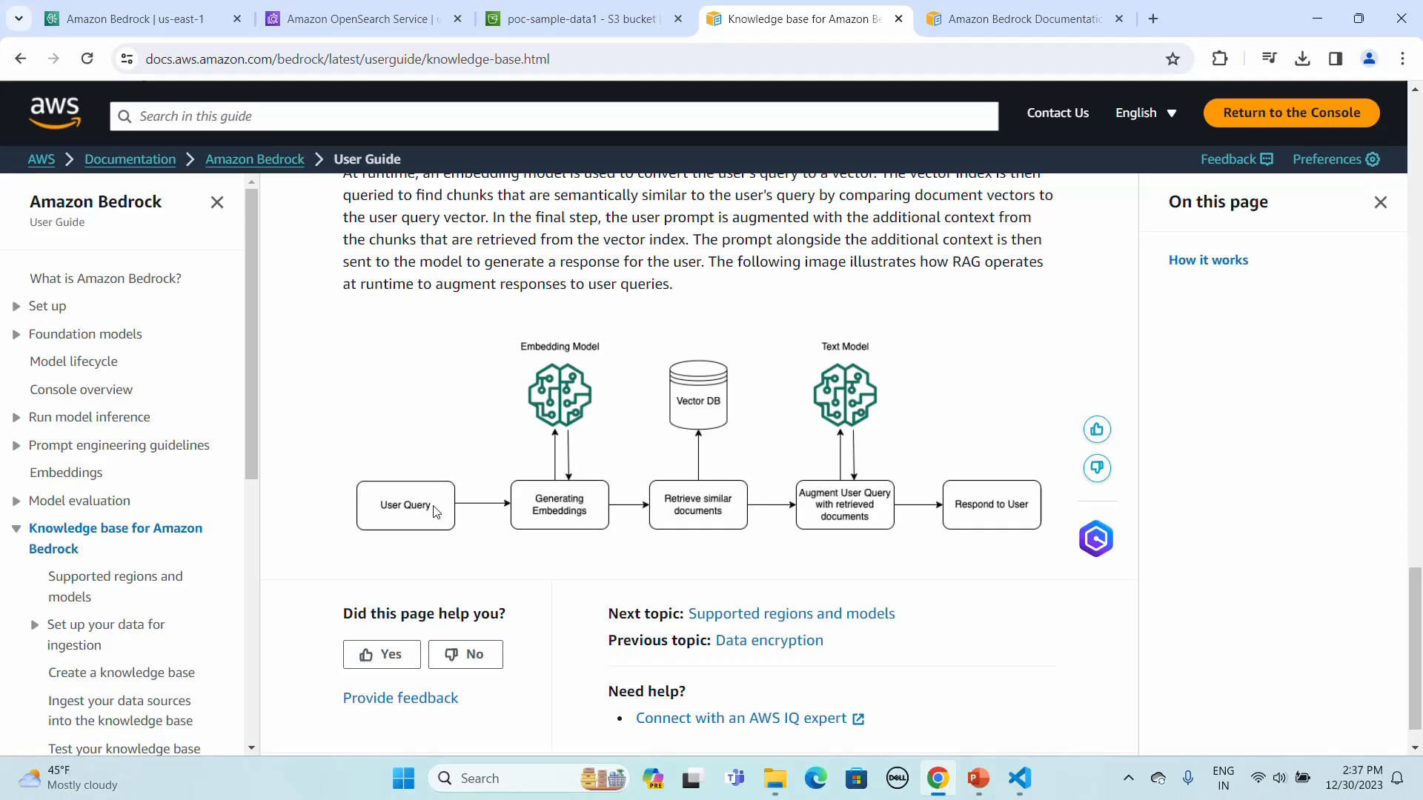
pyautogui.moveTo(394, 523)
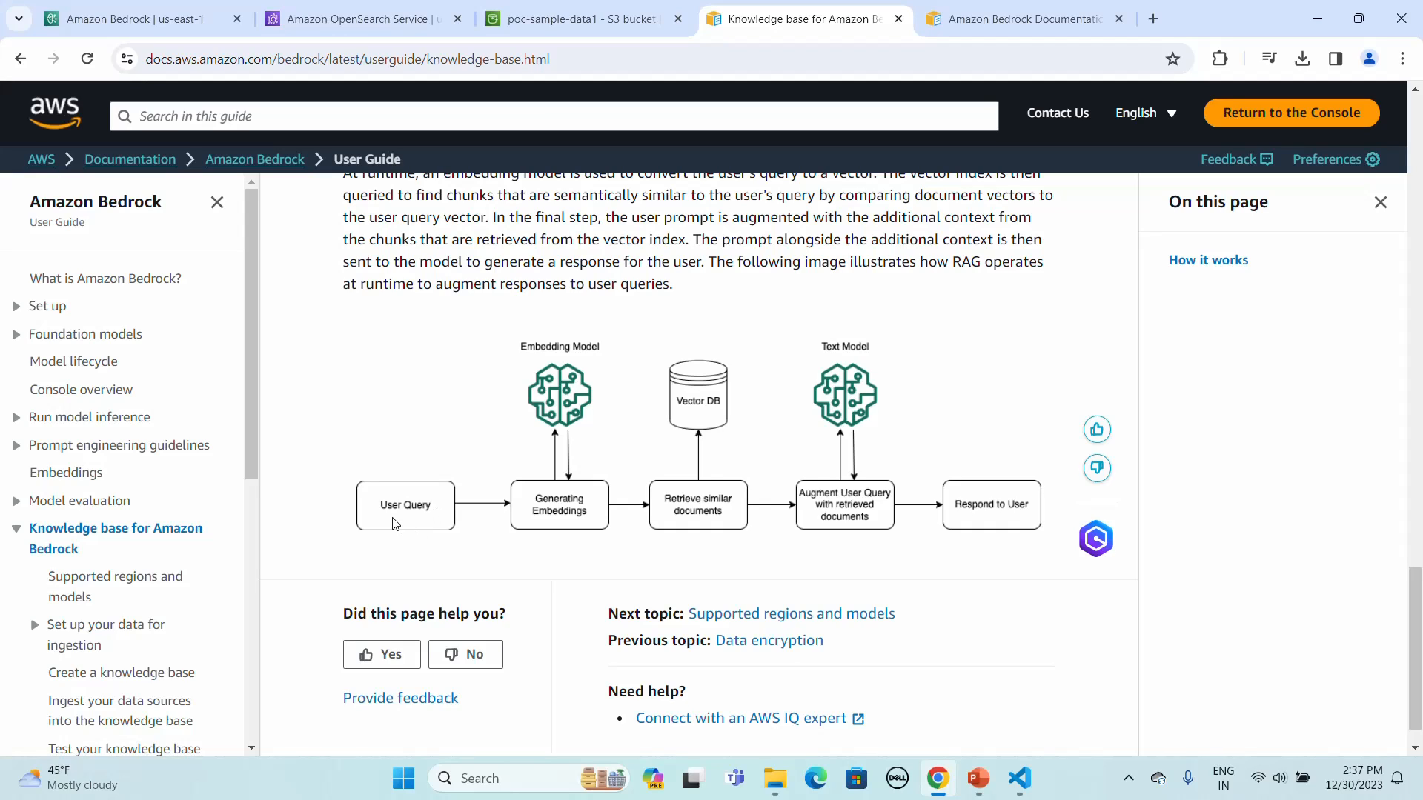
pyautogui.moveTo(554, 516)
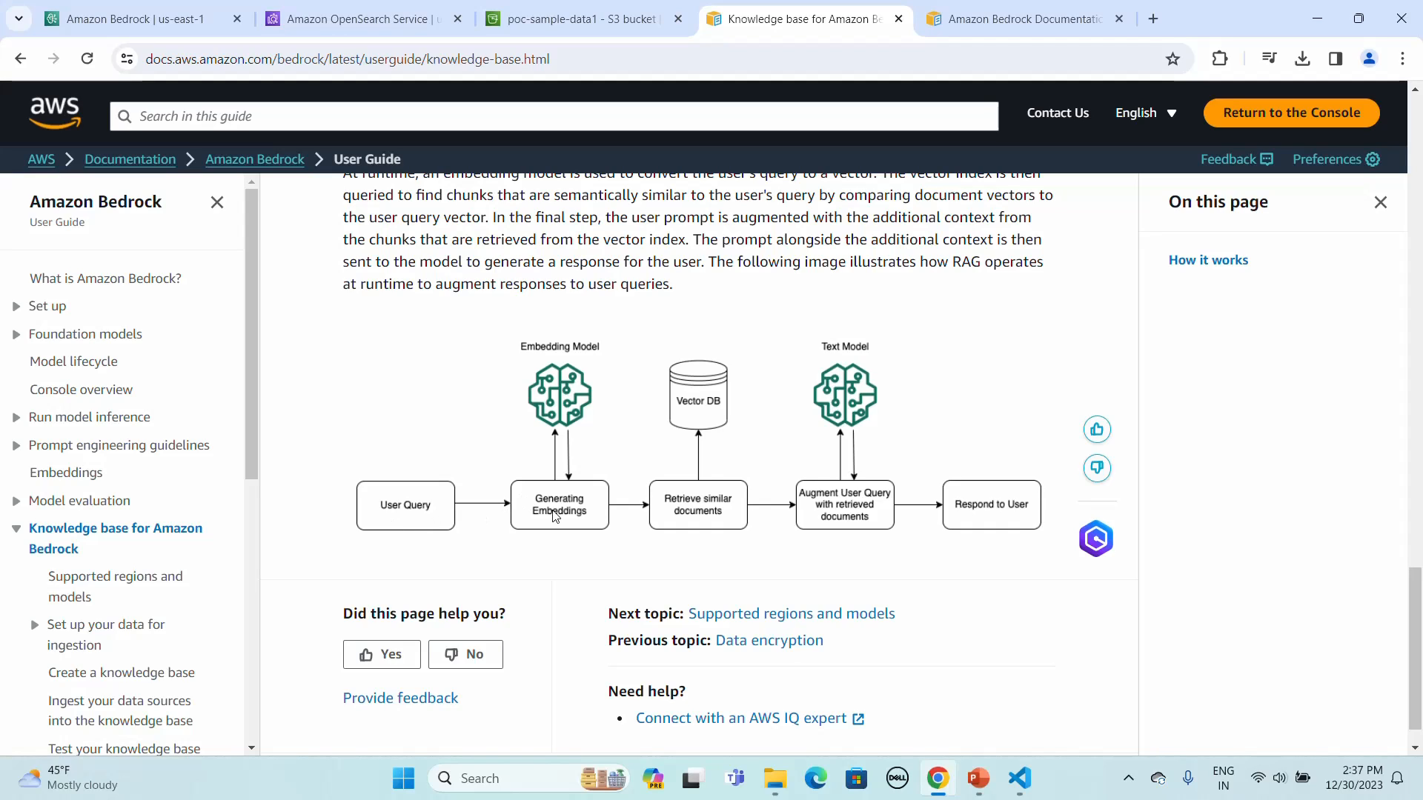
pyautogui.moveTo(574, 405)
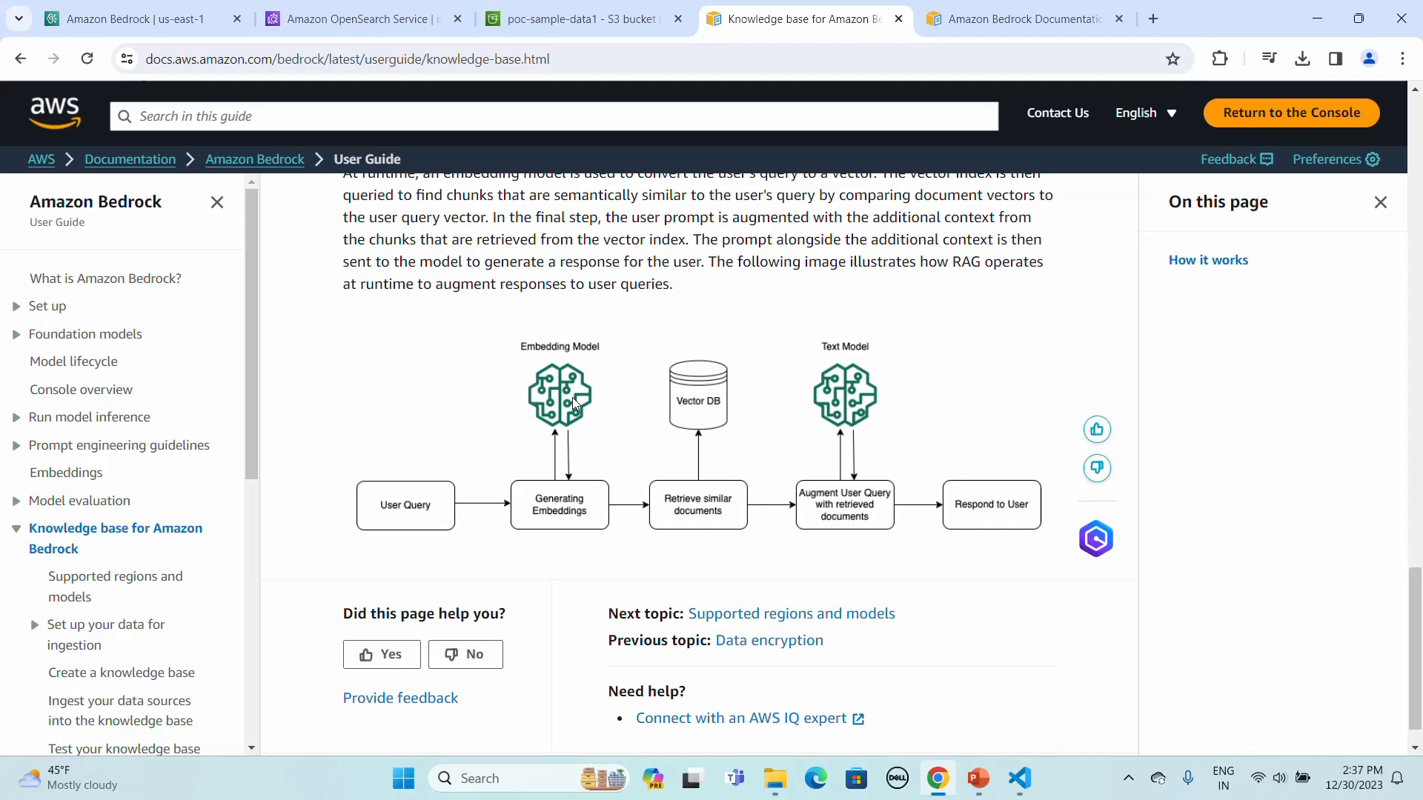
pyautogui.moveTo(586, 439)
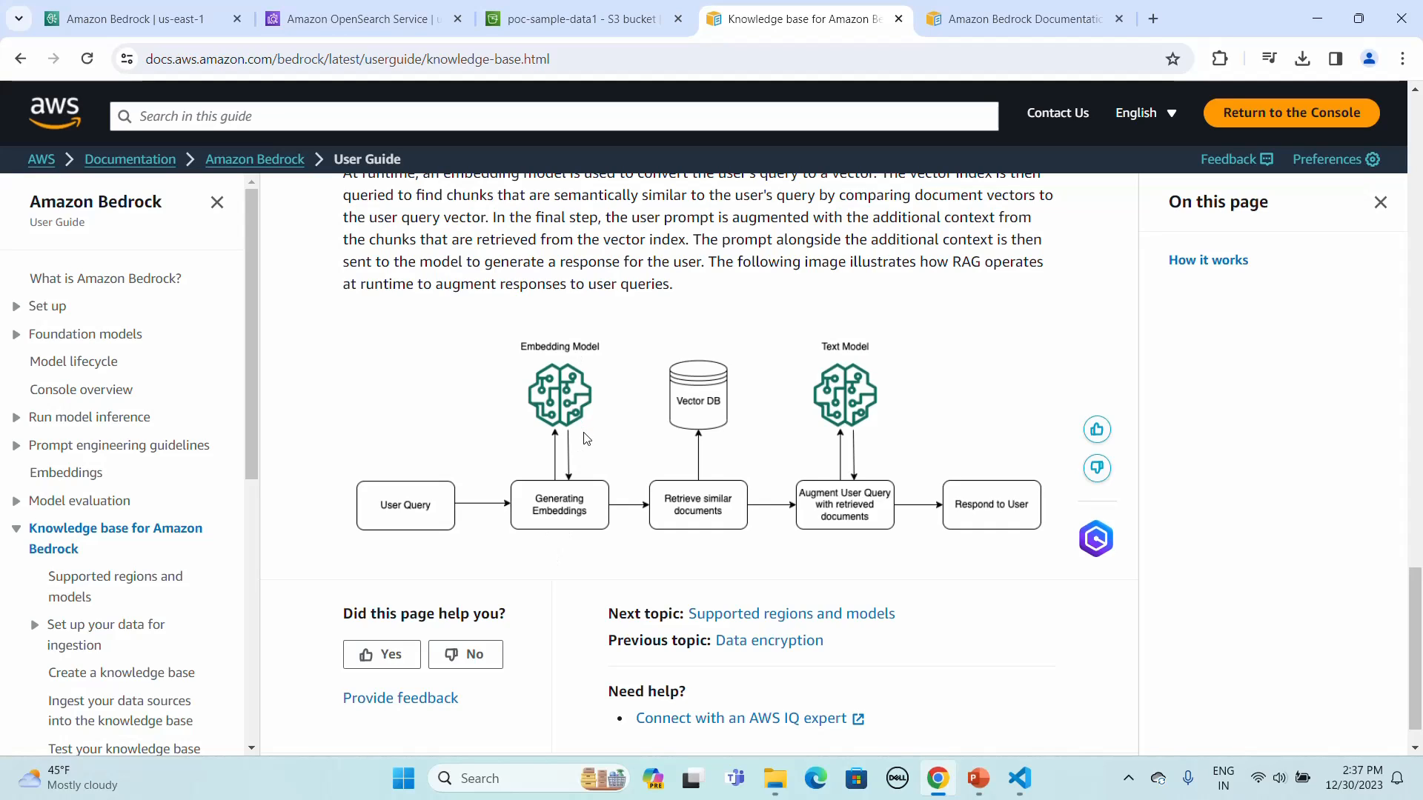
pyautogui.moveTo(586, 481)
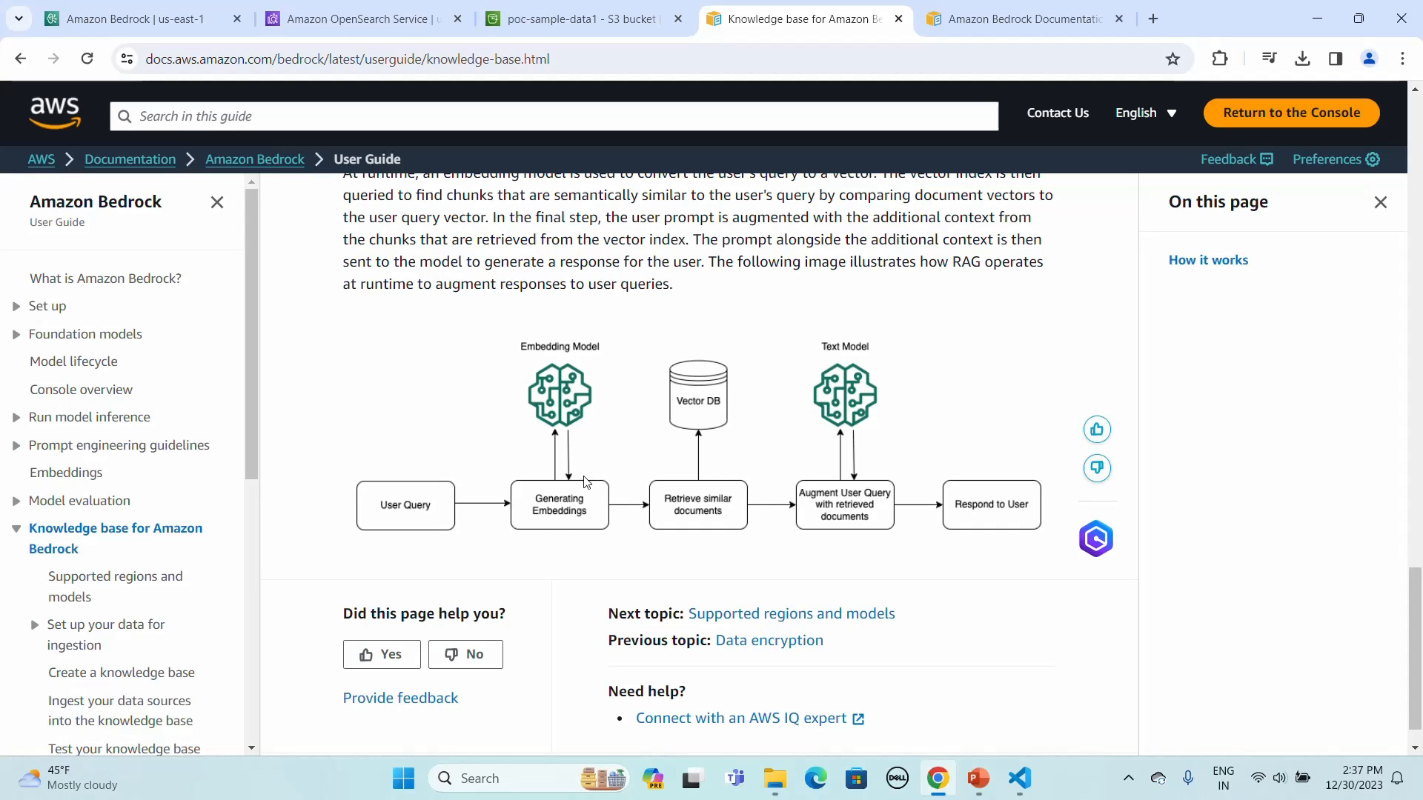
pyautogui.moveTo(709, 537)
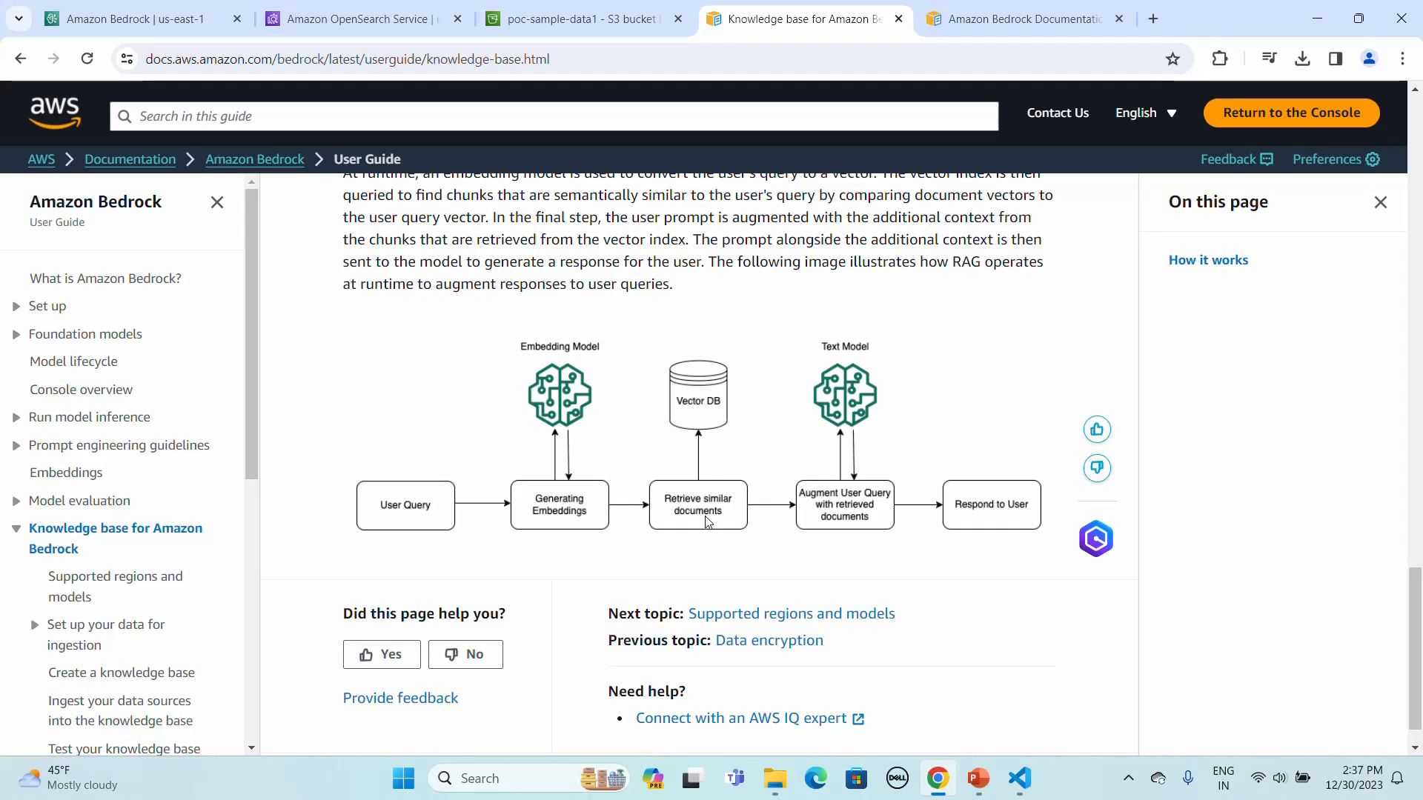
pyautogui.moveTo(849, 492)
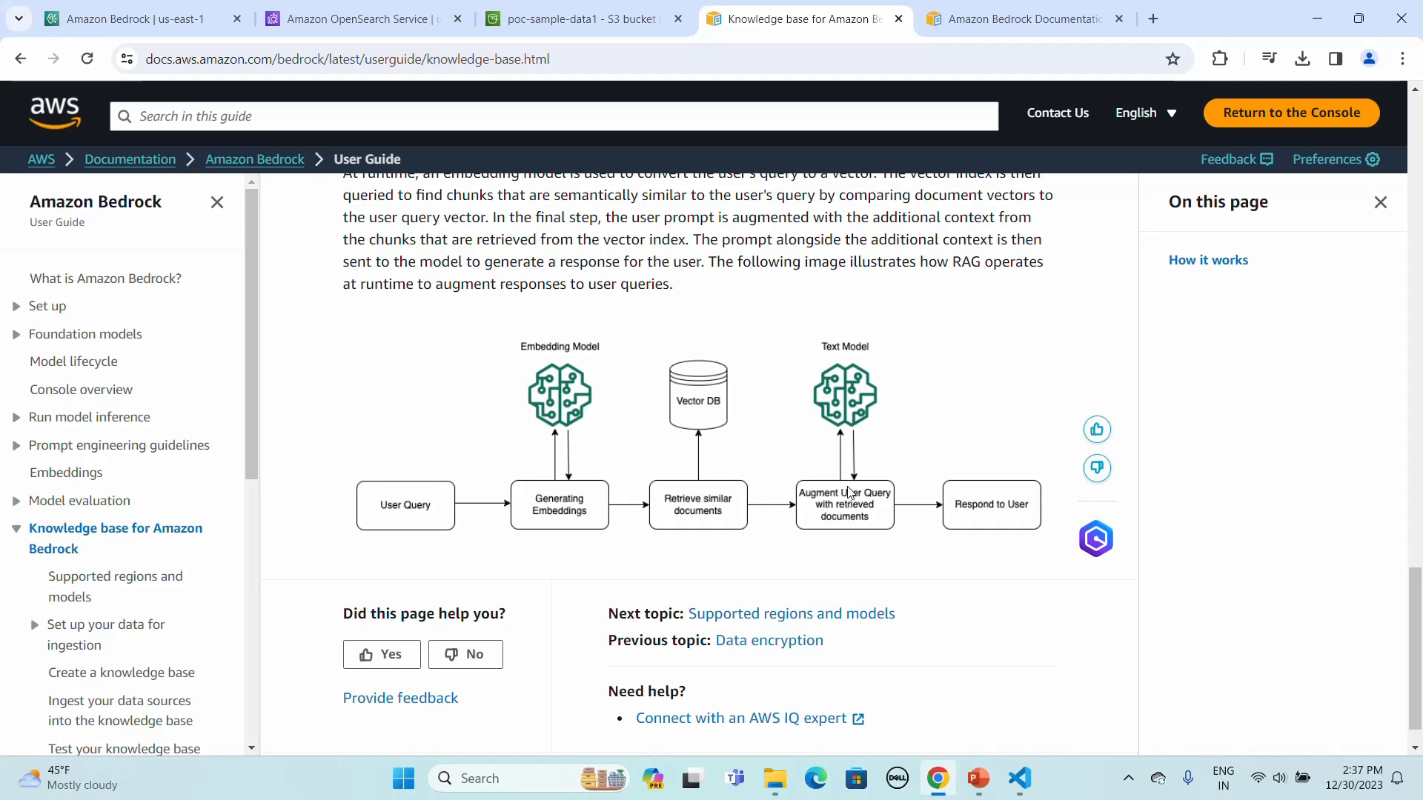
pyautogui.moveTo(860, 513)
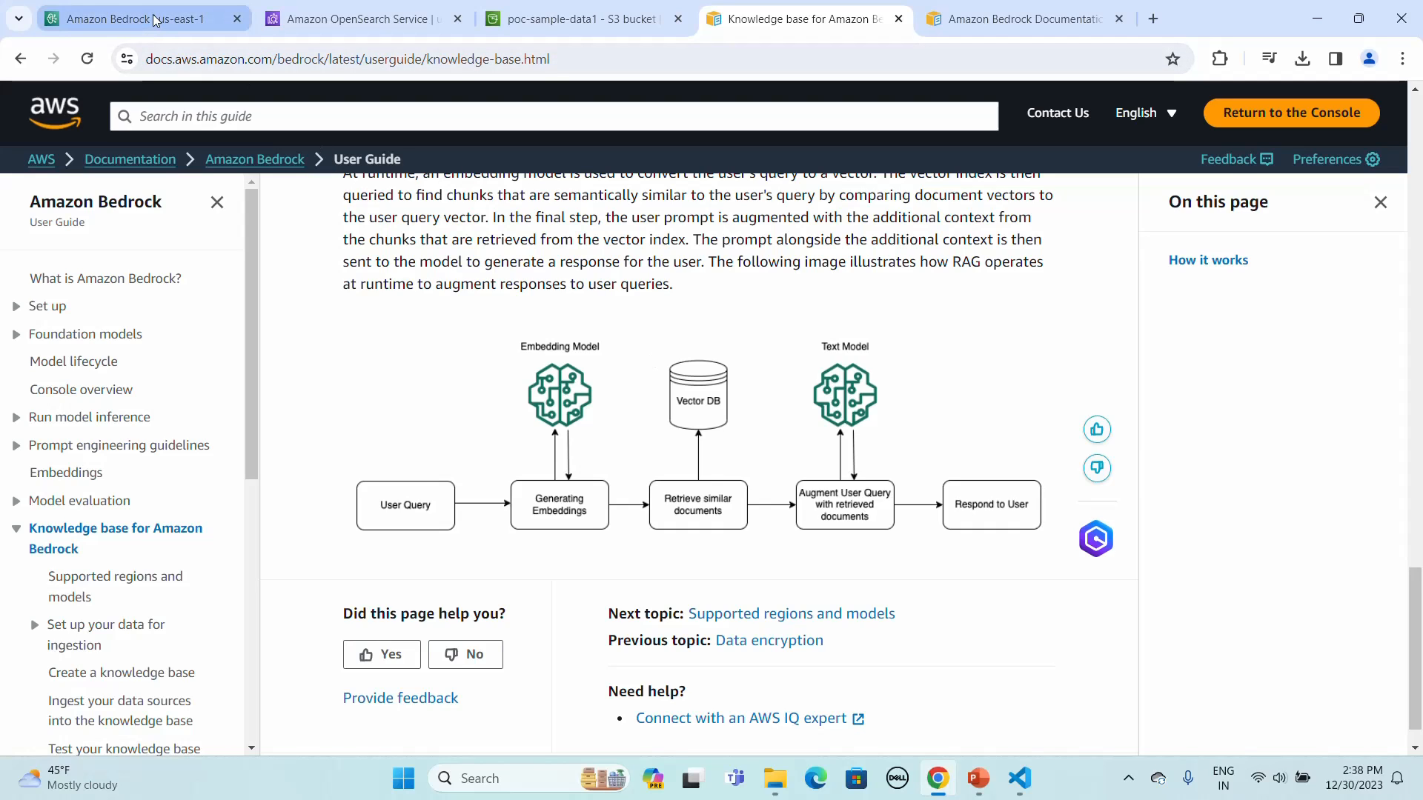
pyautogui.click(141, 18)
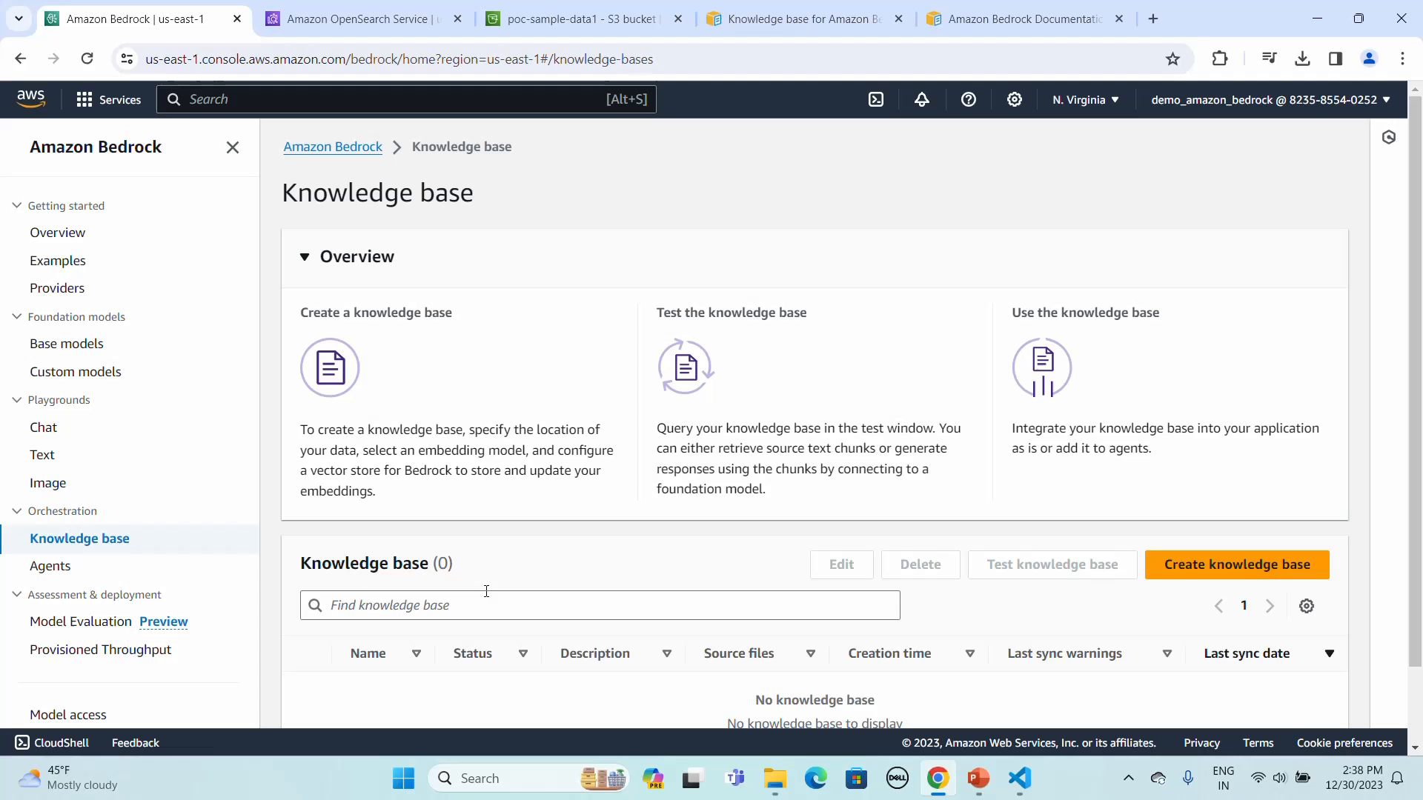
pyautogui.moveTo(520, 594)
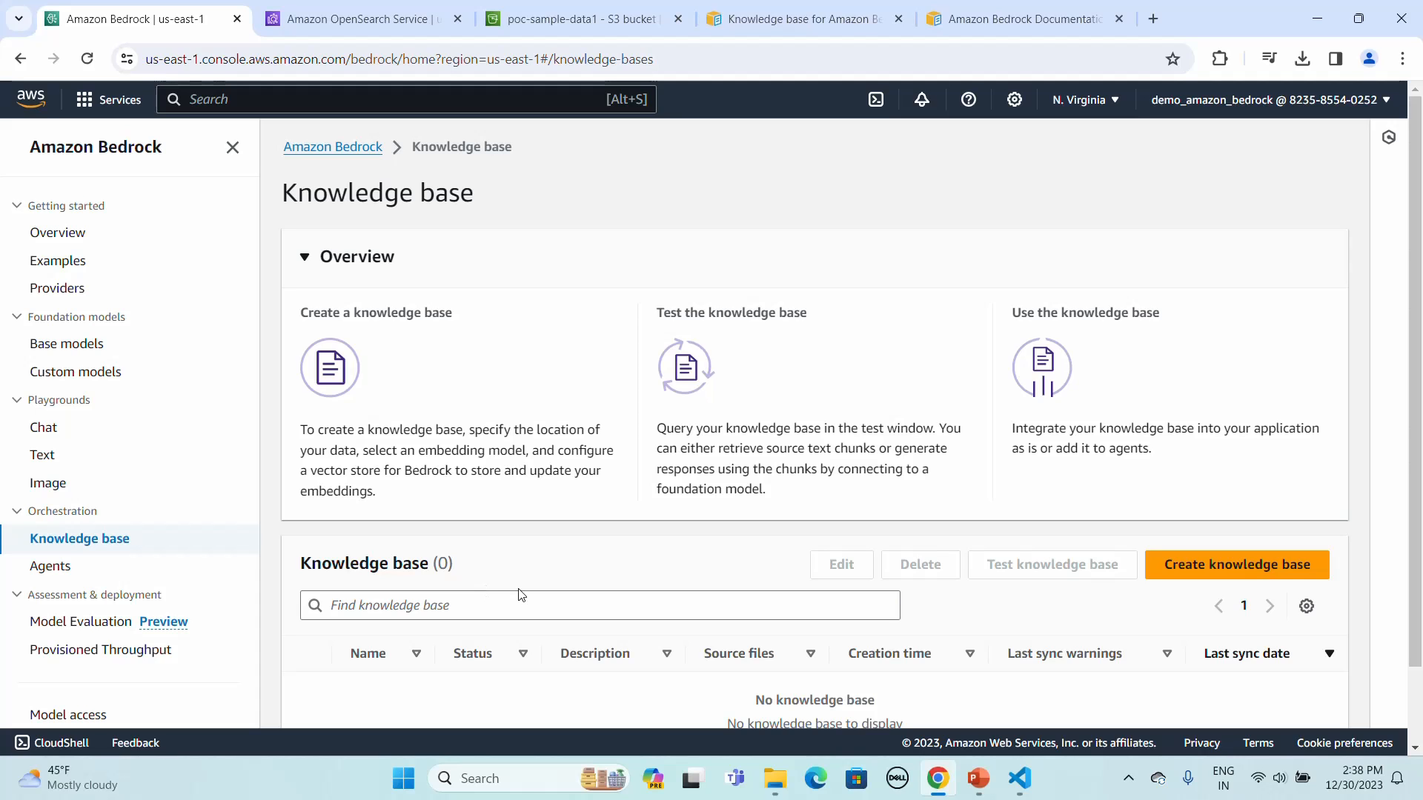
pyautogui.moveTo(783, 654)
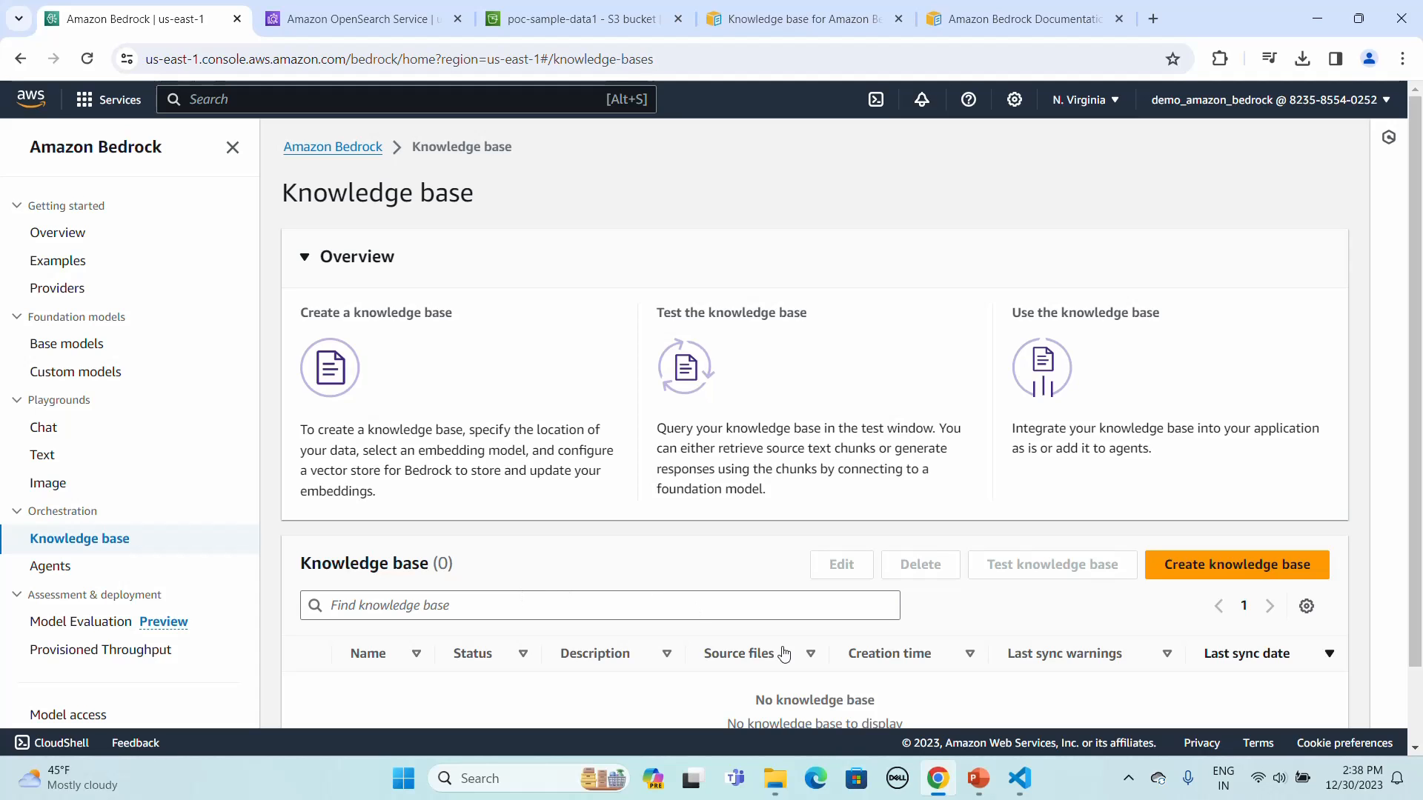
pyautogui.click(1020, 778)
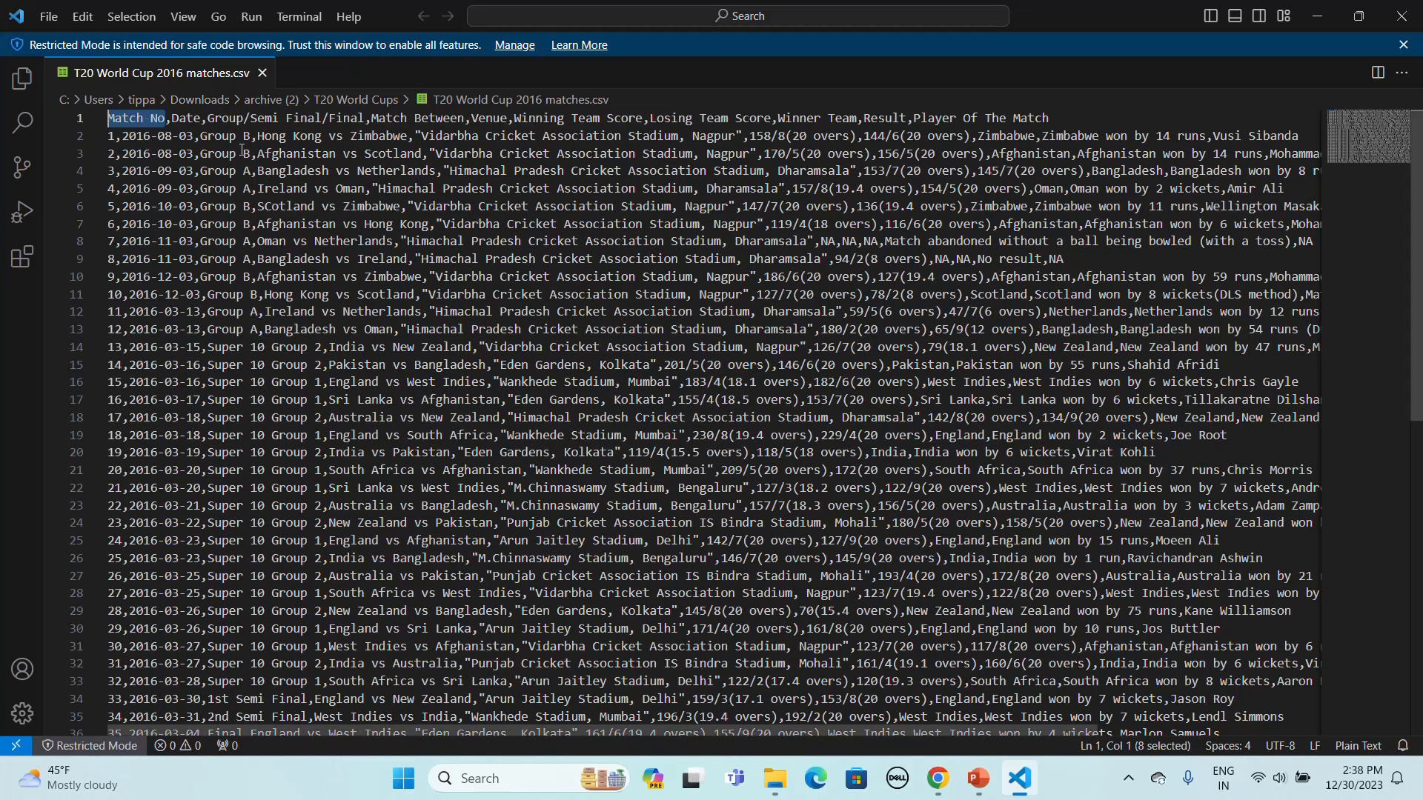
pyautogui.scroll(-3)
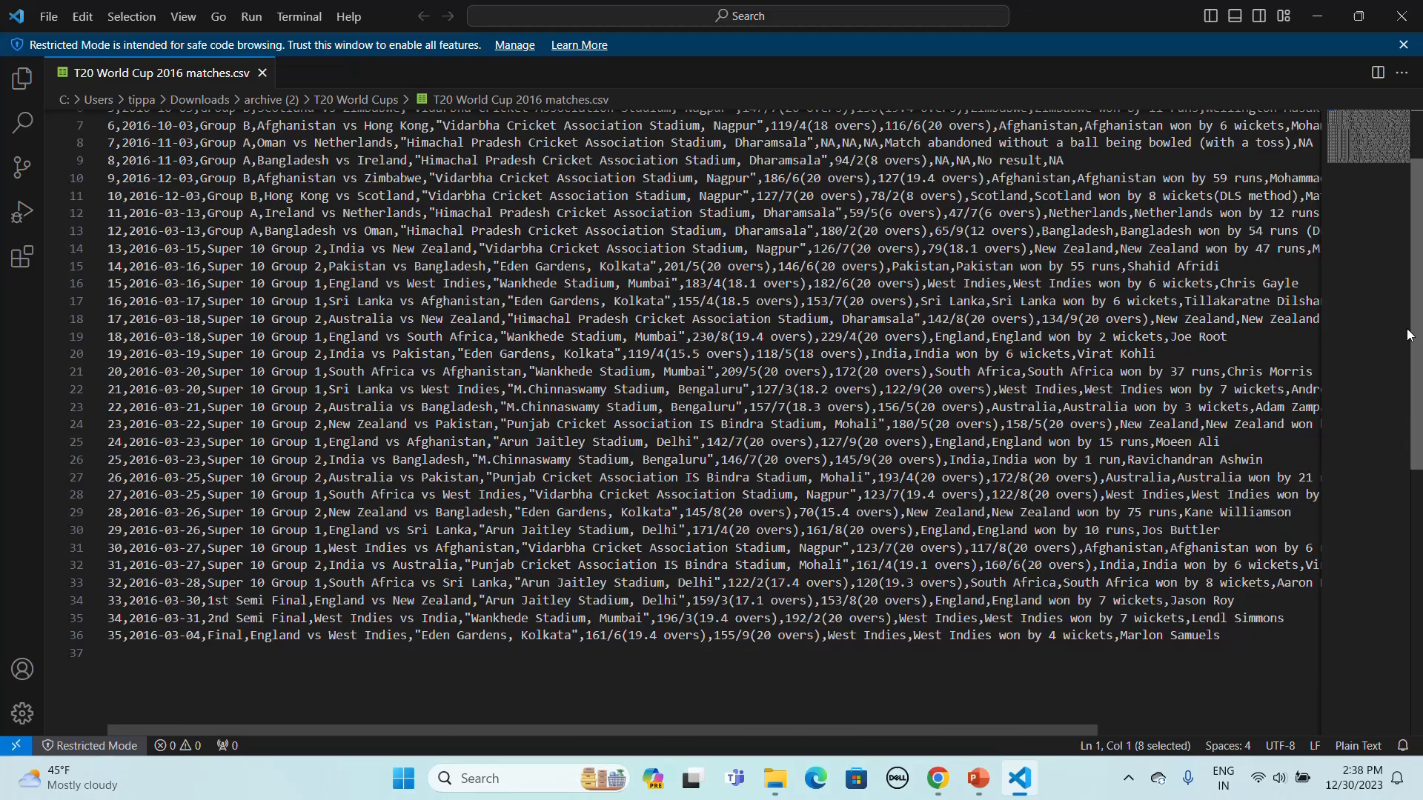
pyautogui.scroll(3)
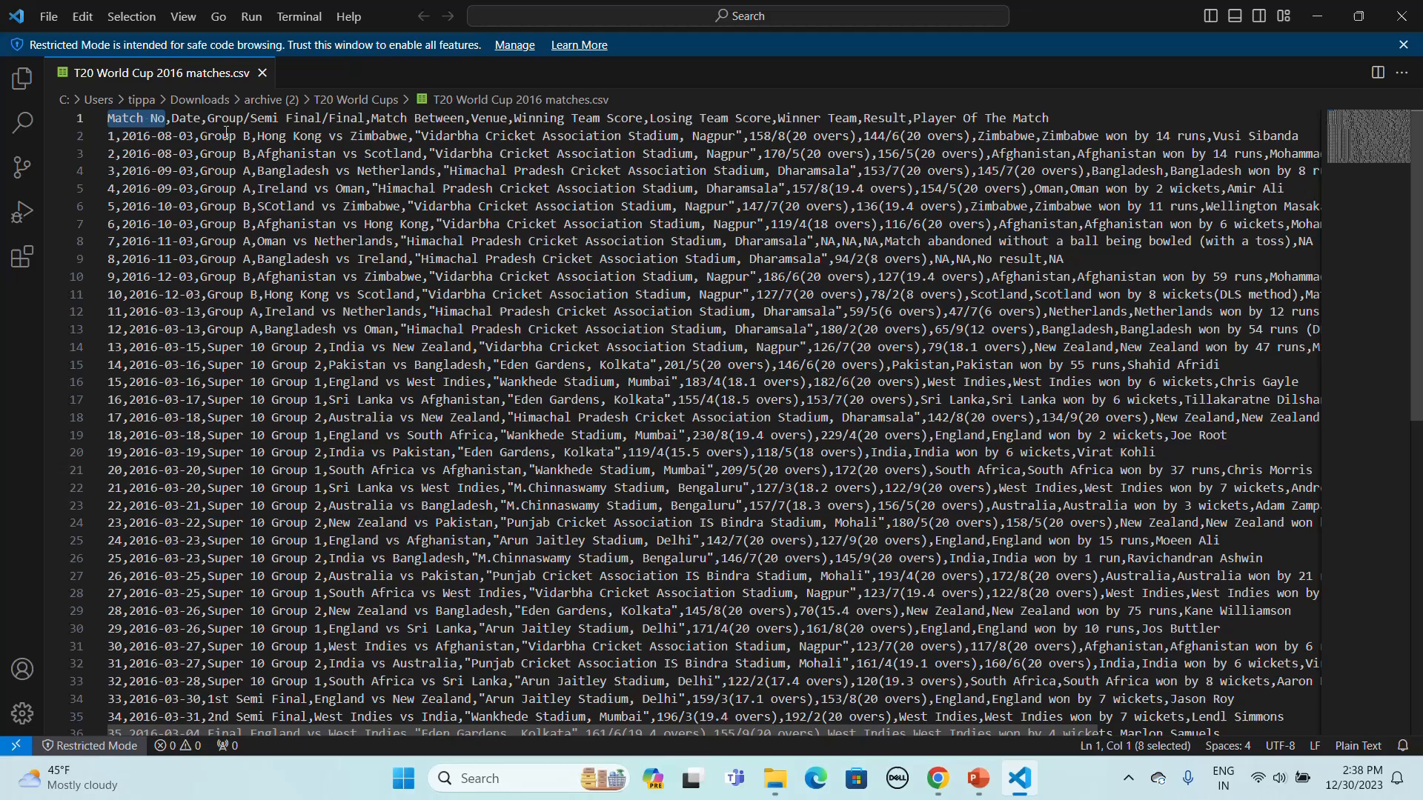
pyautogui.moveTo(305, 116)
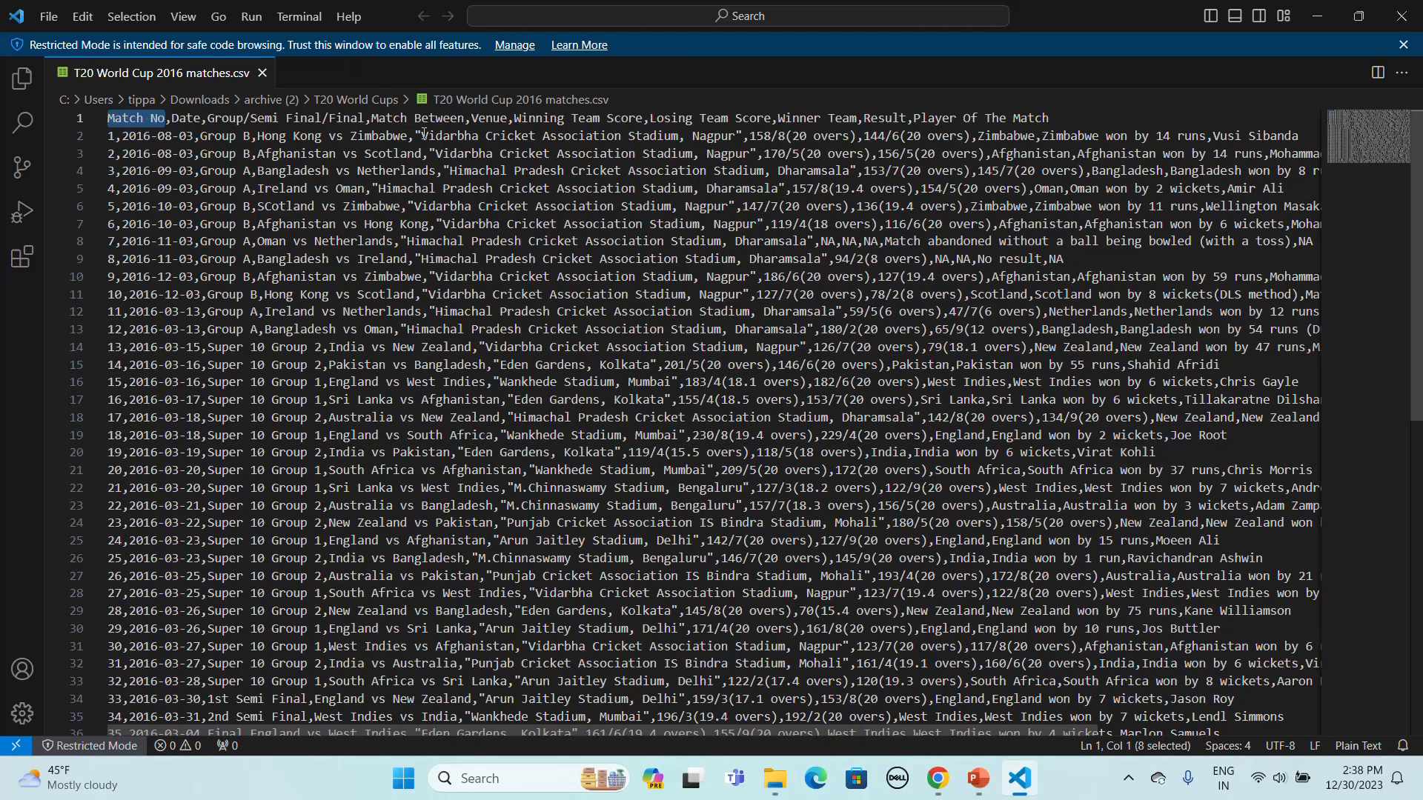
pyautogui.moveTo(520, 127)
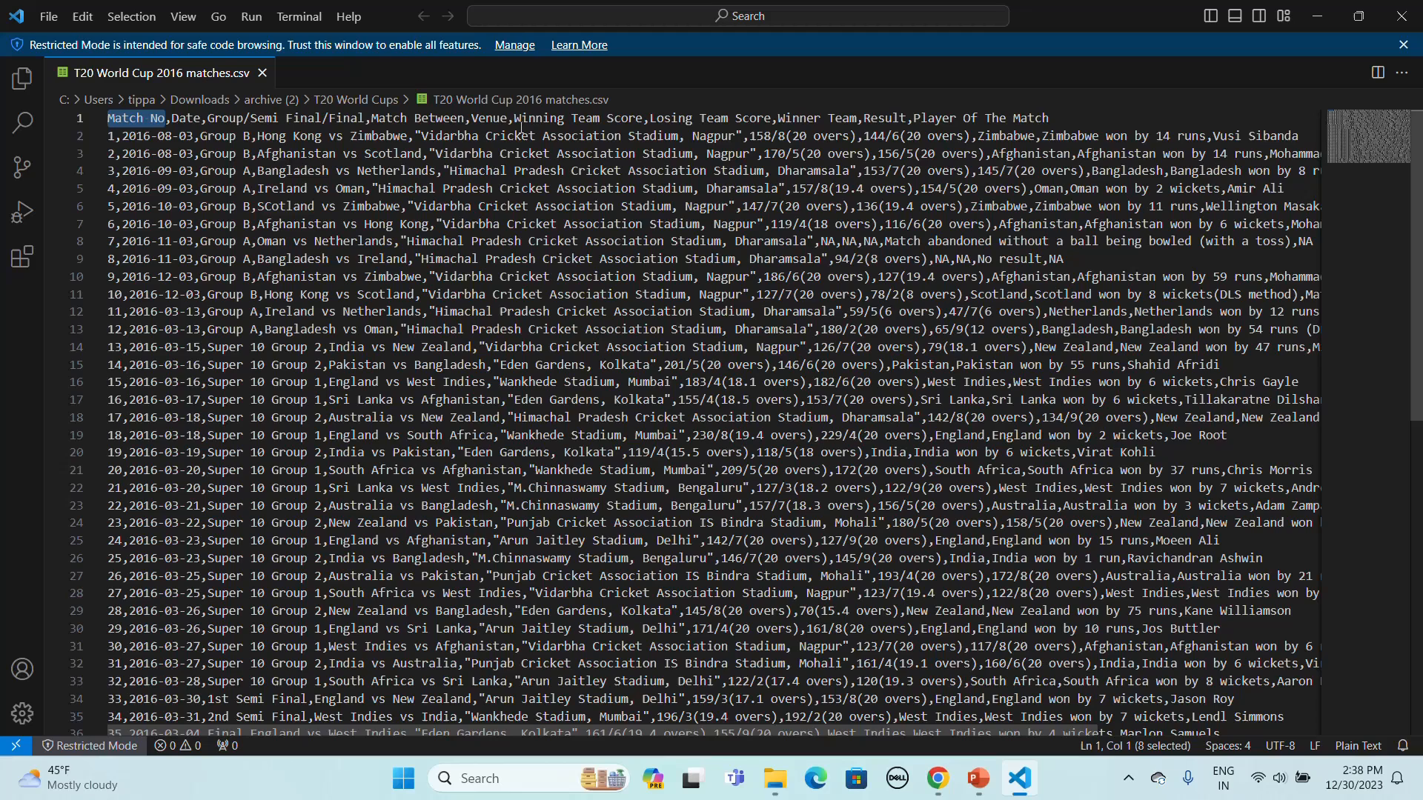
pyautogui.moveTo(737, 124)
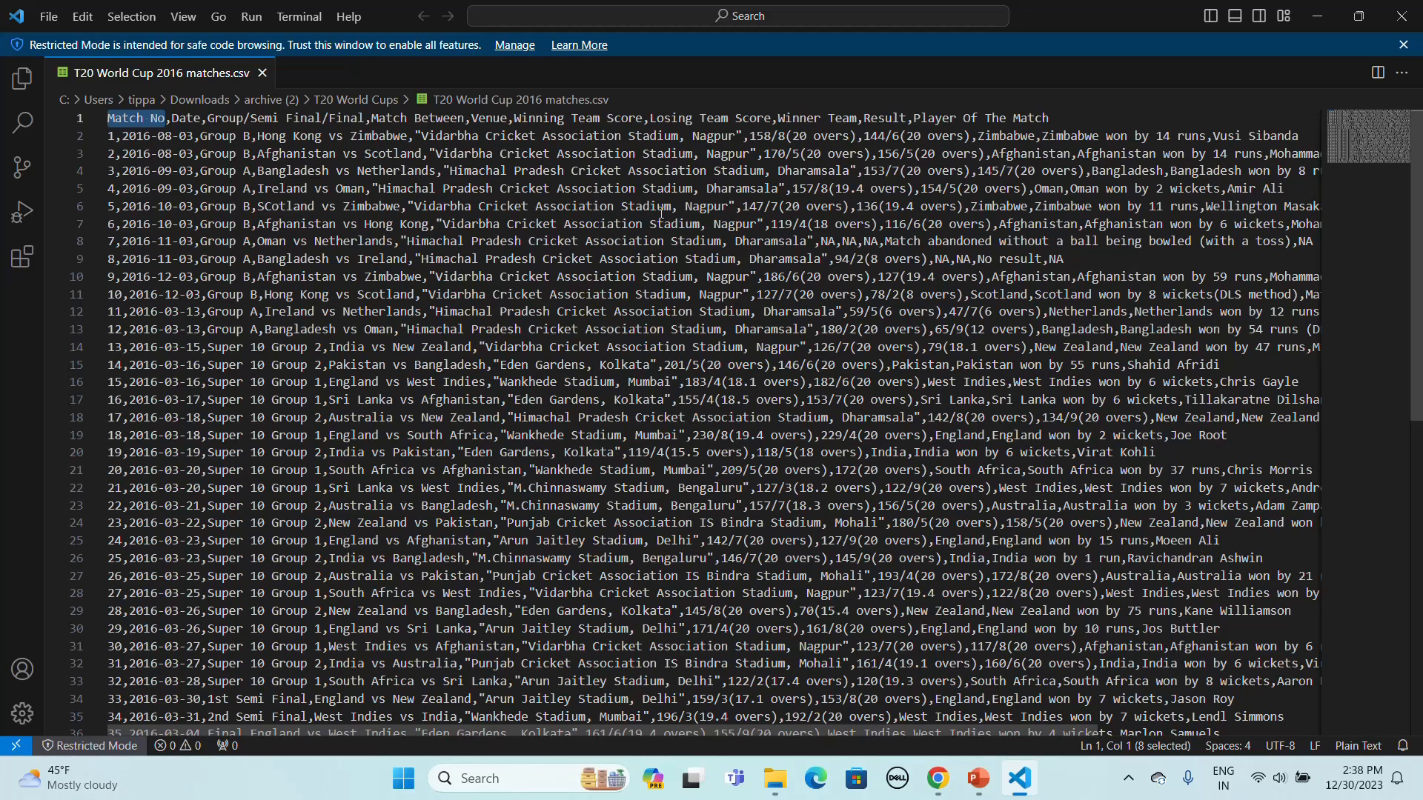
# Confirm the matches CSV in its S3 bucket folder and return to the Bedrock knowledge base page
pyautogui.click(937, 778)
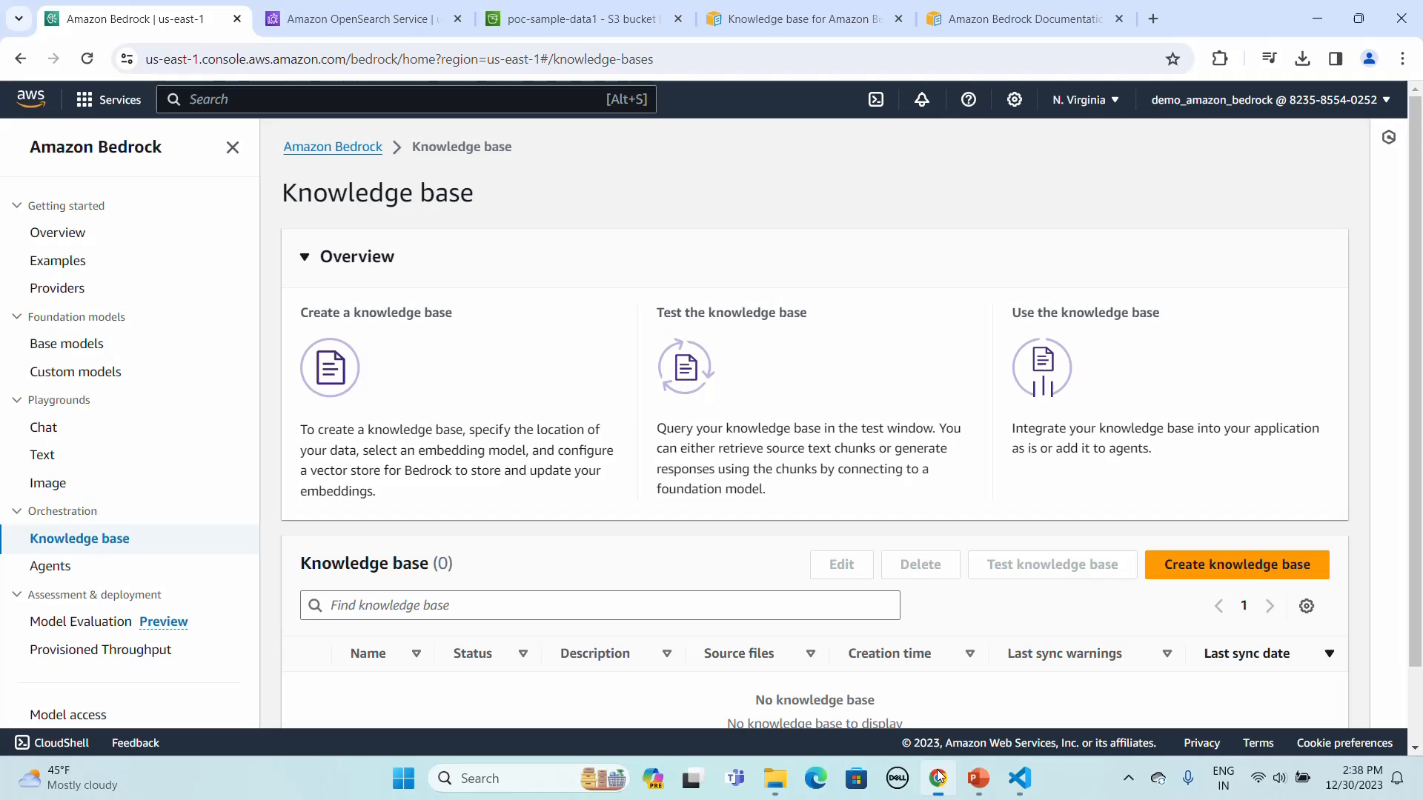
pyautogui.click(581, 18)
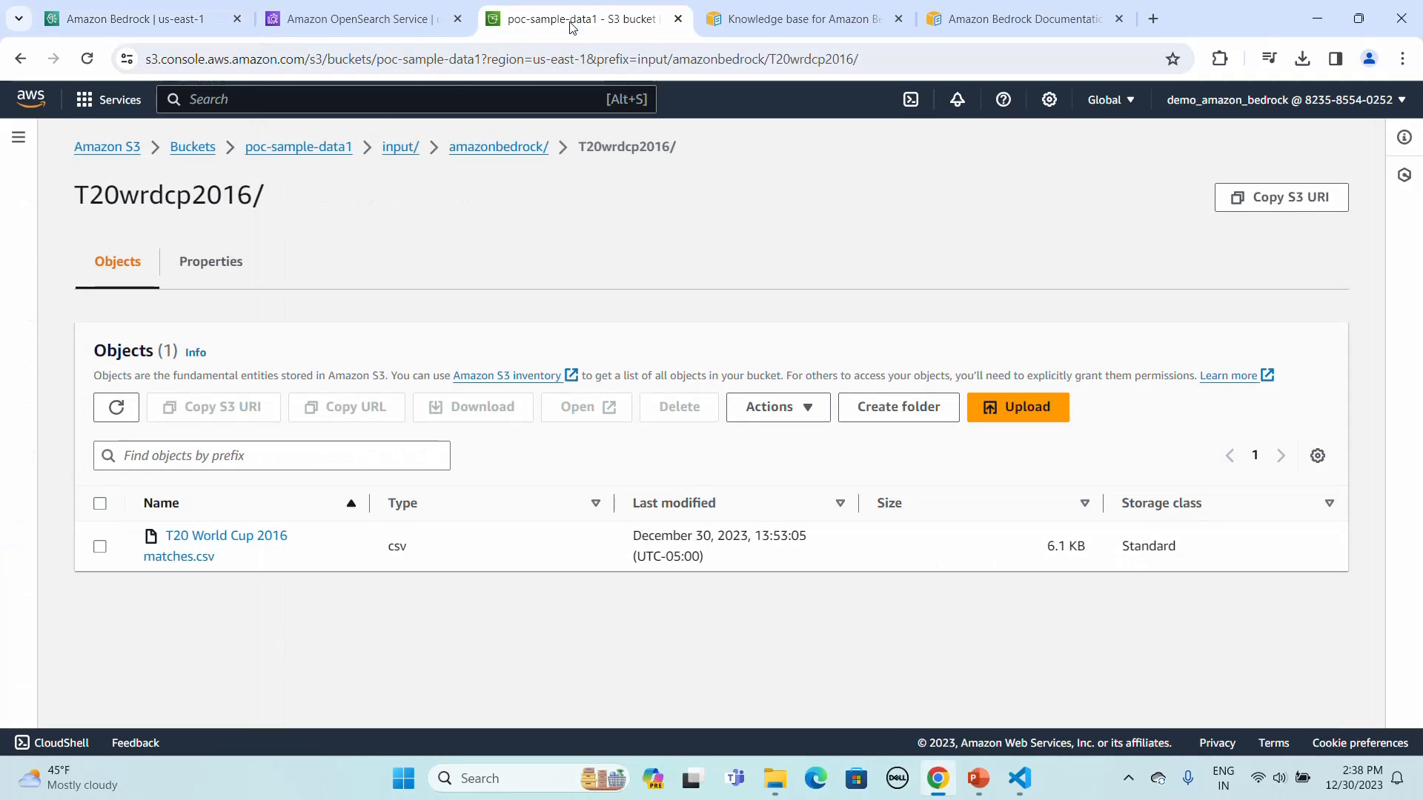
pyautogui.click(136, 17)
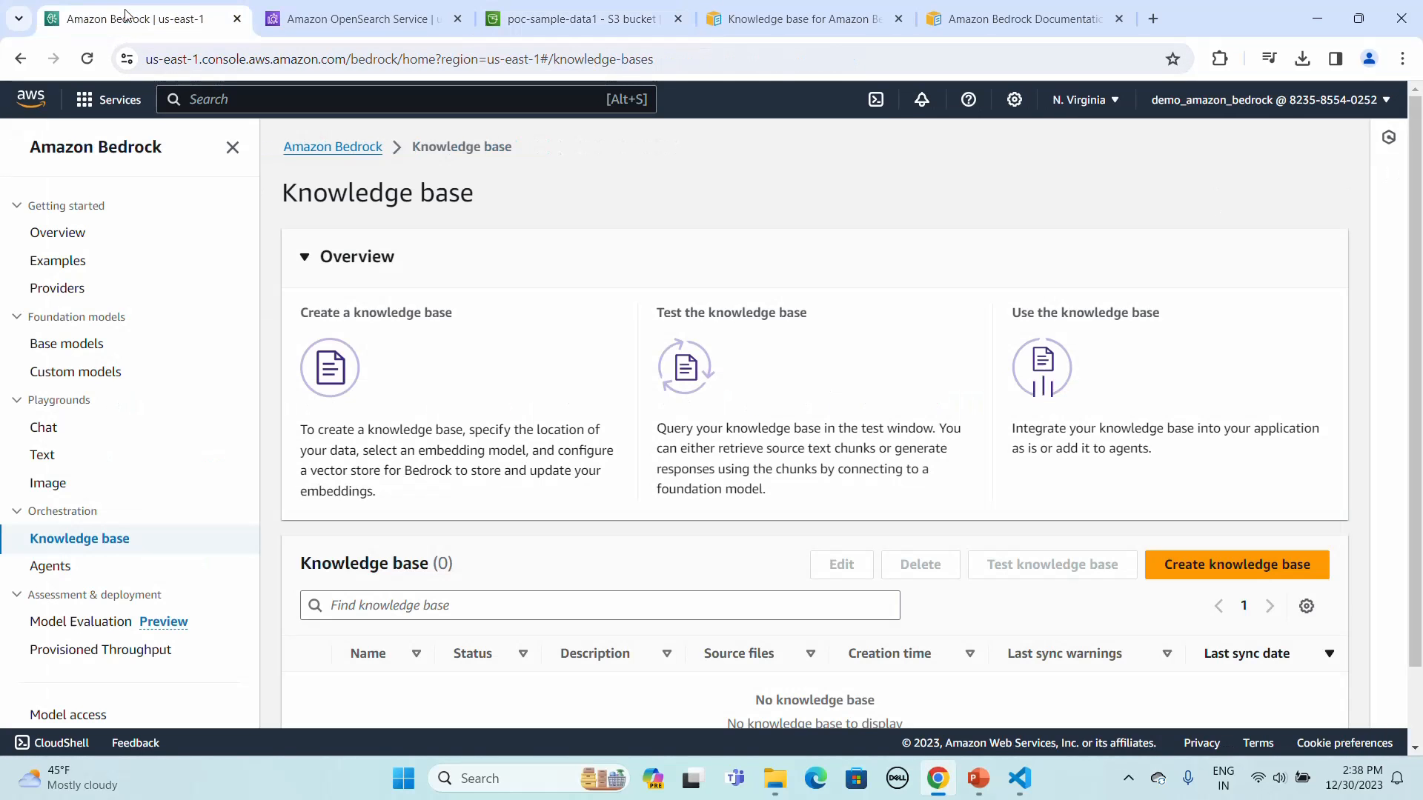
pyautogui.moveTo(1226, 577)
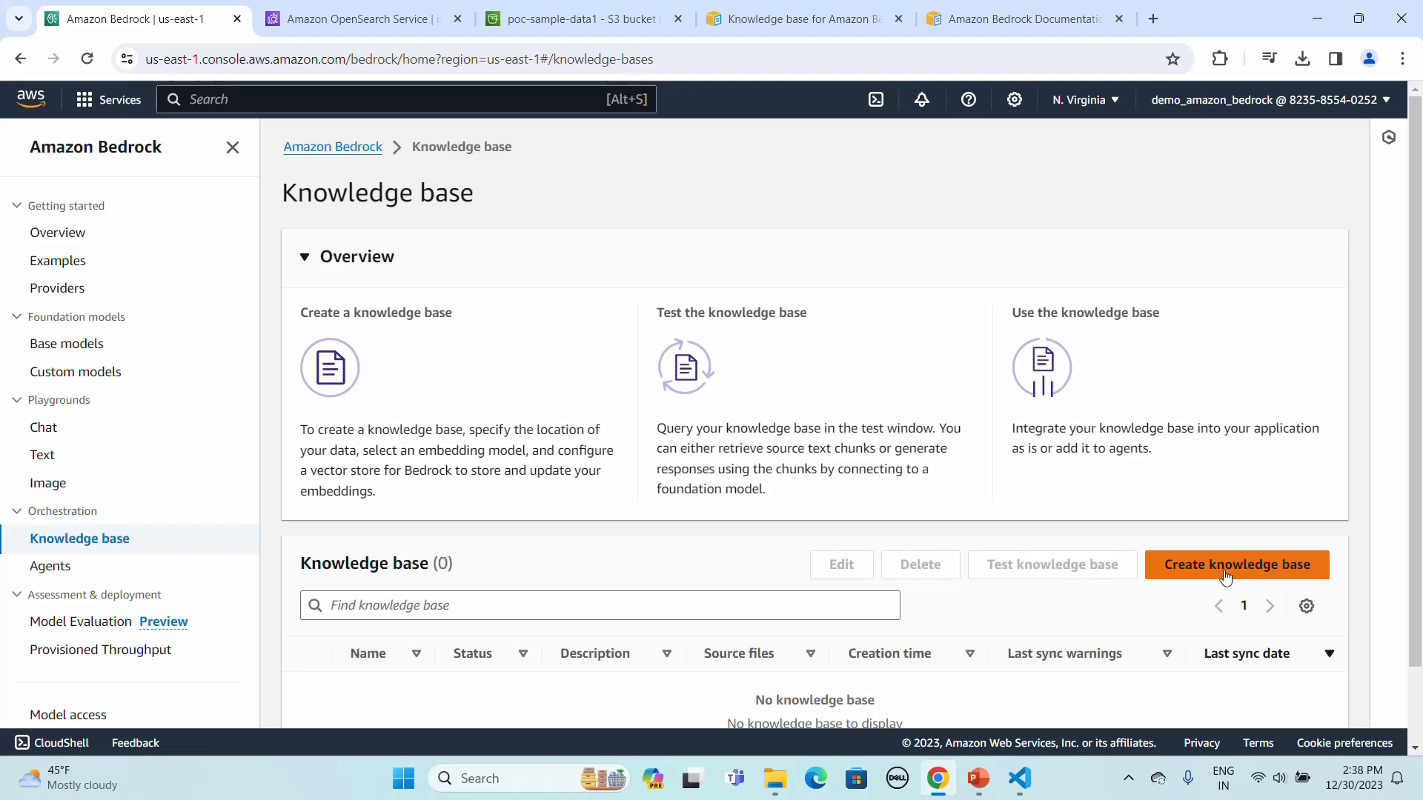
# Start a new knowledge base named T20wordcup2016 with description T20wordcup2016
pyautogui.click(1236, 565)
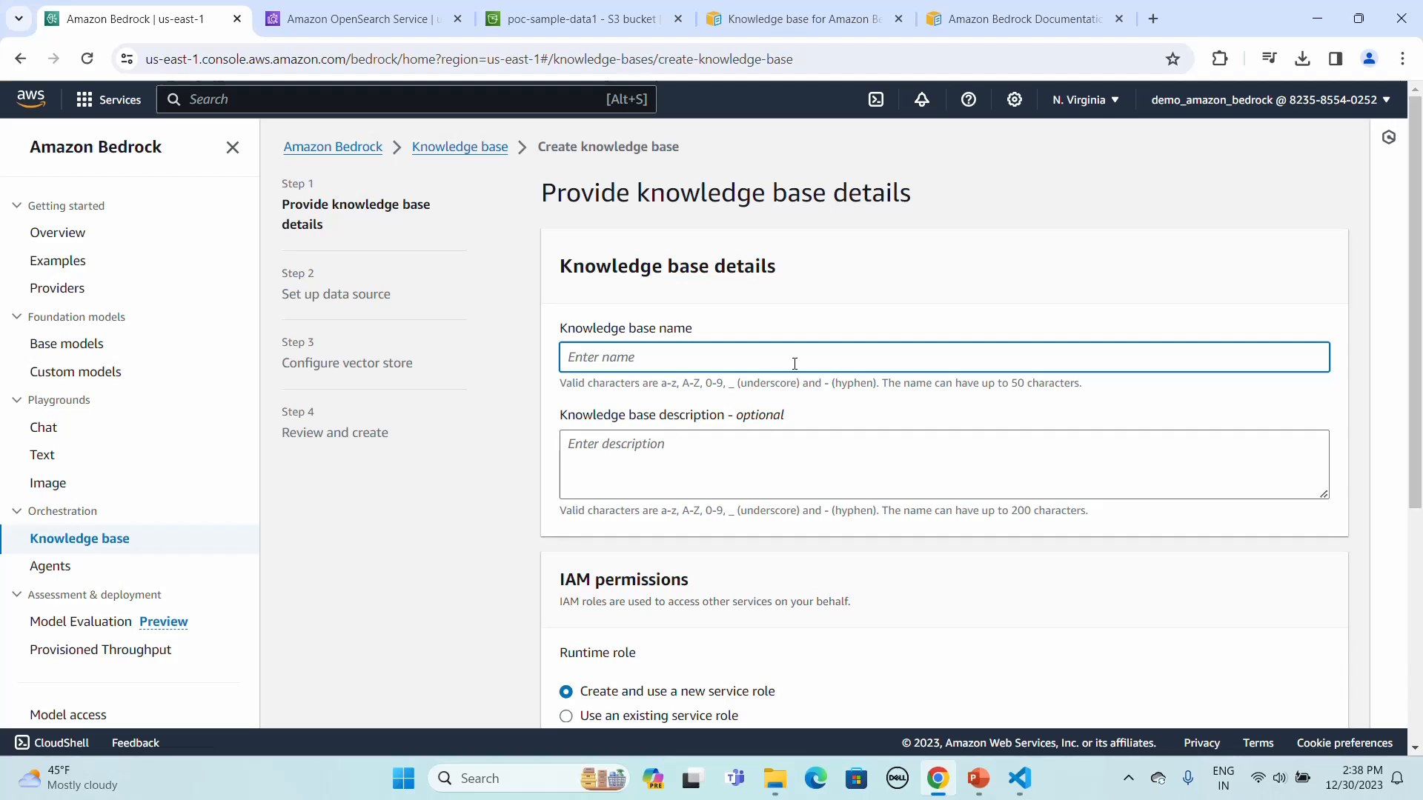
pyautogui.write('T20wo')
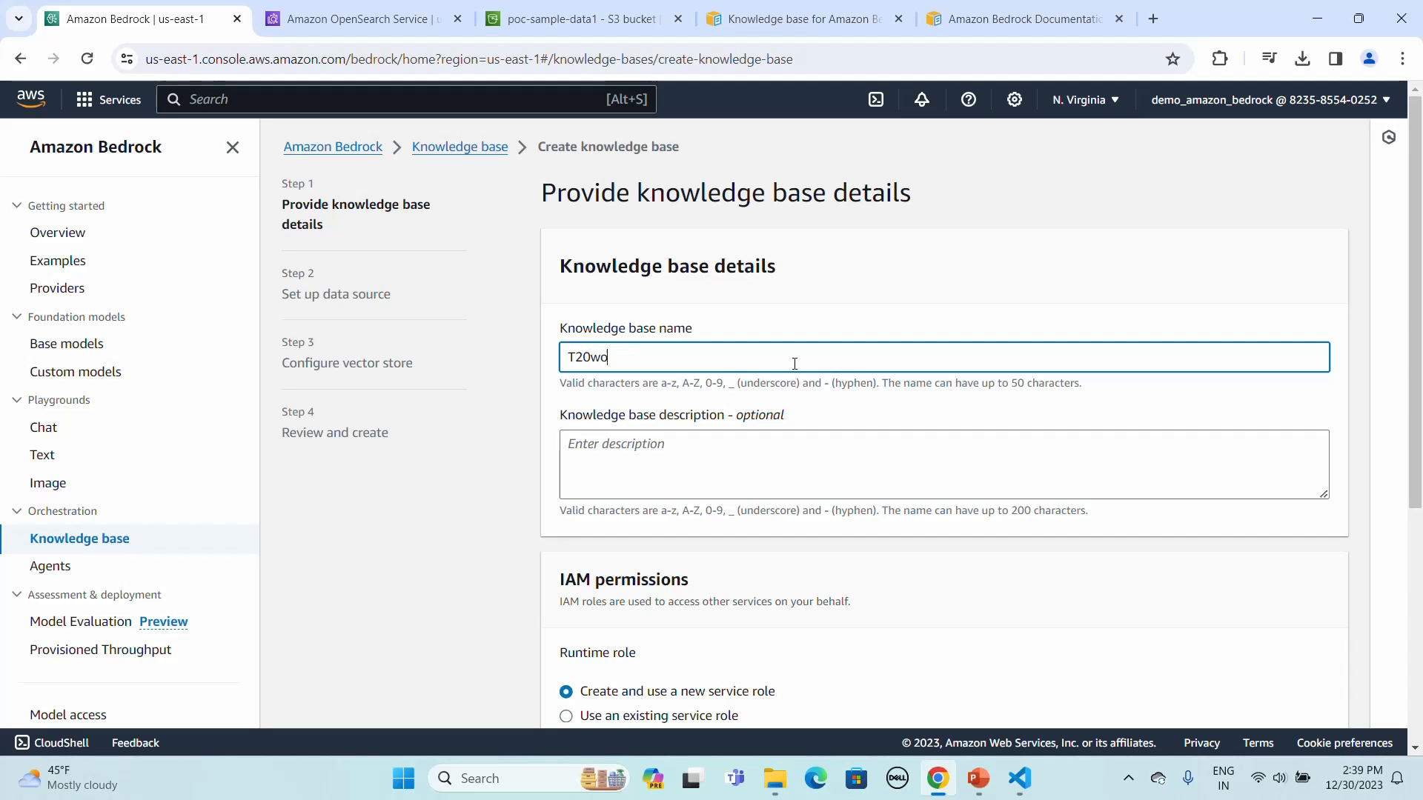
pyautogui.write('rdcup')
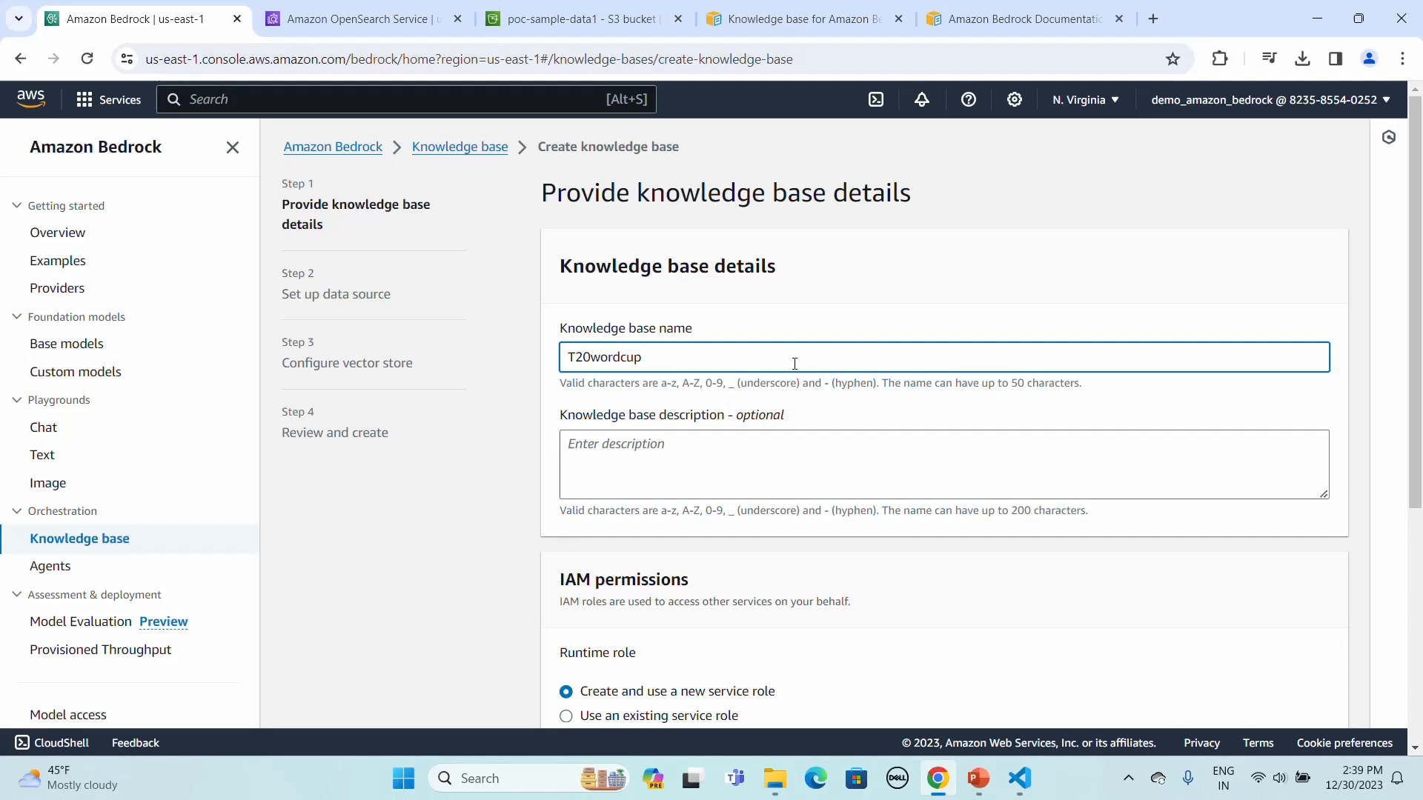
pyautogui.write('2016')
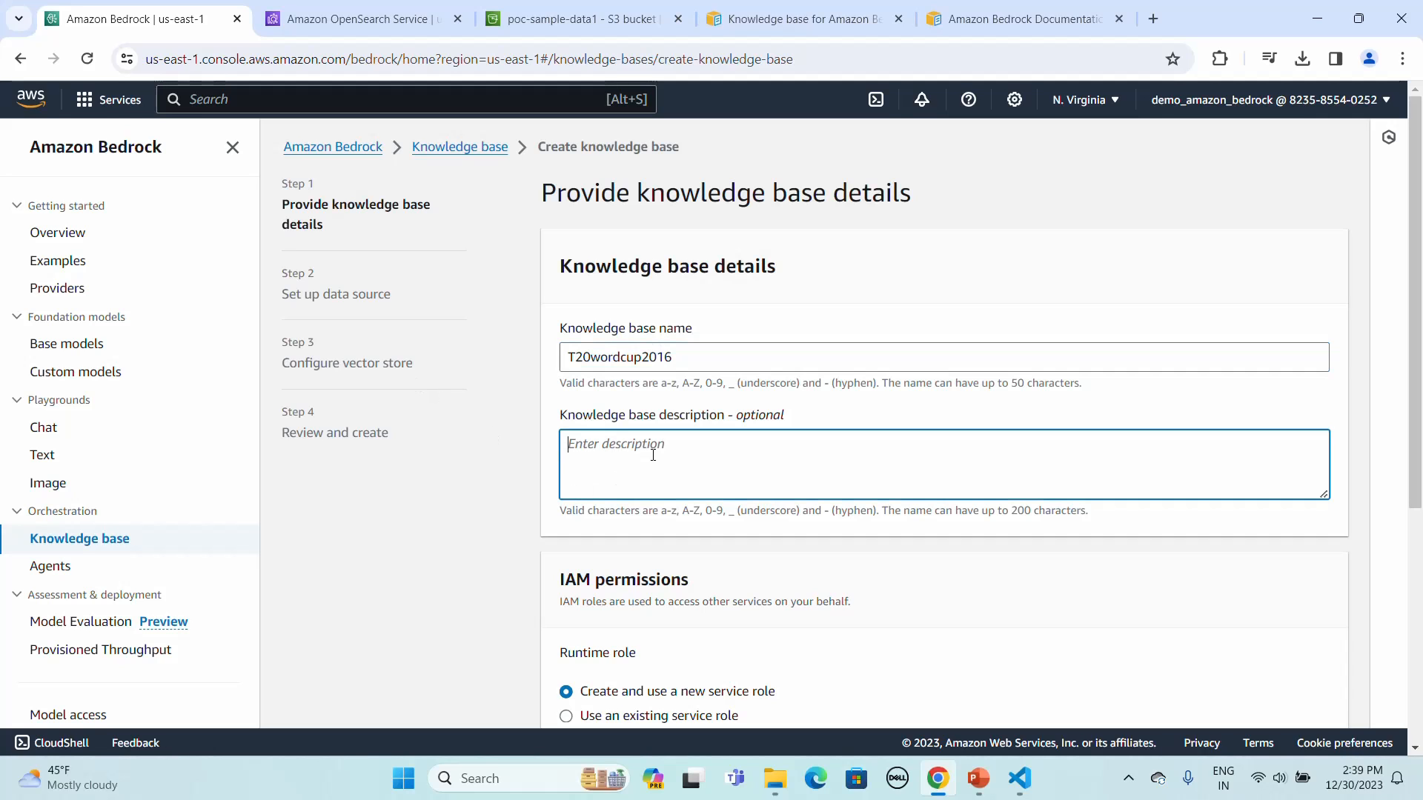
pyautogui.write('T20wordcup2016')
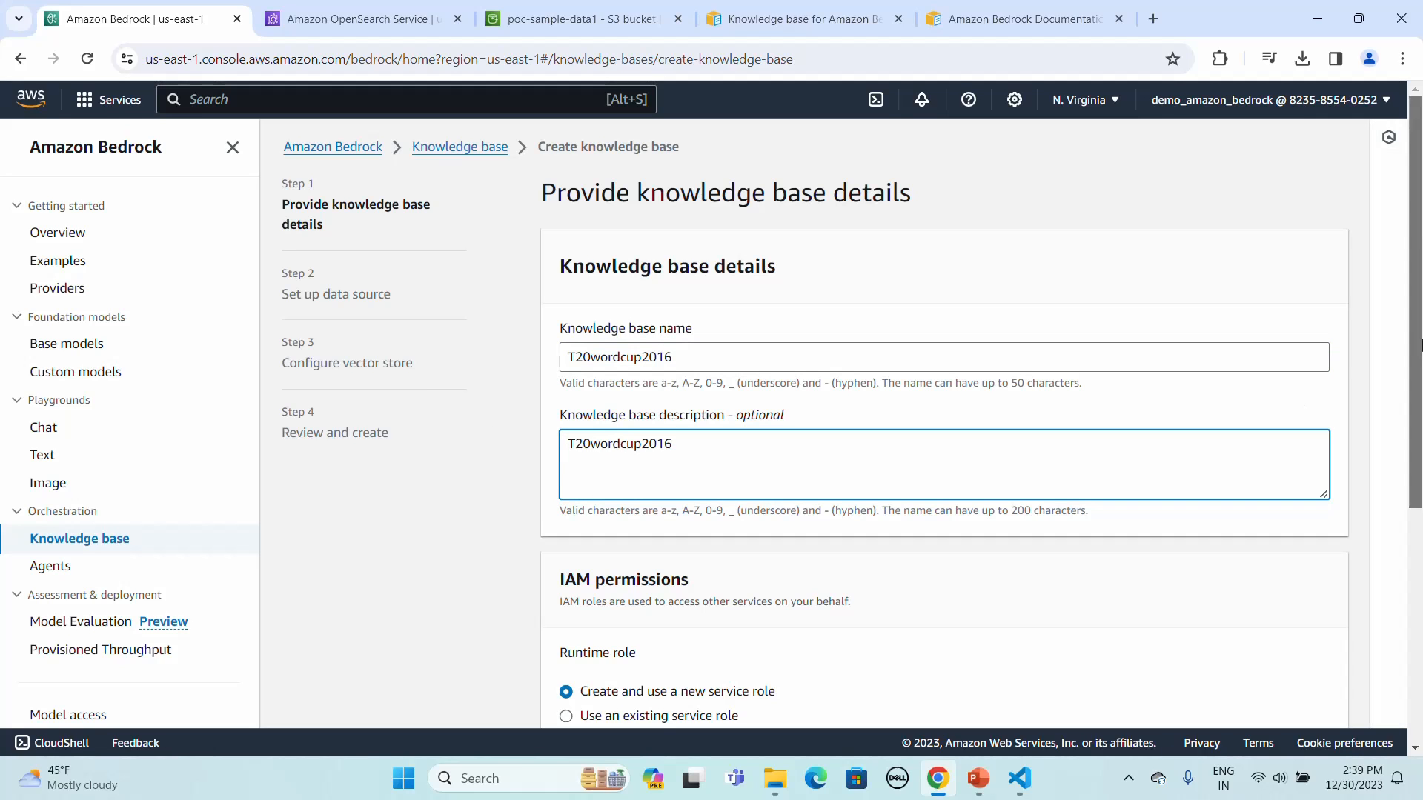
pyautogui.scroll(-3)
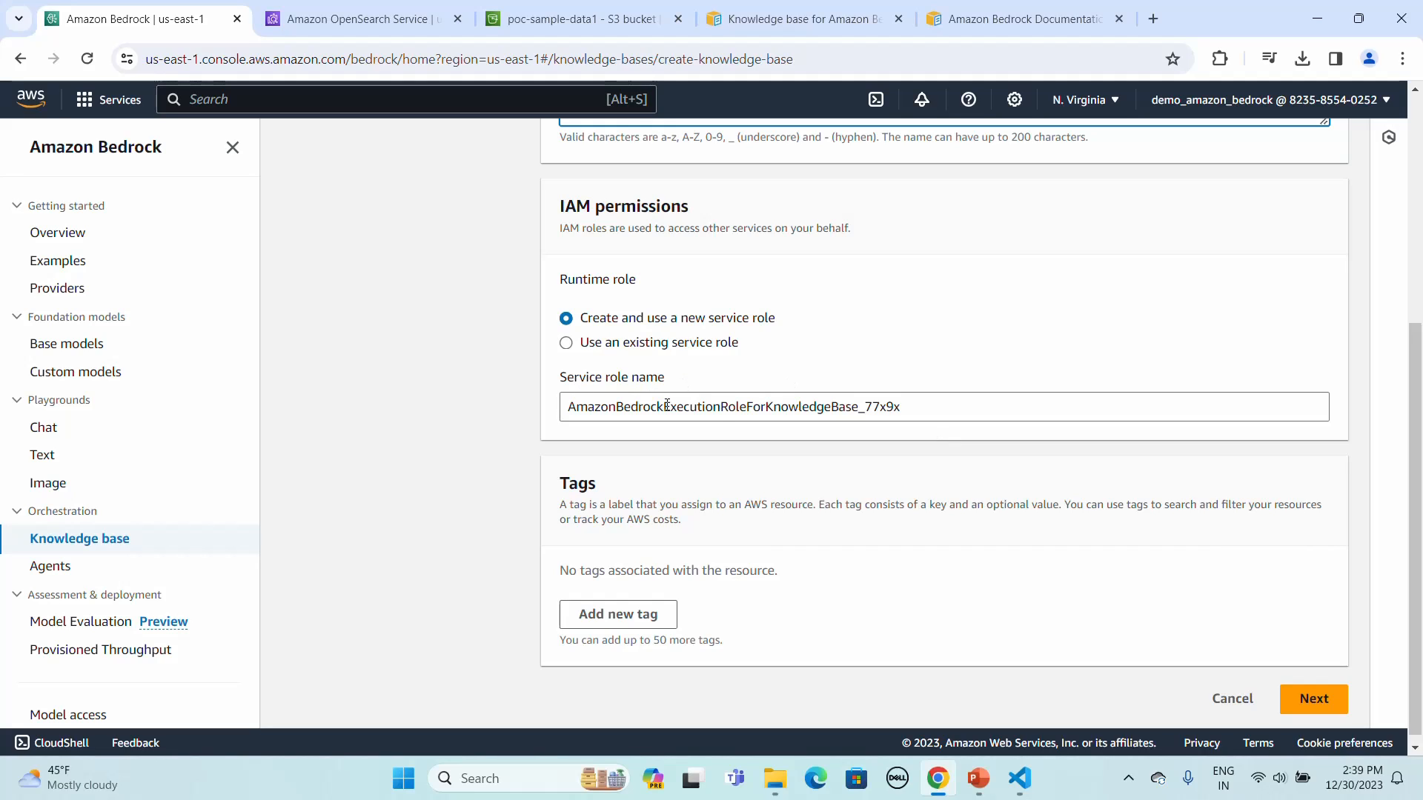
pyautogui.moveTo(1180, 588)
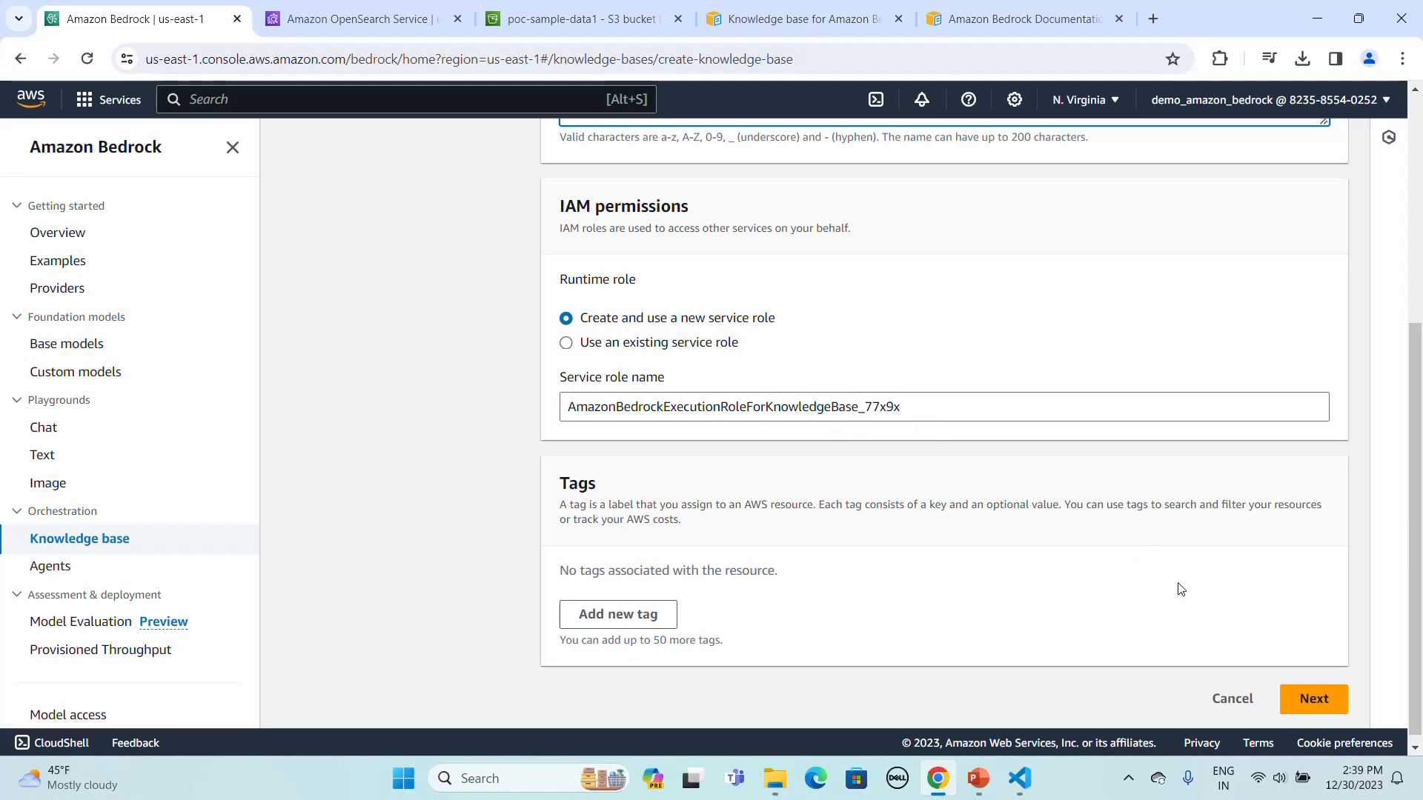
pyautogui.moveTo(684, 540)
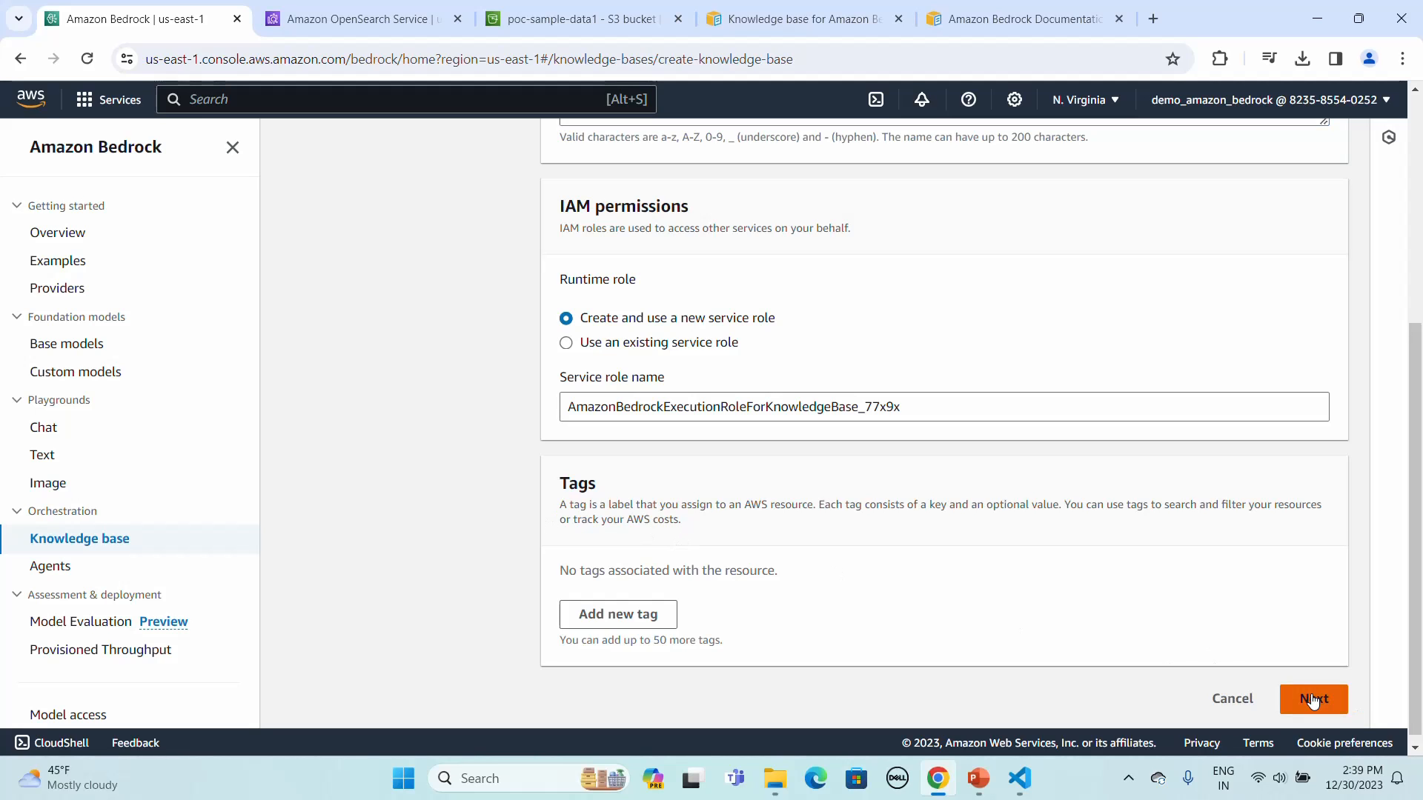
# Set the data source to poc-sample-data1/input/amazonbedrock/T20wrdcp2016/T20 World Cup 2016 matches.csv
pyautogui.click(1312, 698)
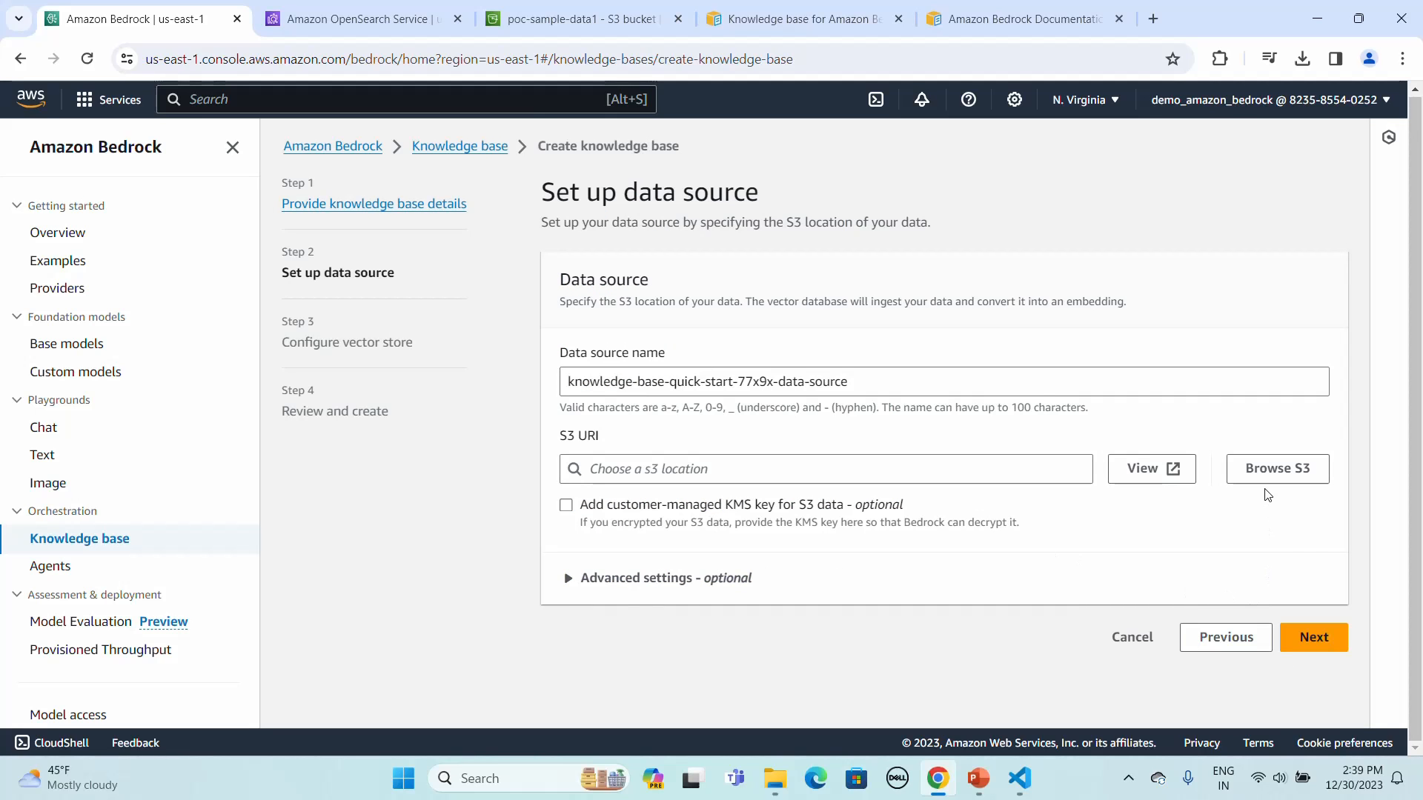
pyautogui.click(1277, 468)
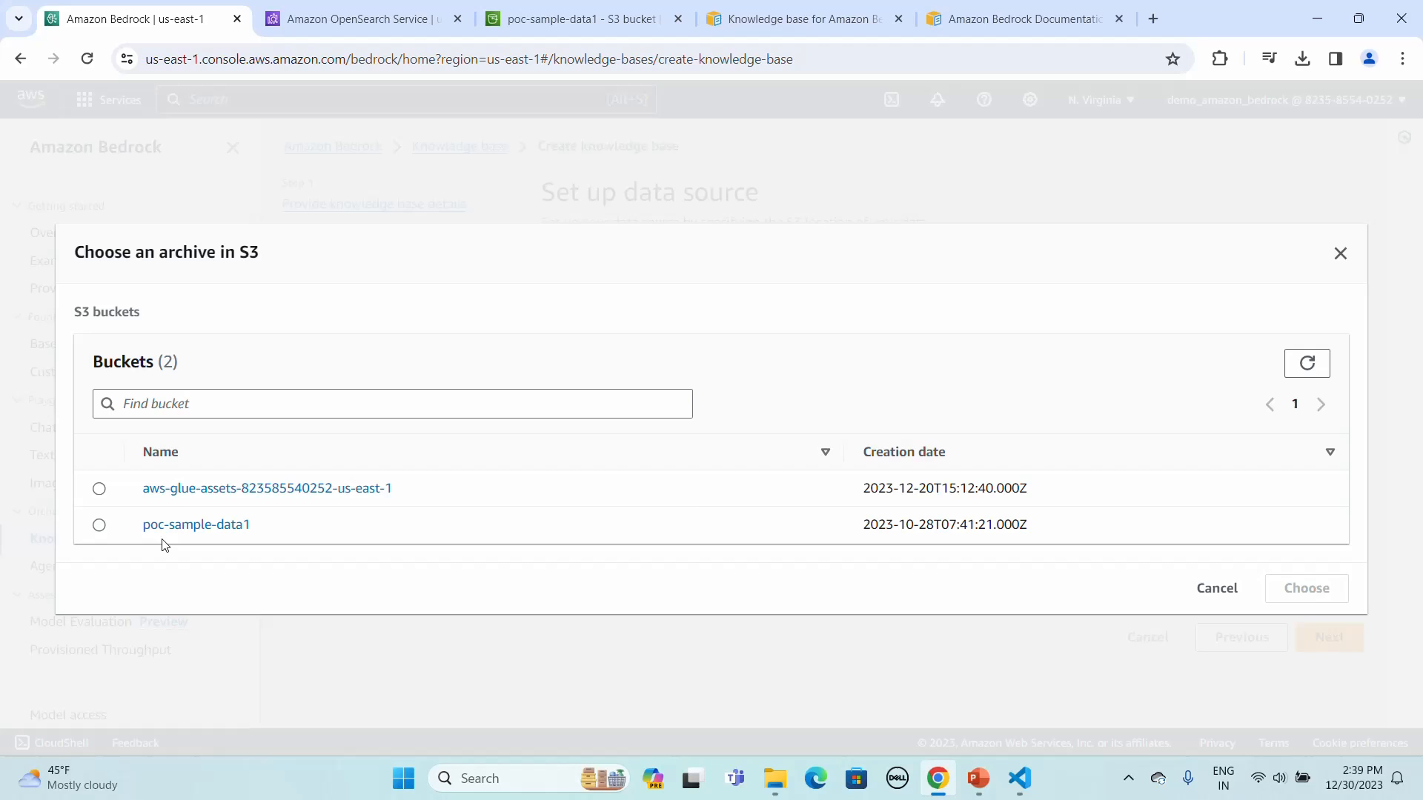
pyautogui.click(195, 523)
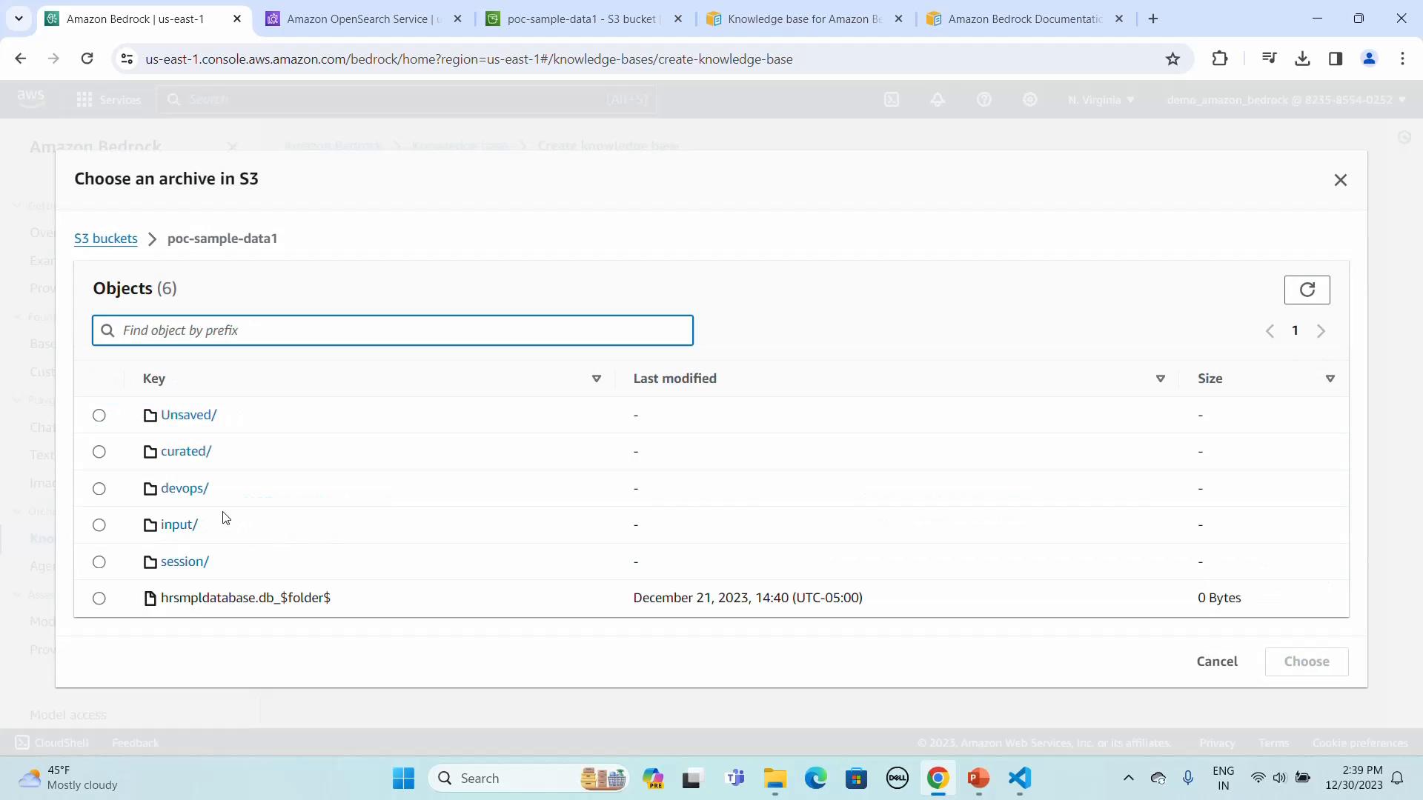
pyautogui.click(175, 524)
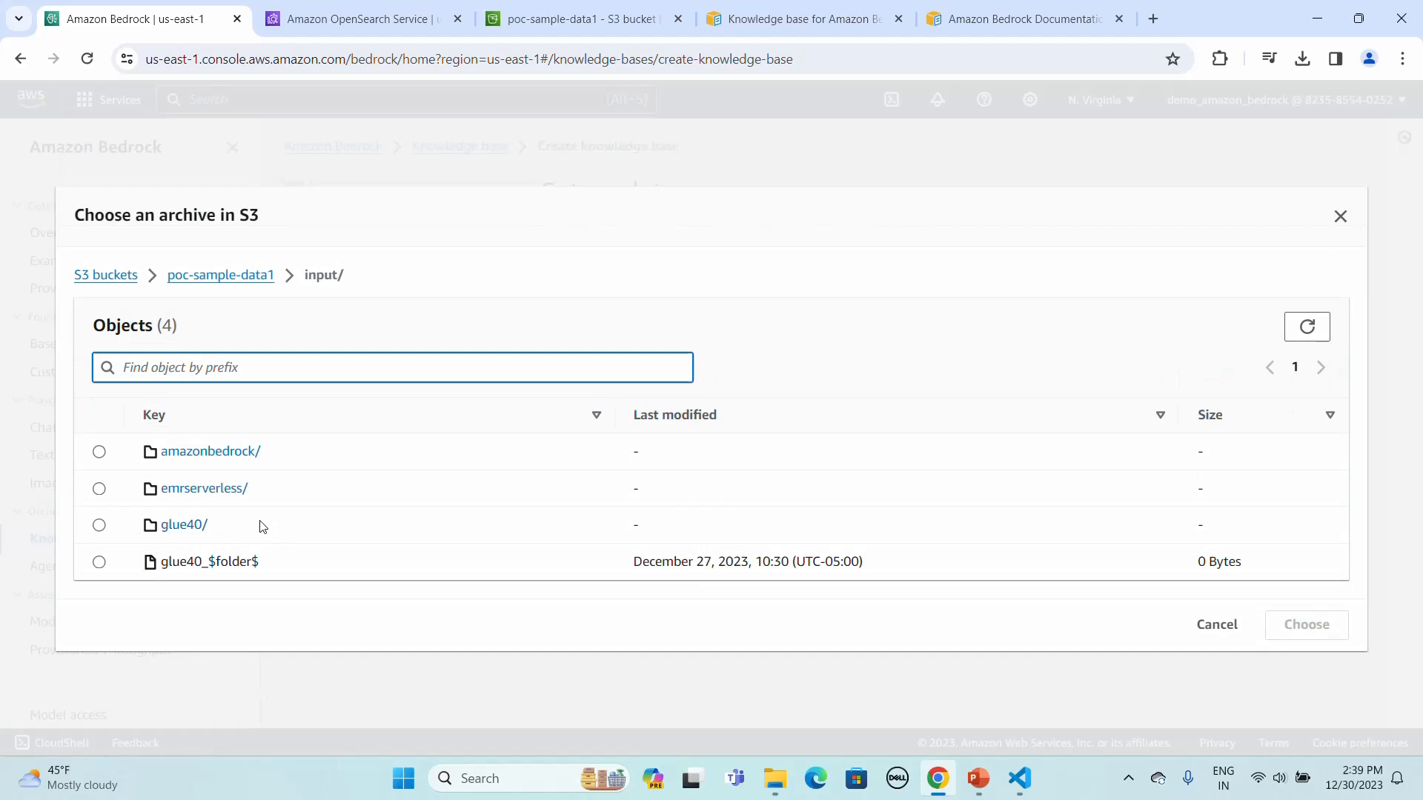
pyautogui.click(210, 450)
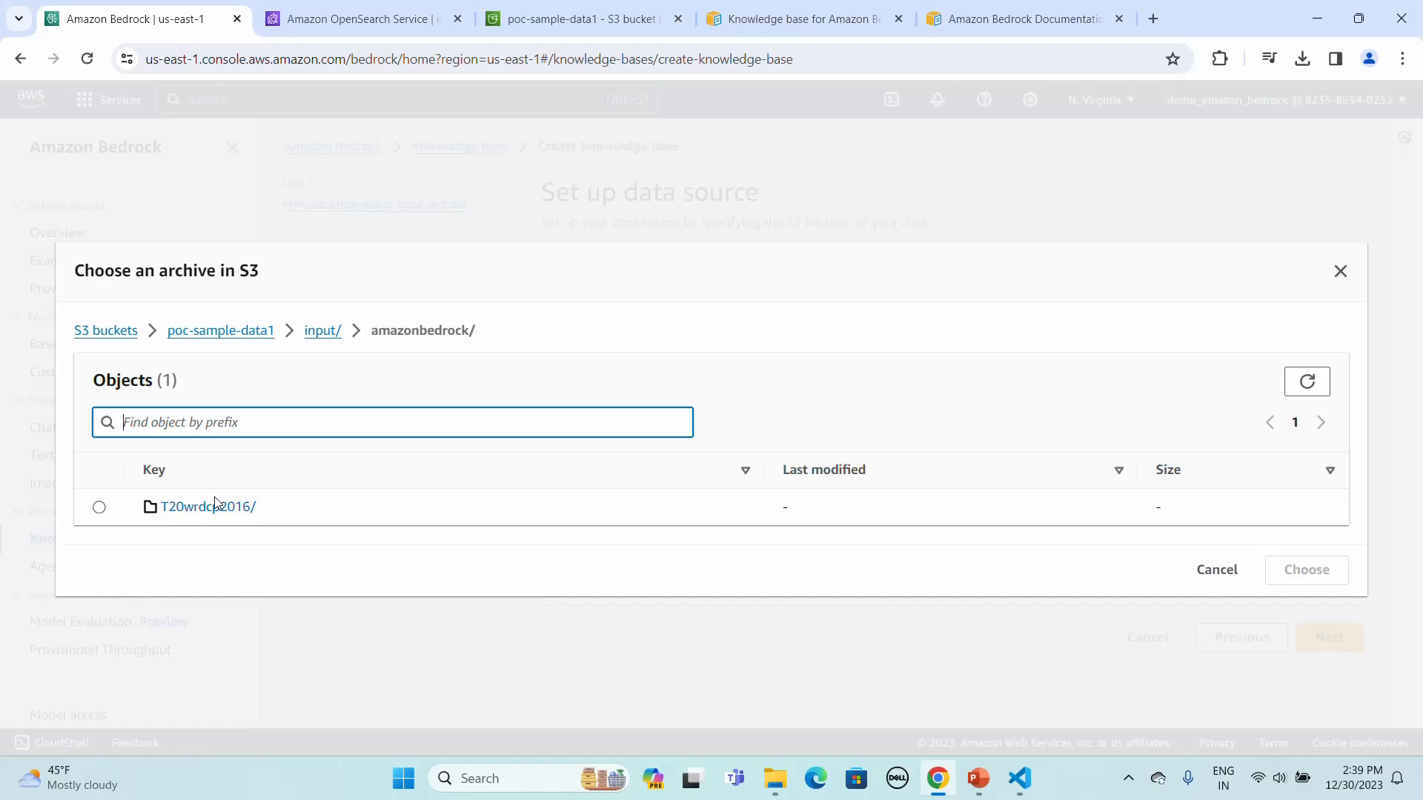
pyautogui.click(208, 507)
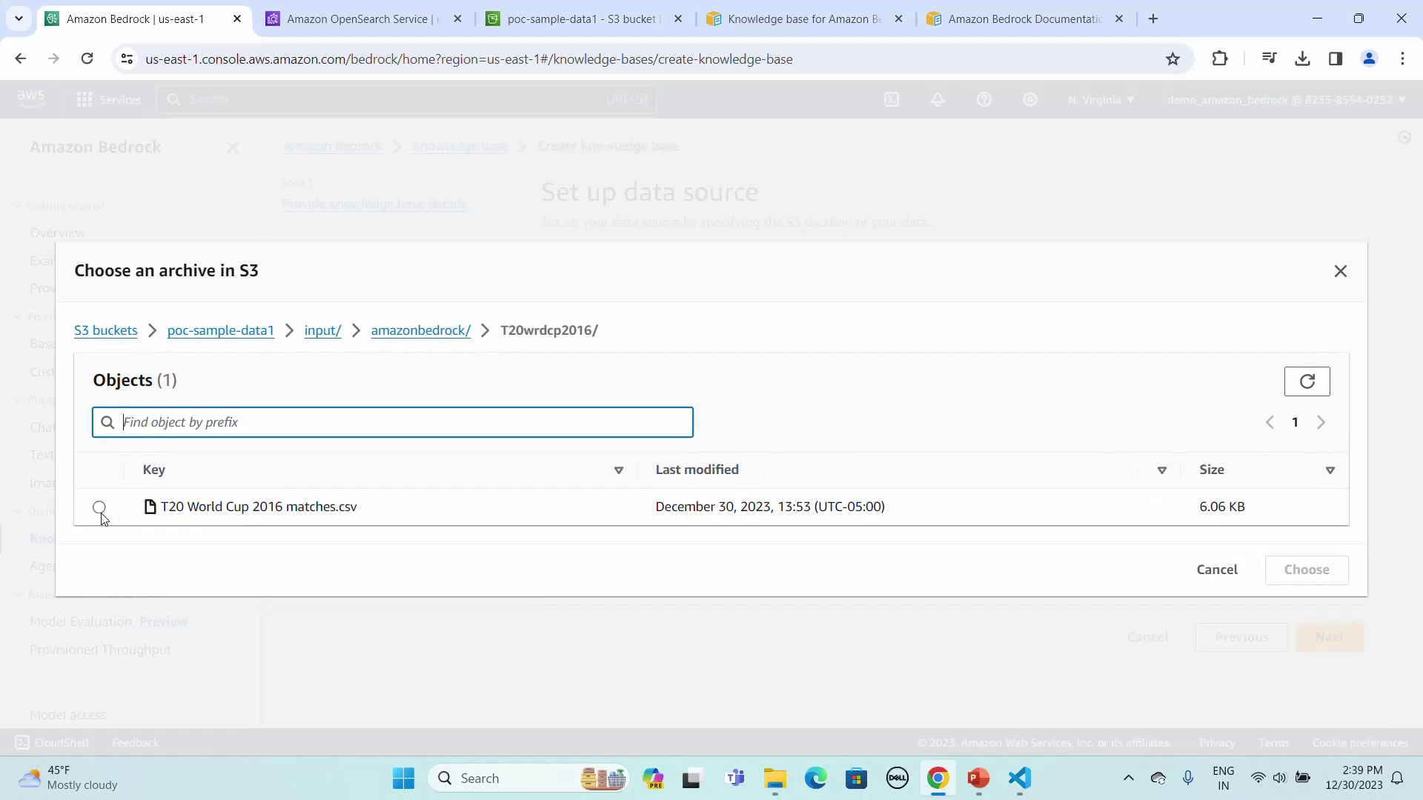
pyautogui.click(99, 507)
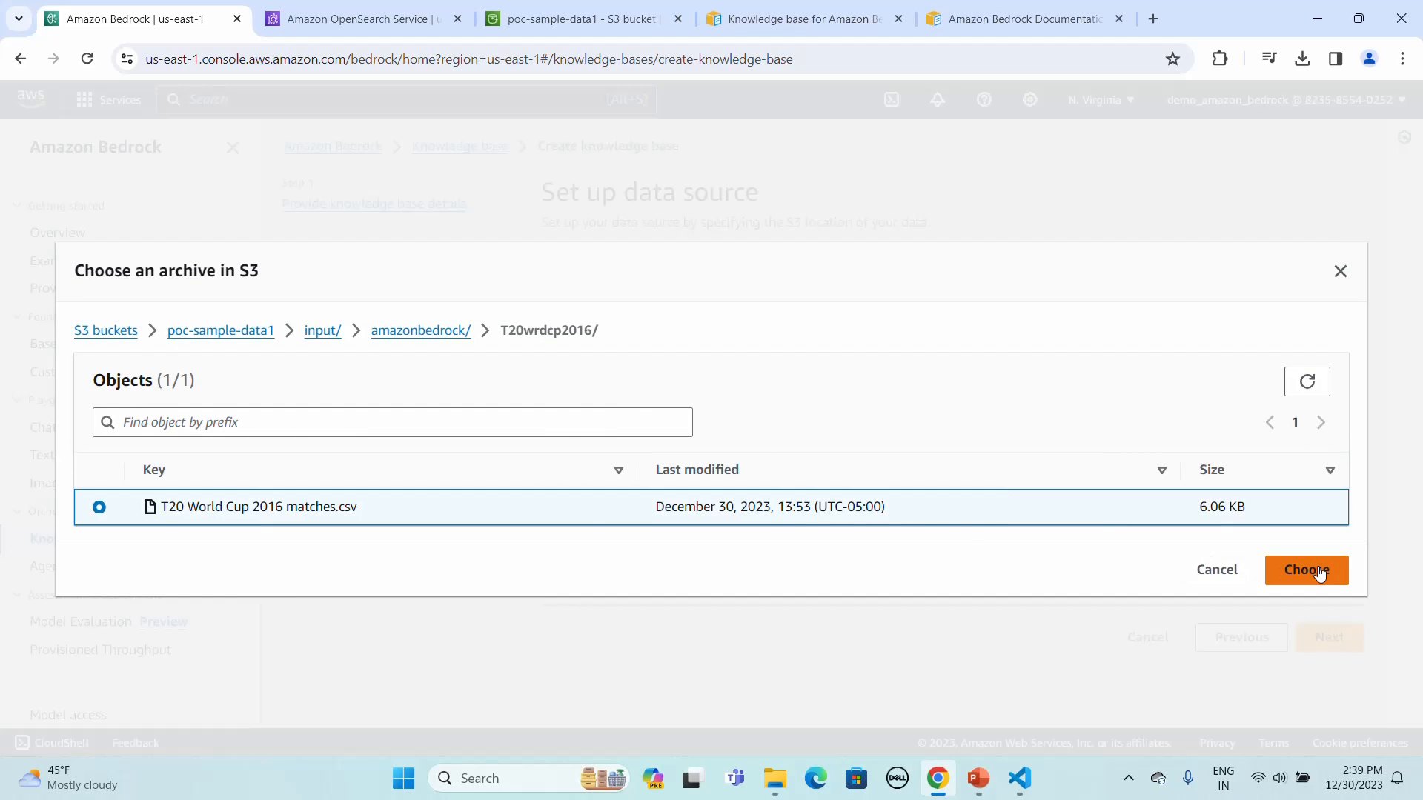
pyautogui.click(1306, 569)
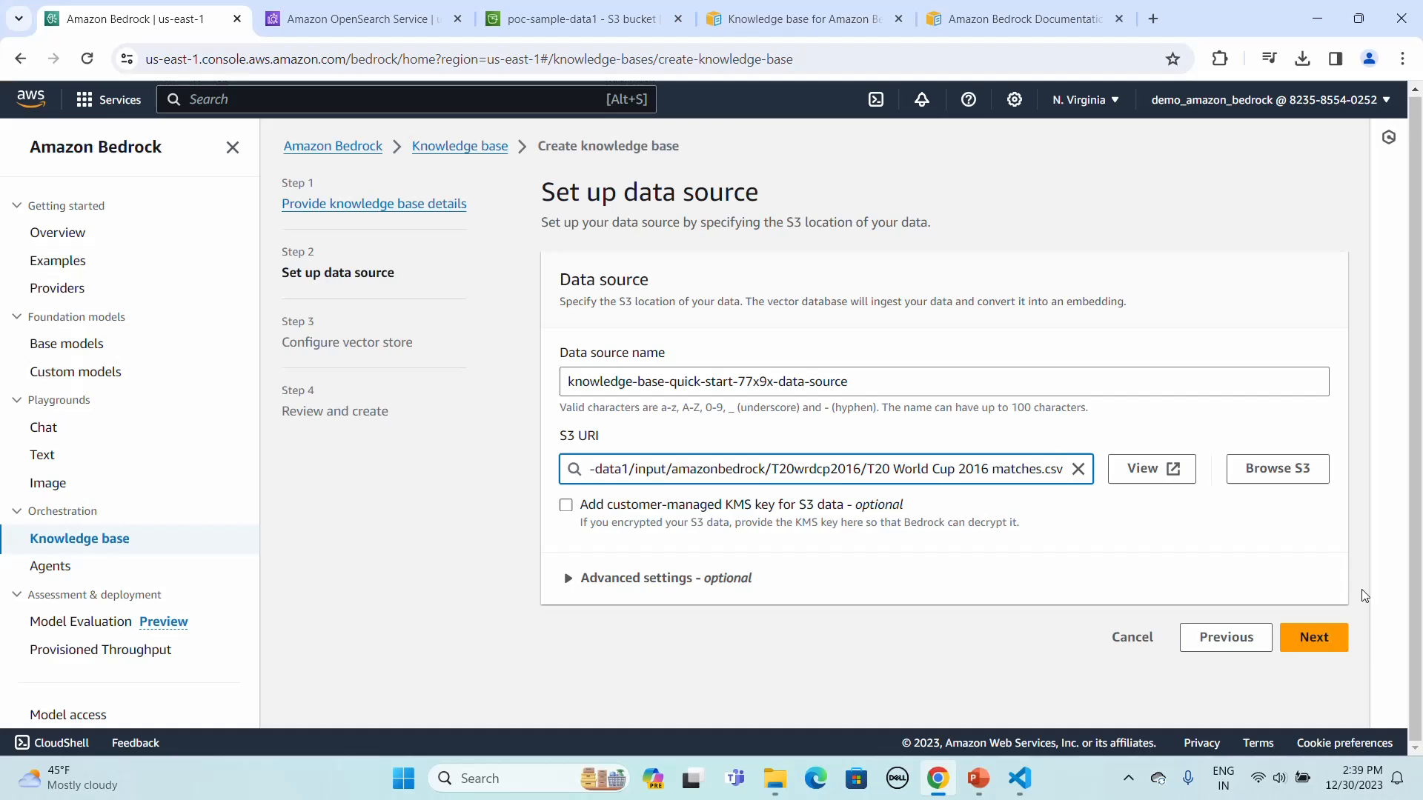
# Advance to vector store configuration, keeping Titan Embeddings G1 - Text and quick-create vector store
pyautogui.click(1312, 636)
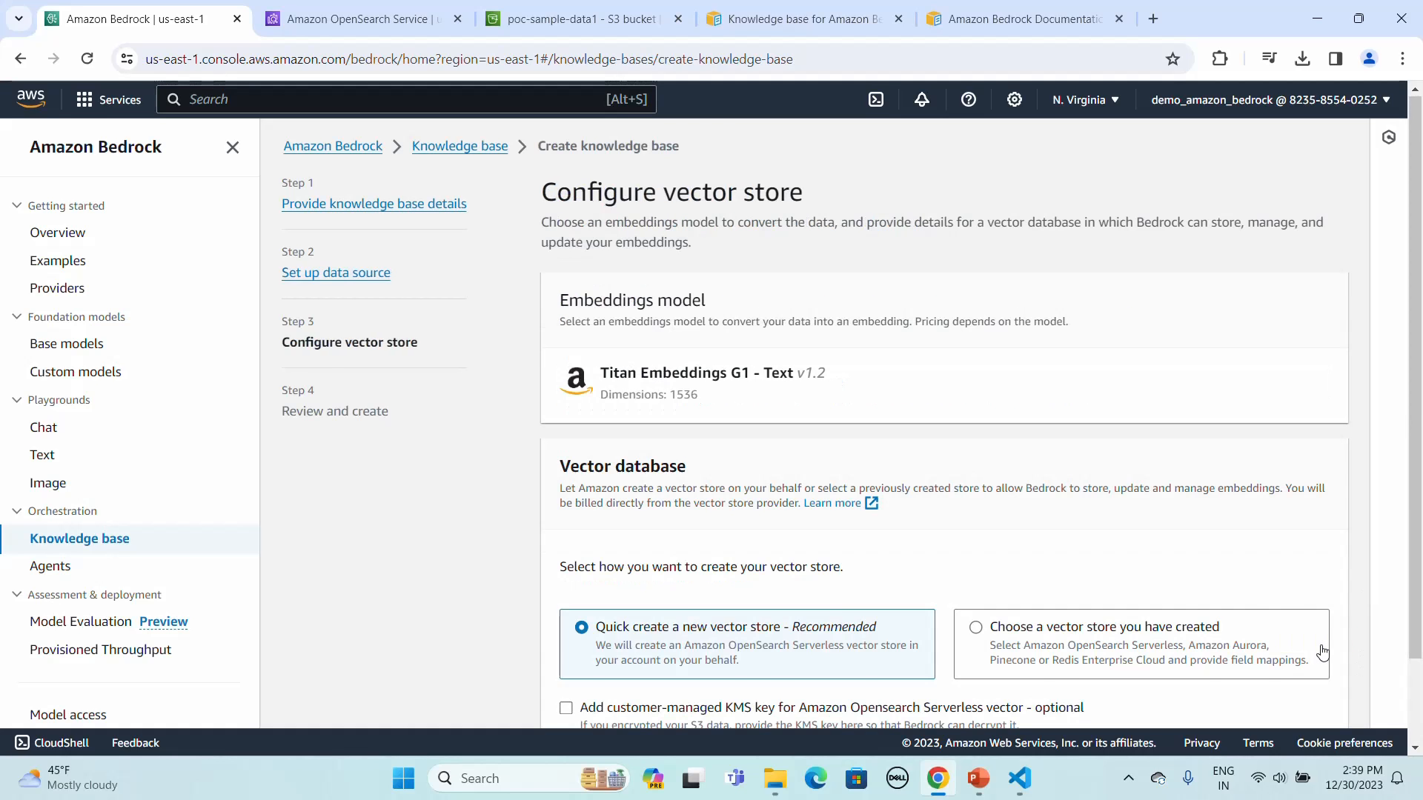
pyautogui.scroll(3)
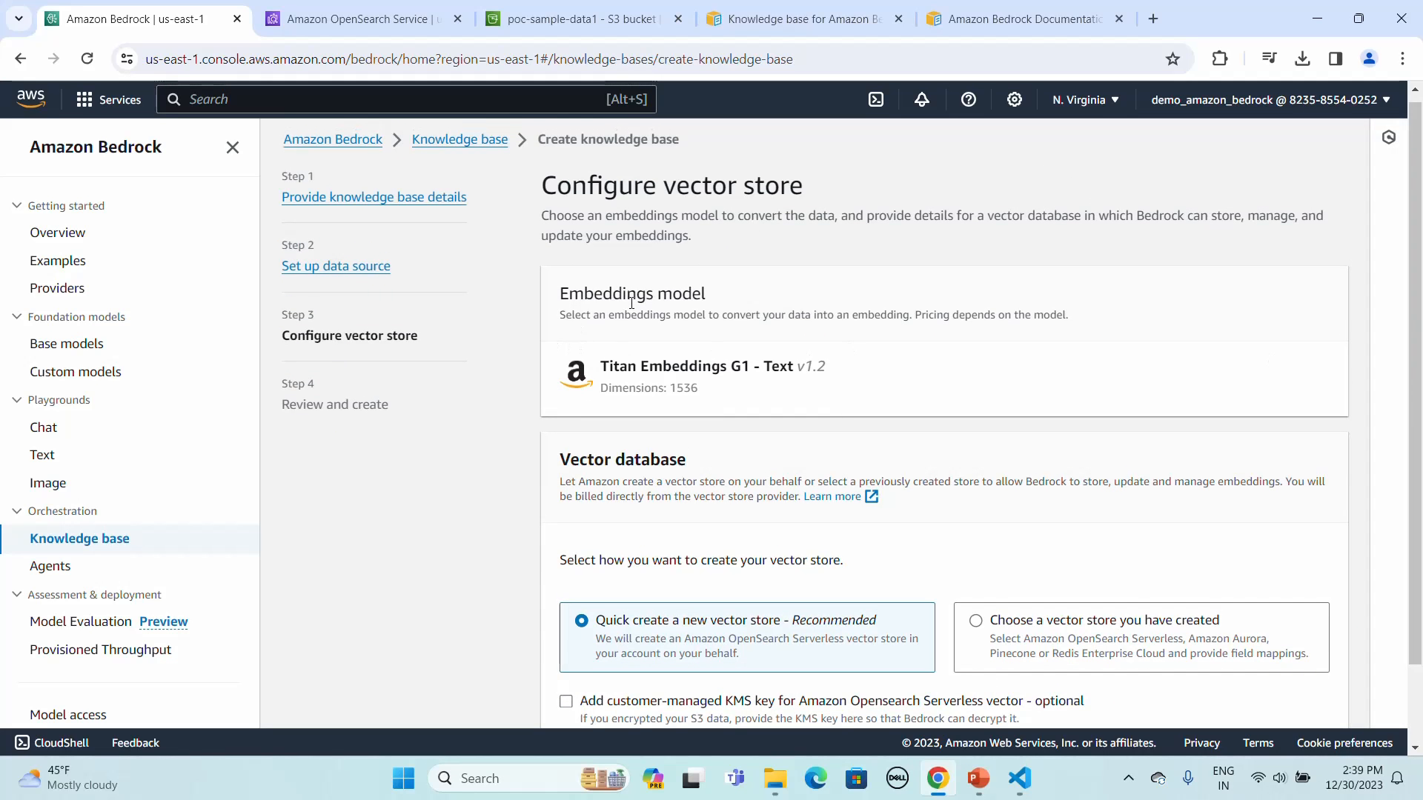
pyautogui.moveTo(726, 460)
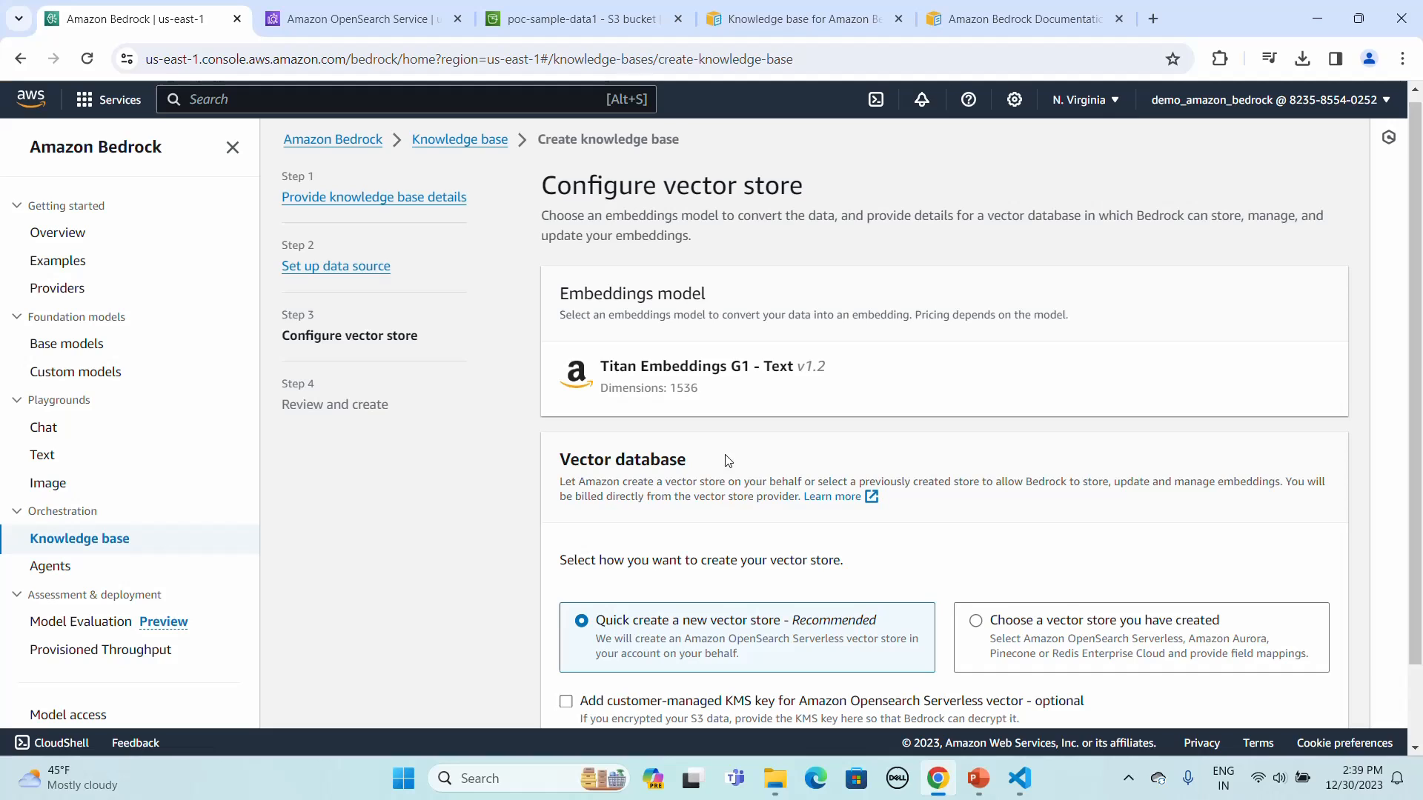
pyautogui.scroll(-3)
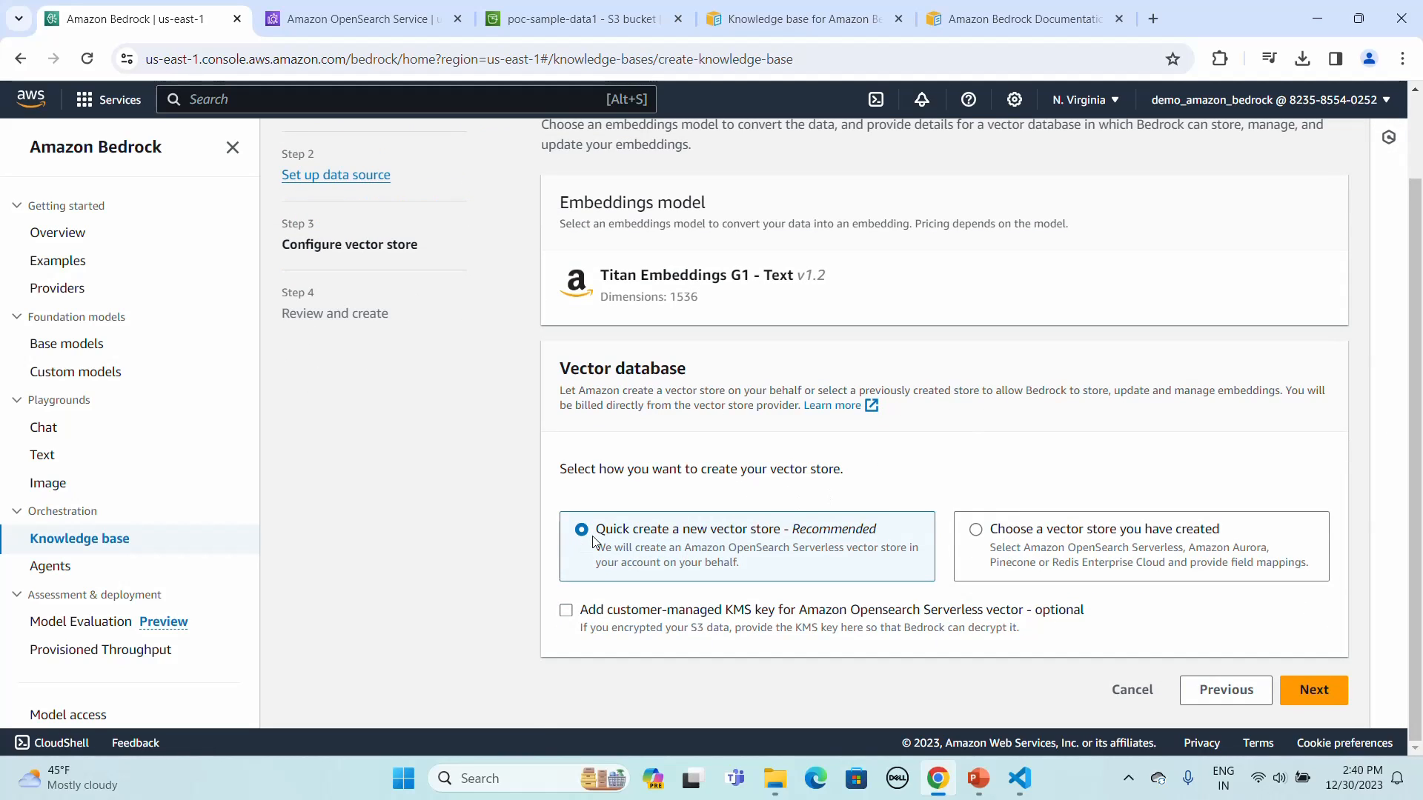
pyautogui.moveTo(737, 470)
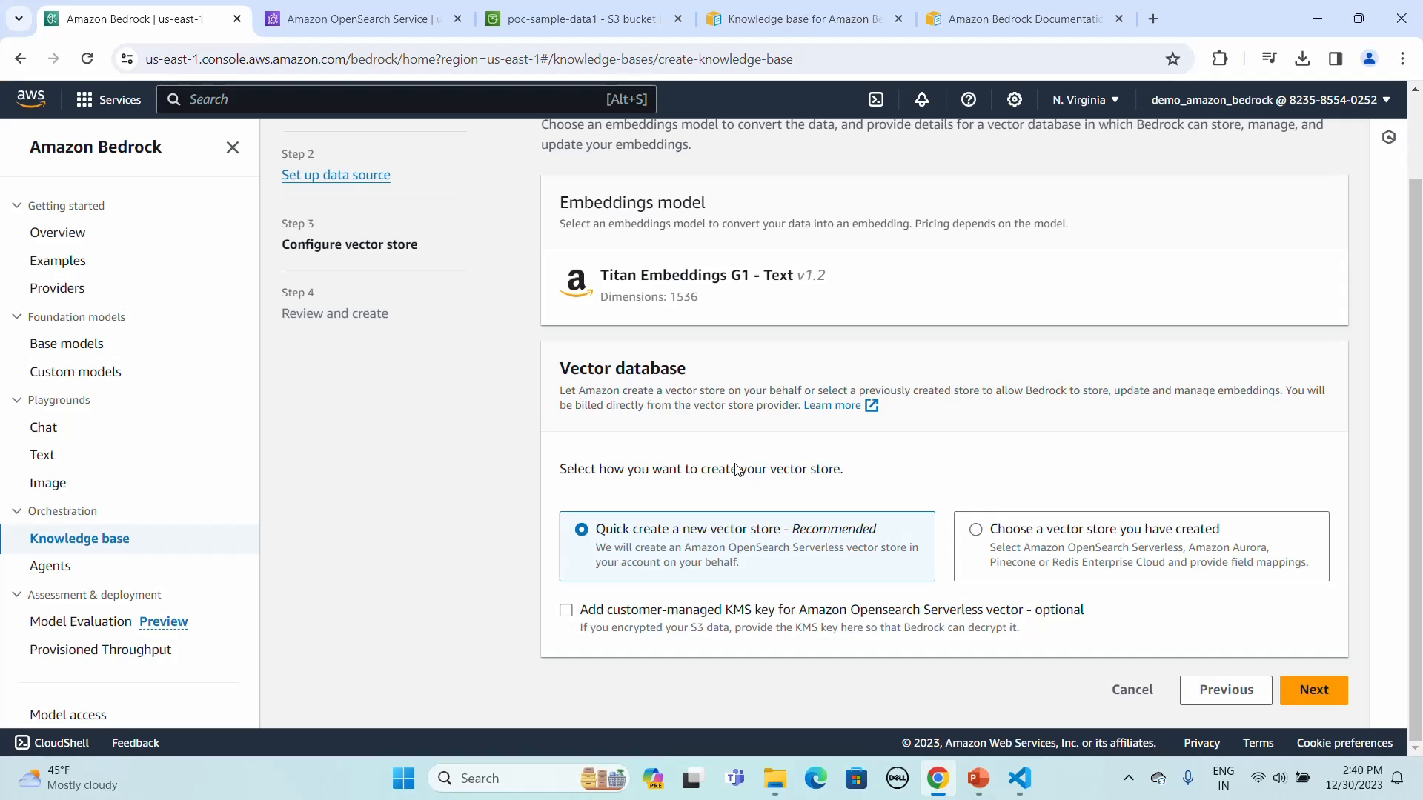
pyautogui.moveTo(1313, 689)
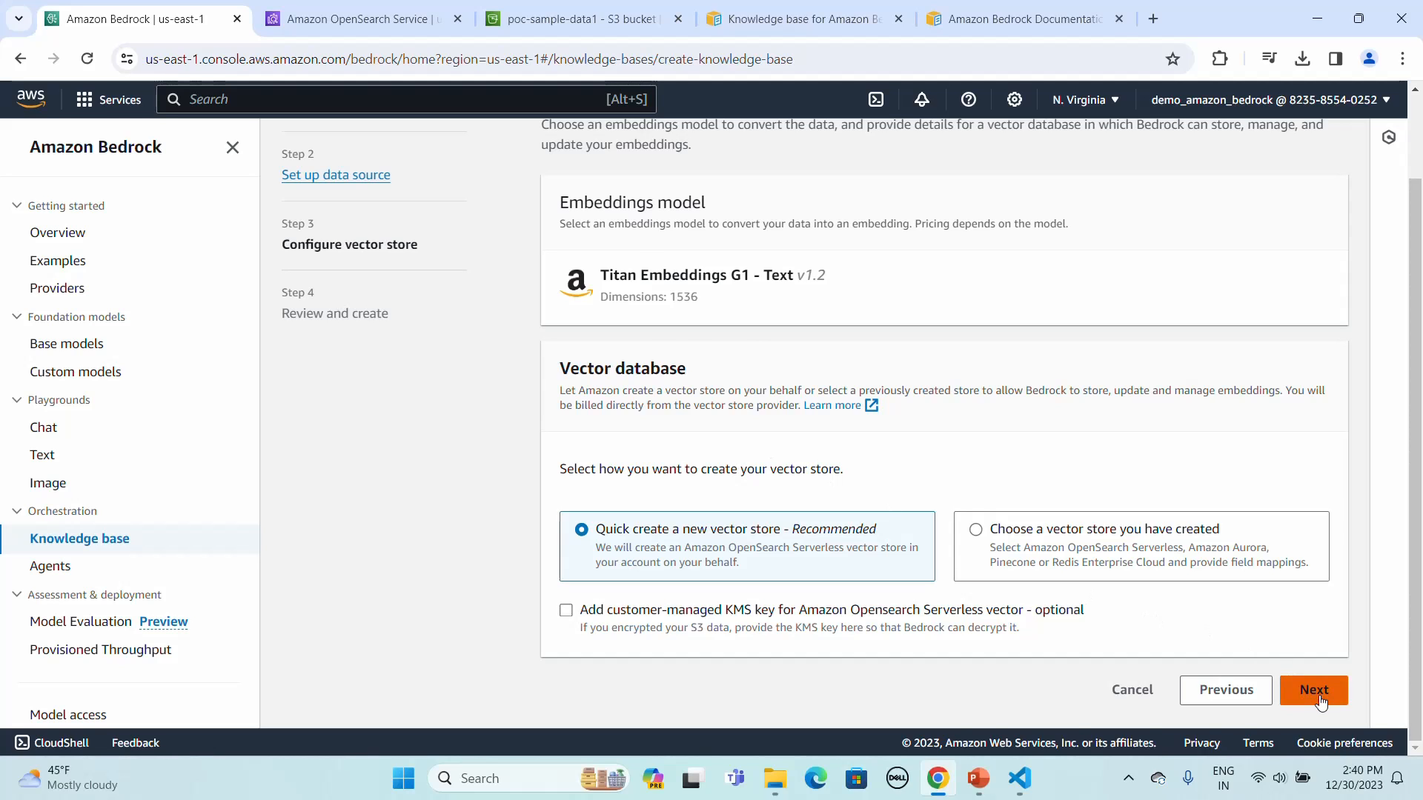
# Review the T20wordcup2016 knowledge base settings and submit its creation
pyautogui.click(1314, 690)
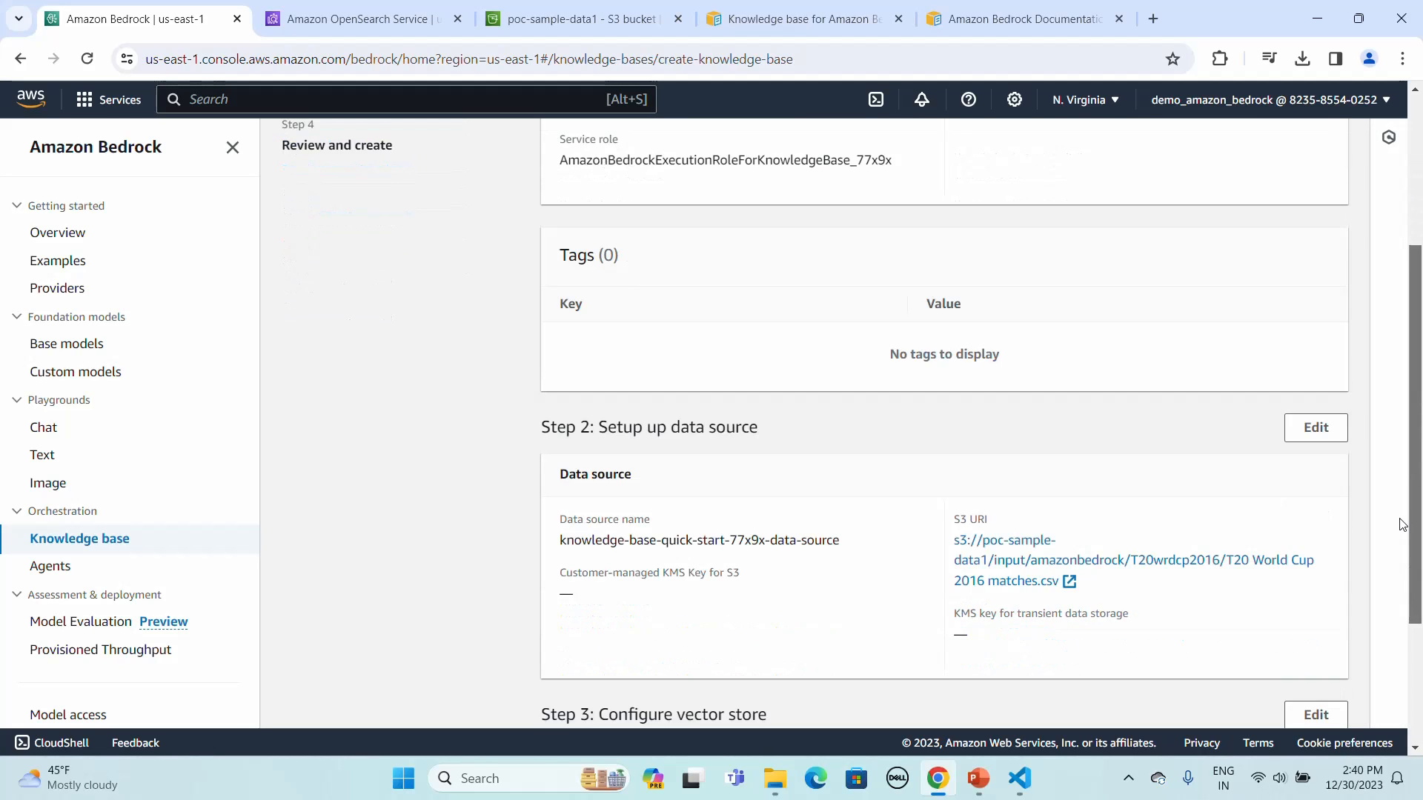
pyautogui.scroll(3)
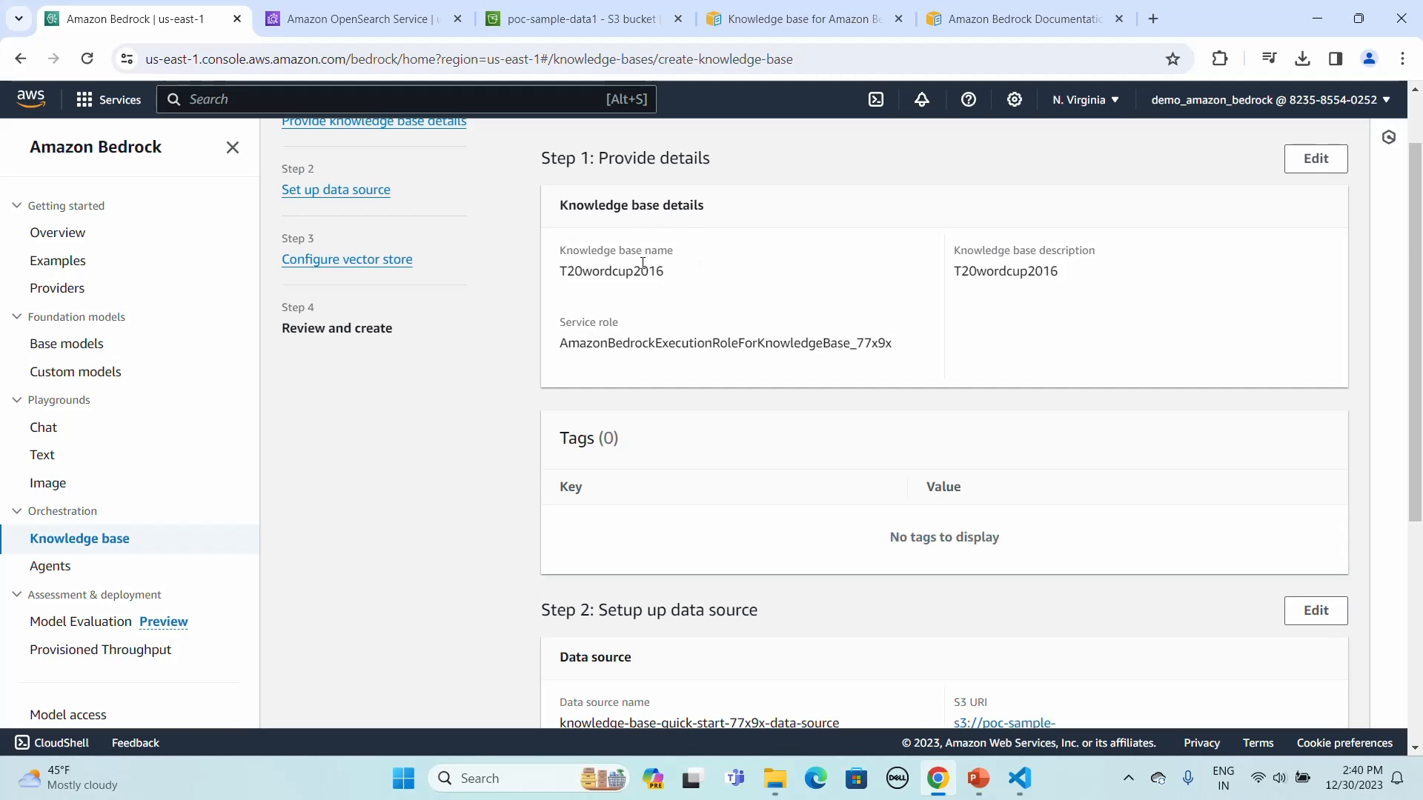
pyautogui.moveTo(843, 313)
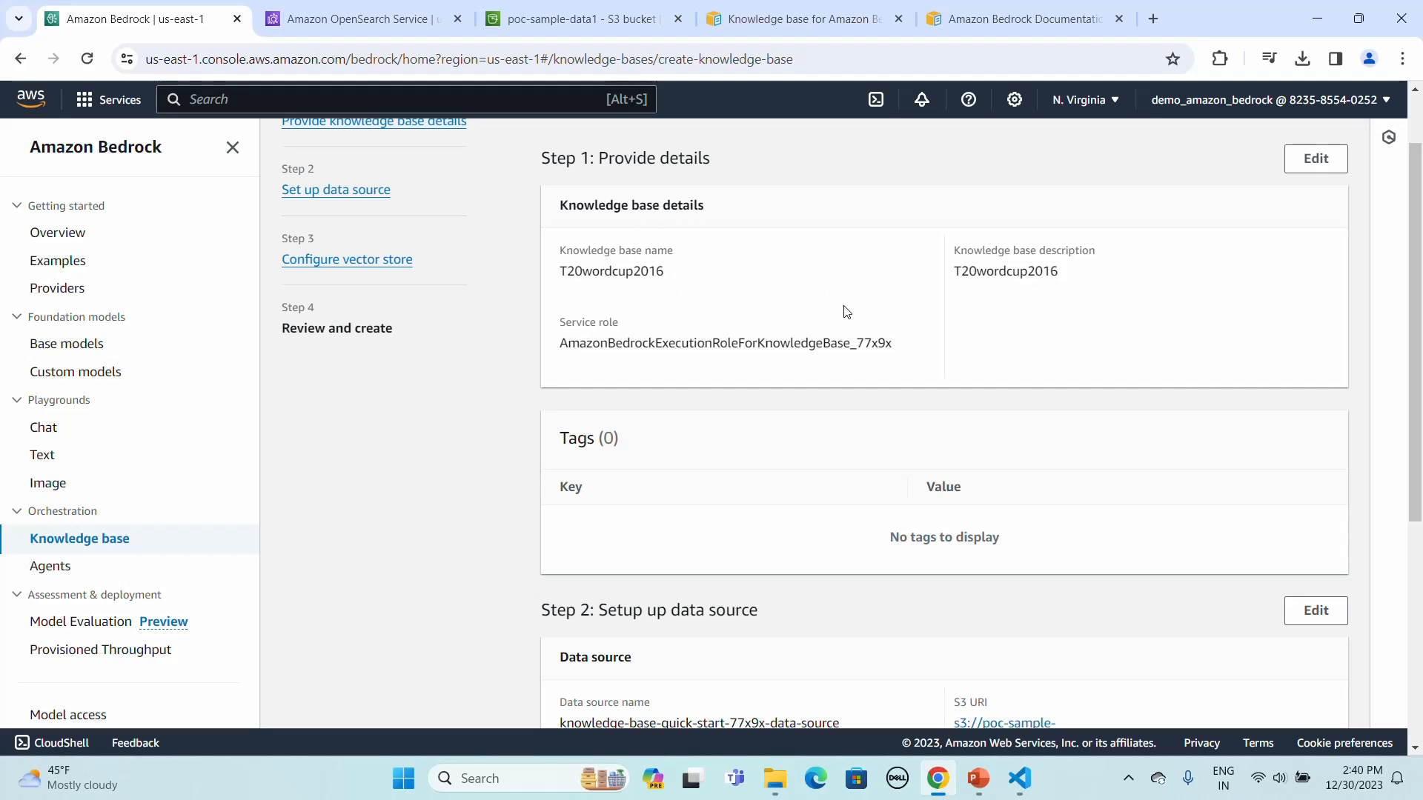
pyautogui.moveTo(662, 476)
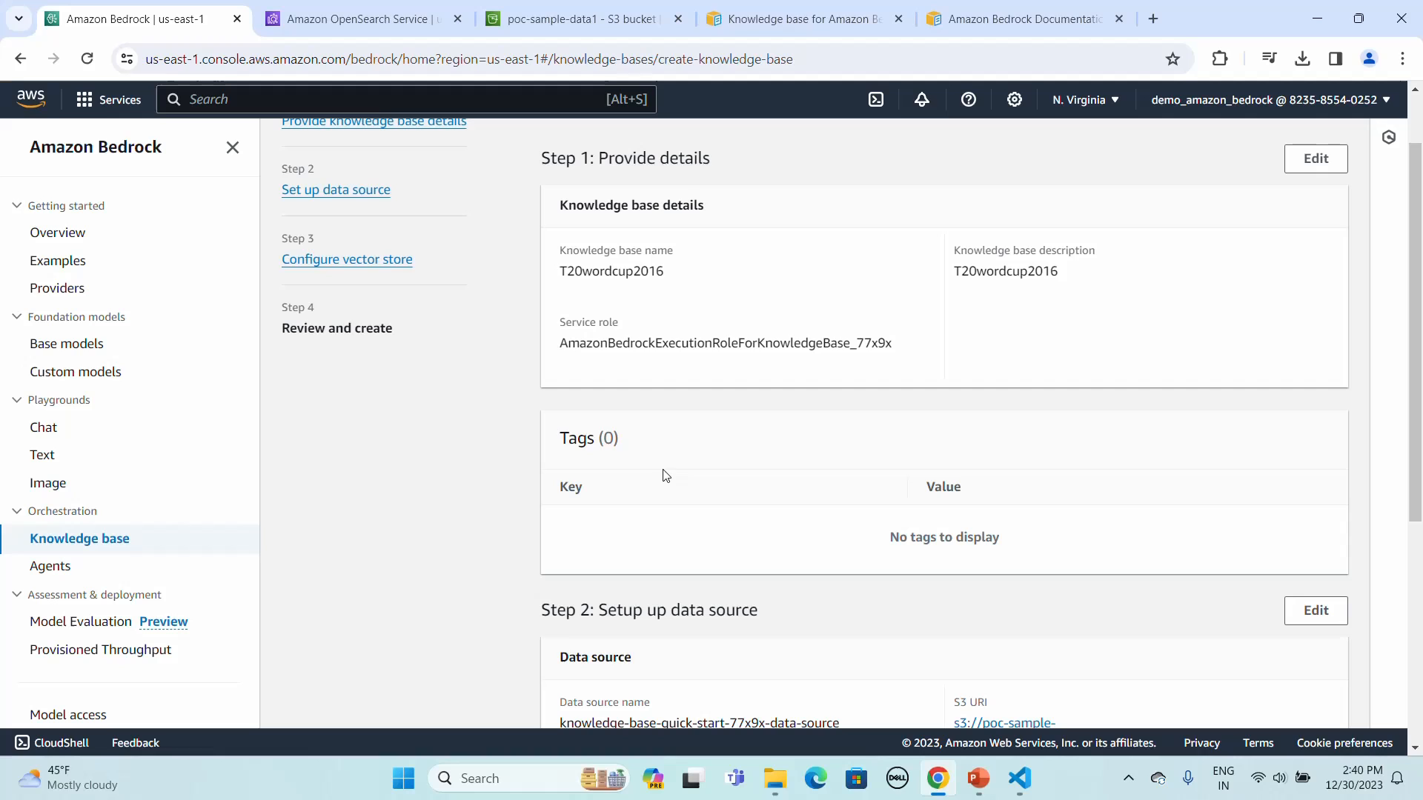
pyautogui.scroll(-3)
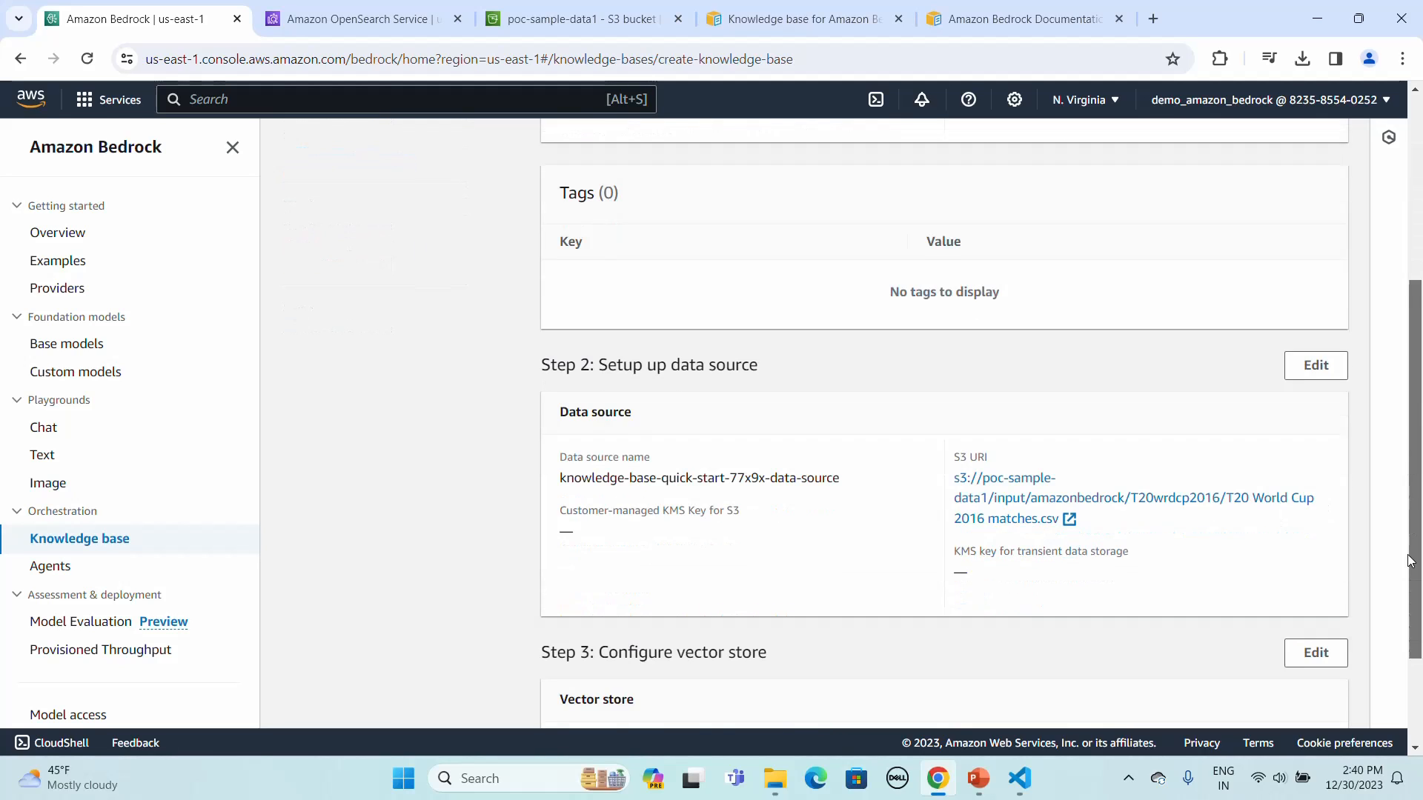
pyautogui.scroll(-3)
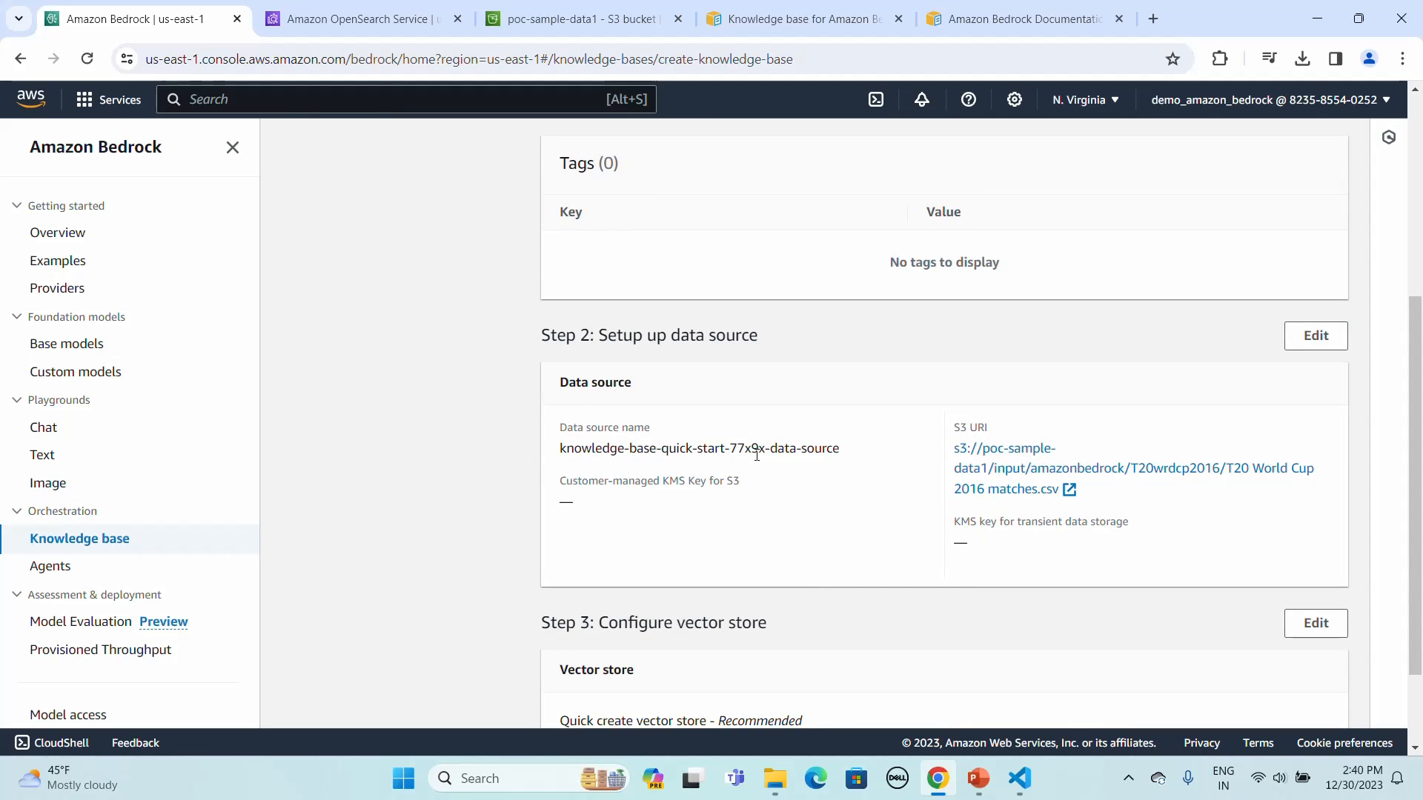
pyautogui.moveTo(1026, 489)
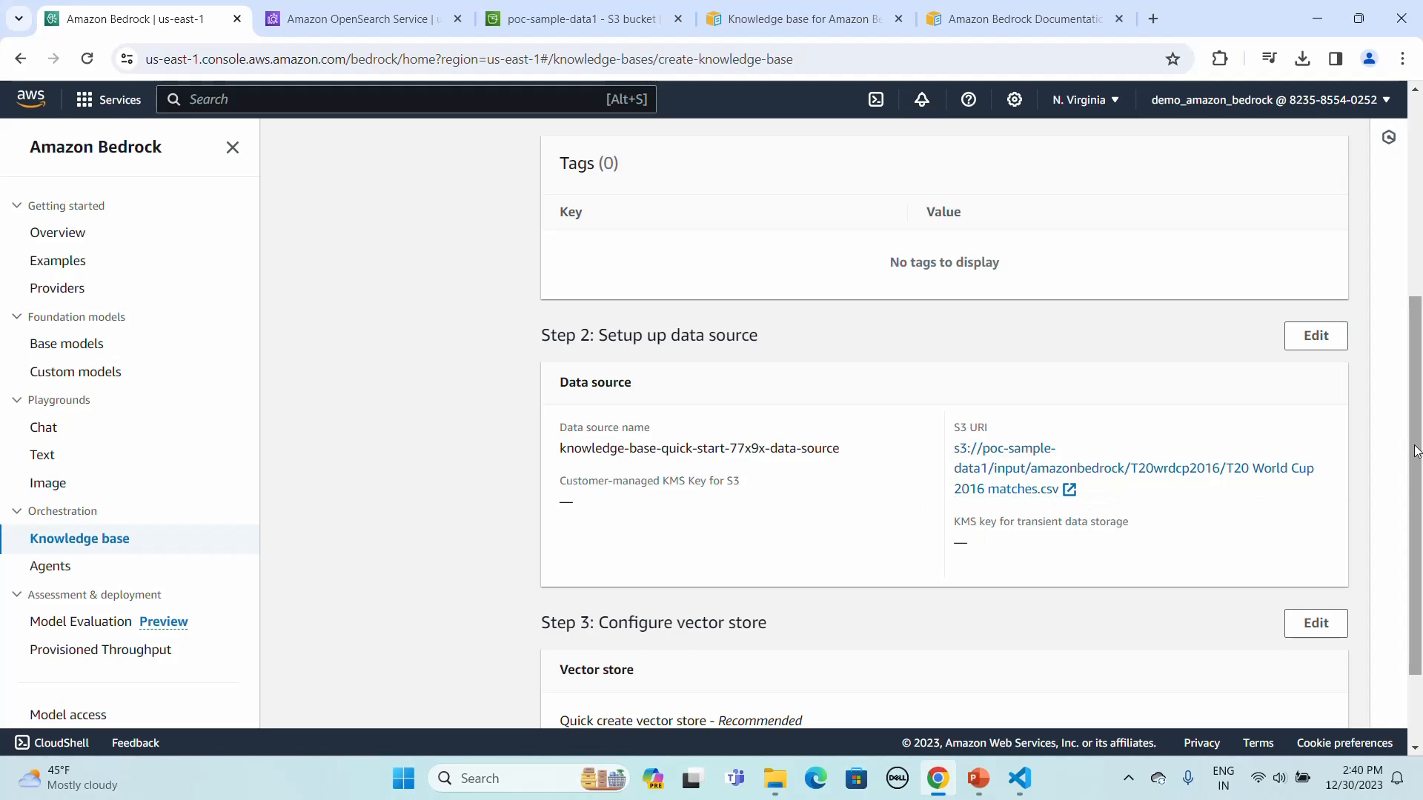
pyautogui.scroll(-3)
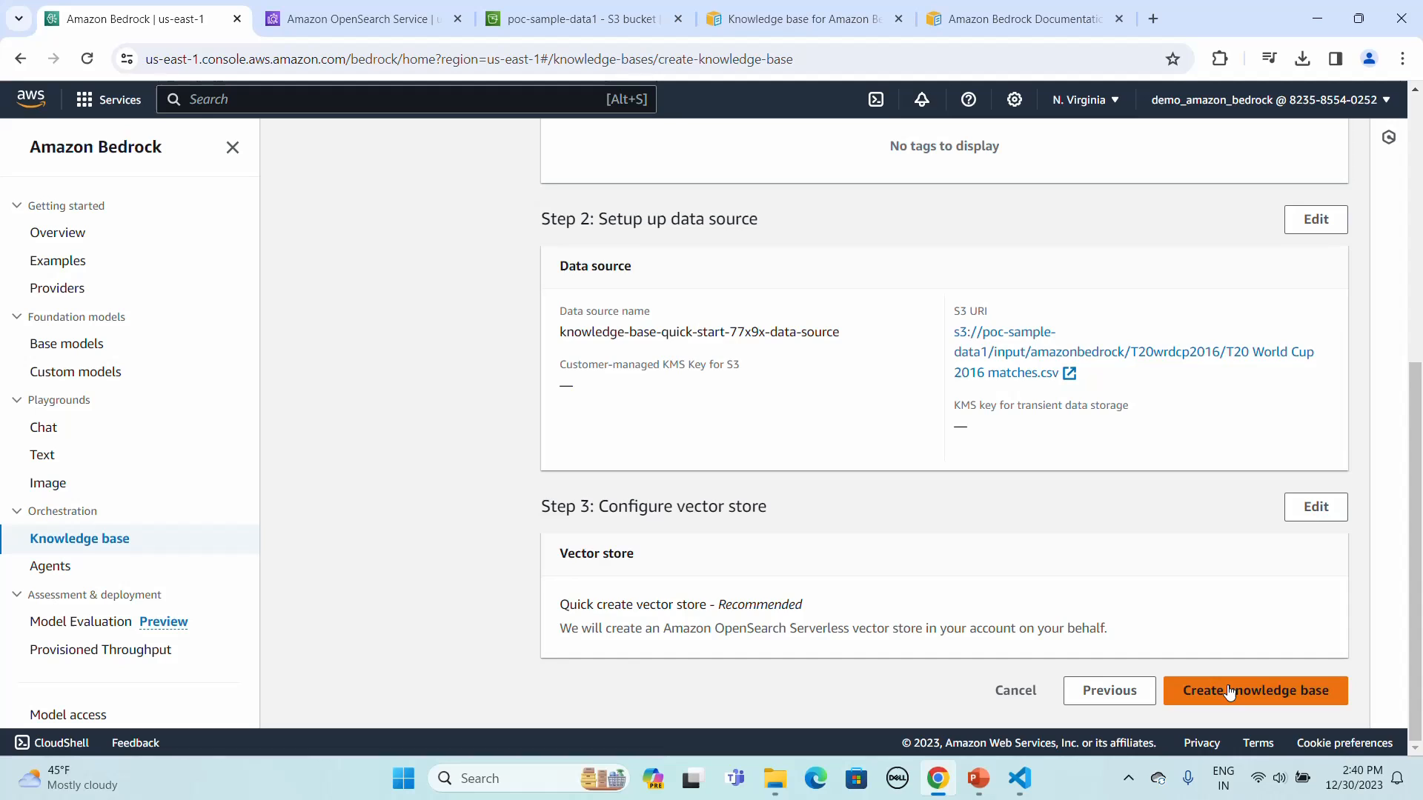
pyautogui.scroll(3)
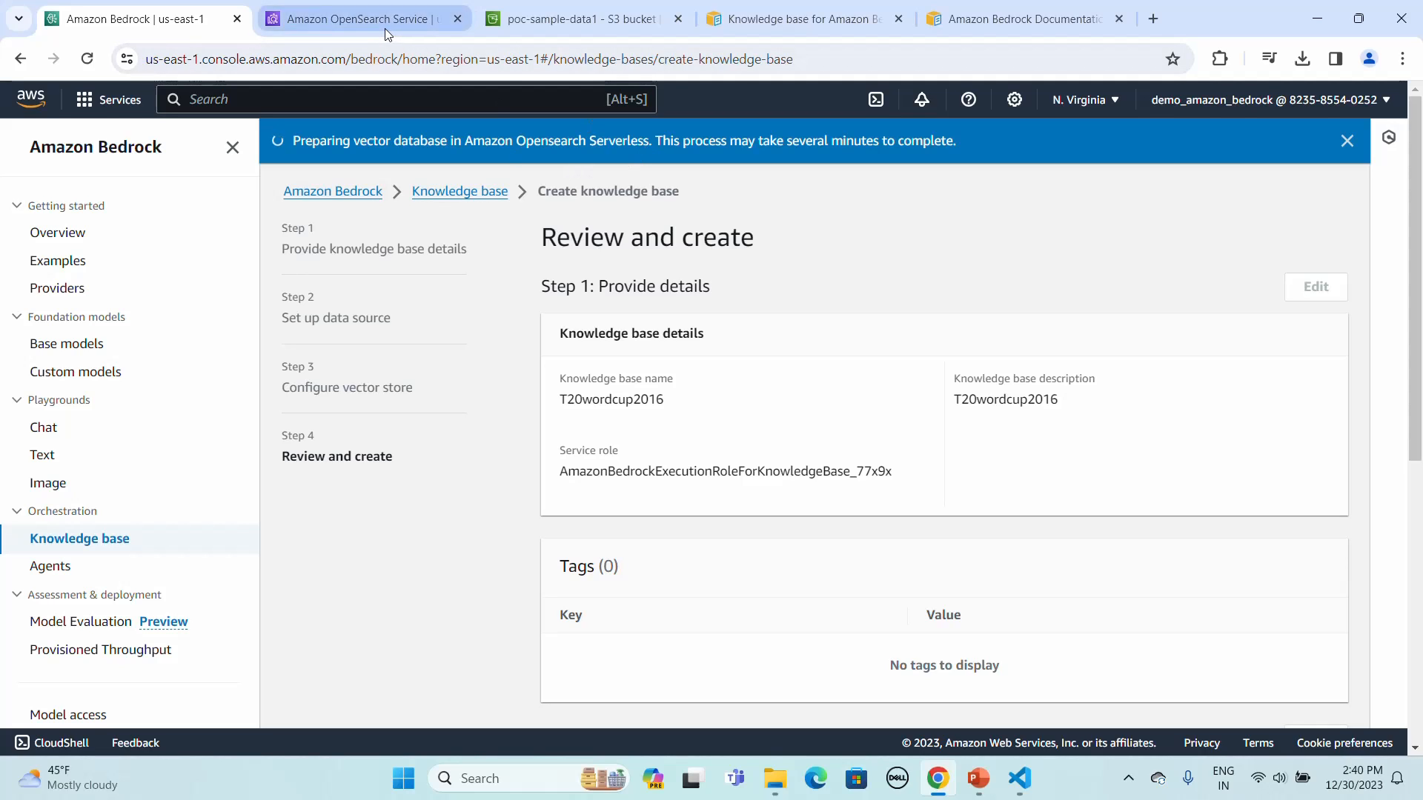
# Check the OpenSearch Serverless collections list, dismissing the info and permissions banners
pyautogui.click(359, 18)
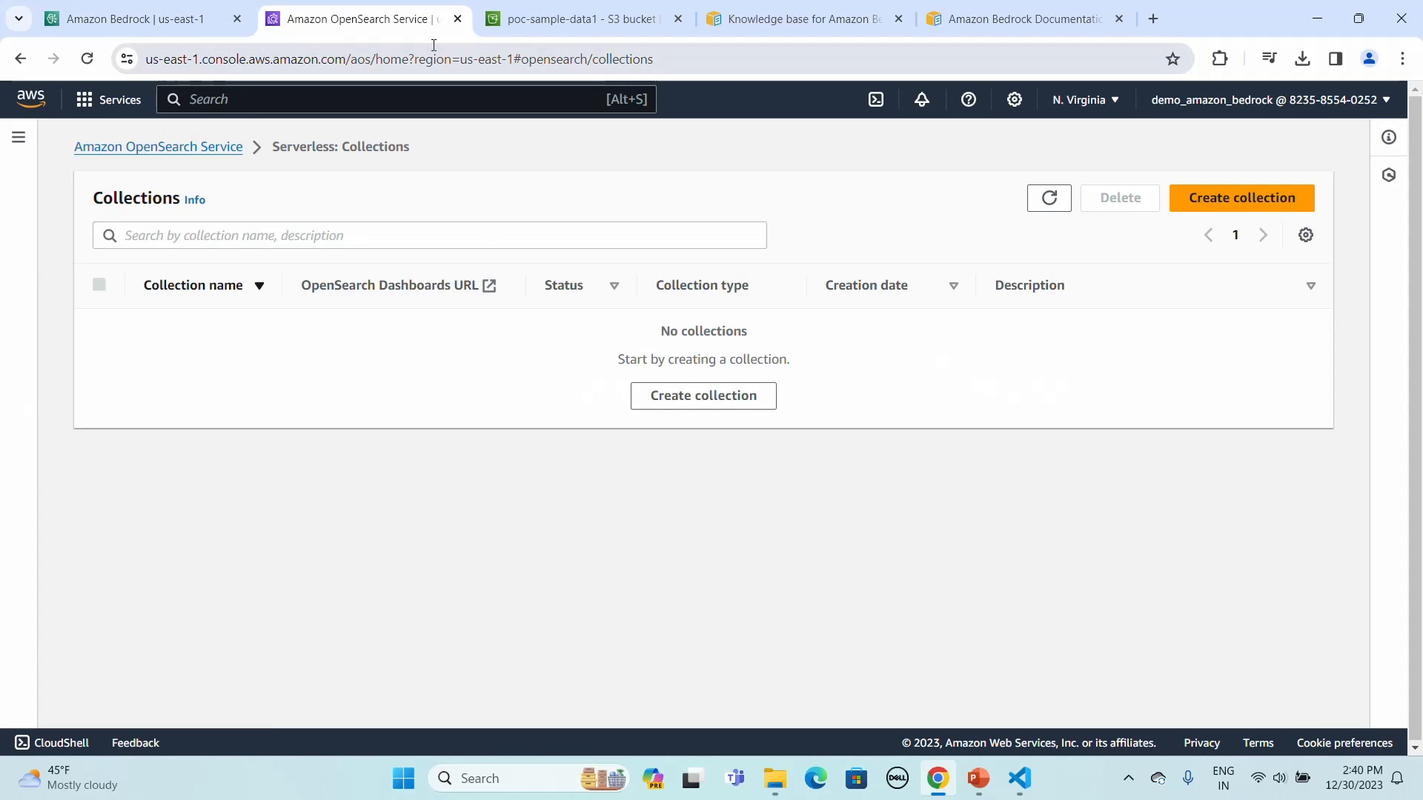
pyautogui.moveTo(982, 244)
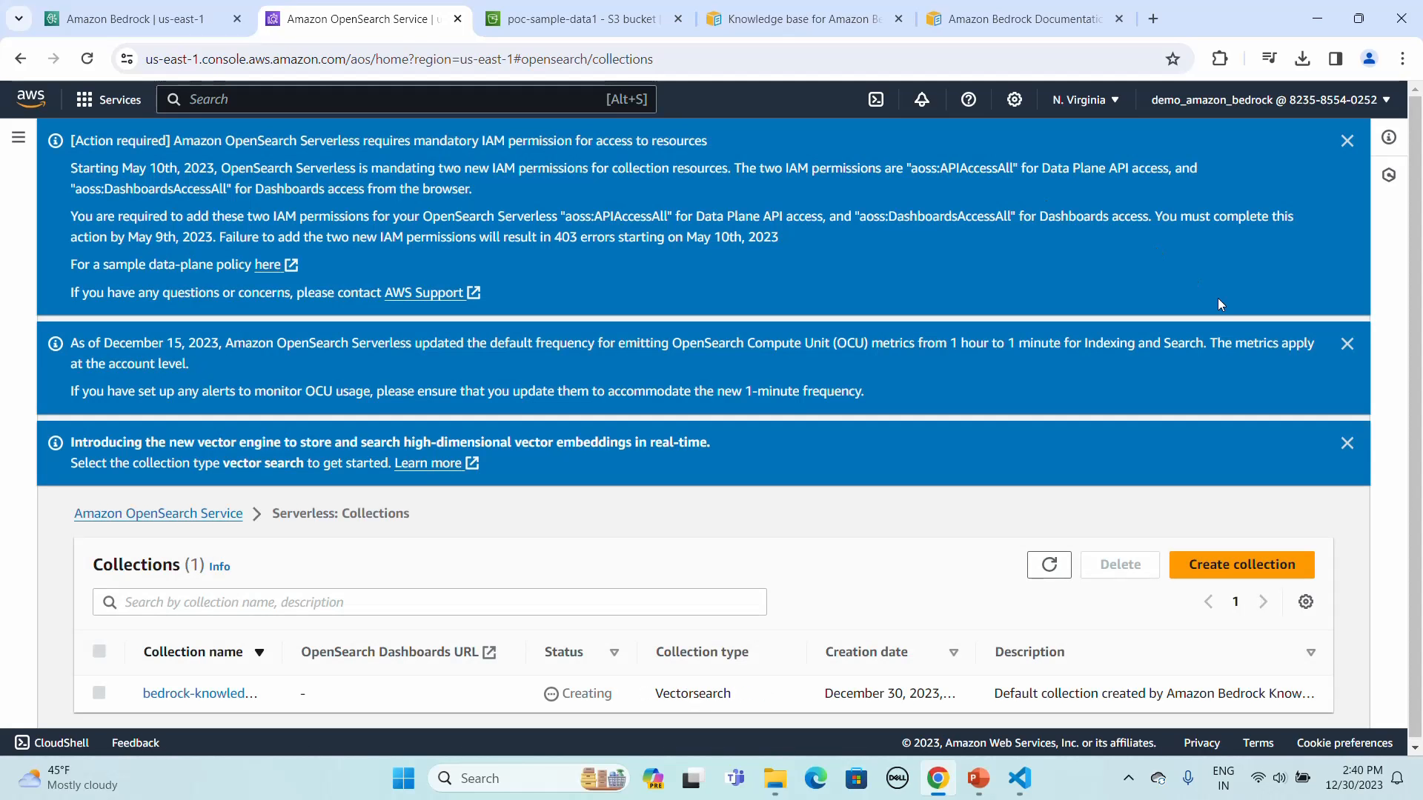
pyautogui.click(1348, 342)
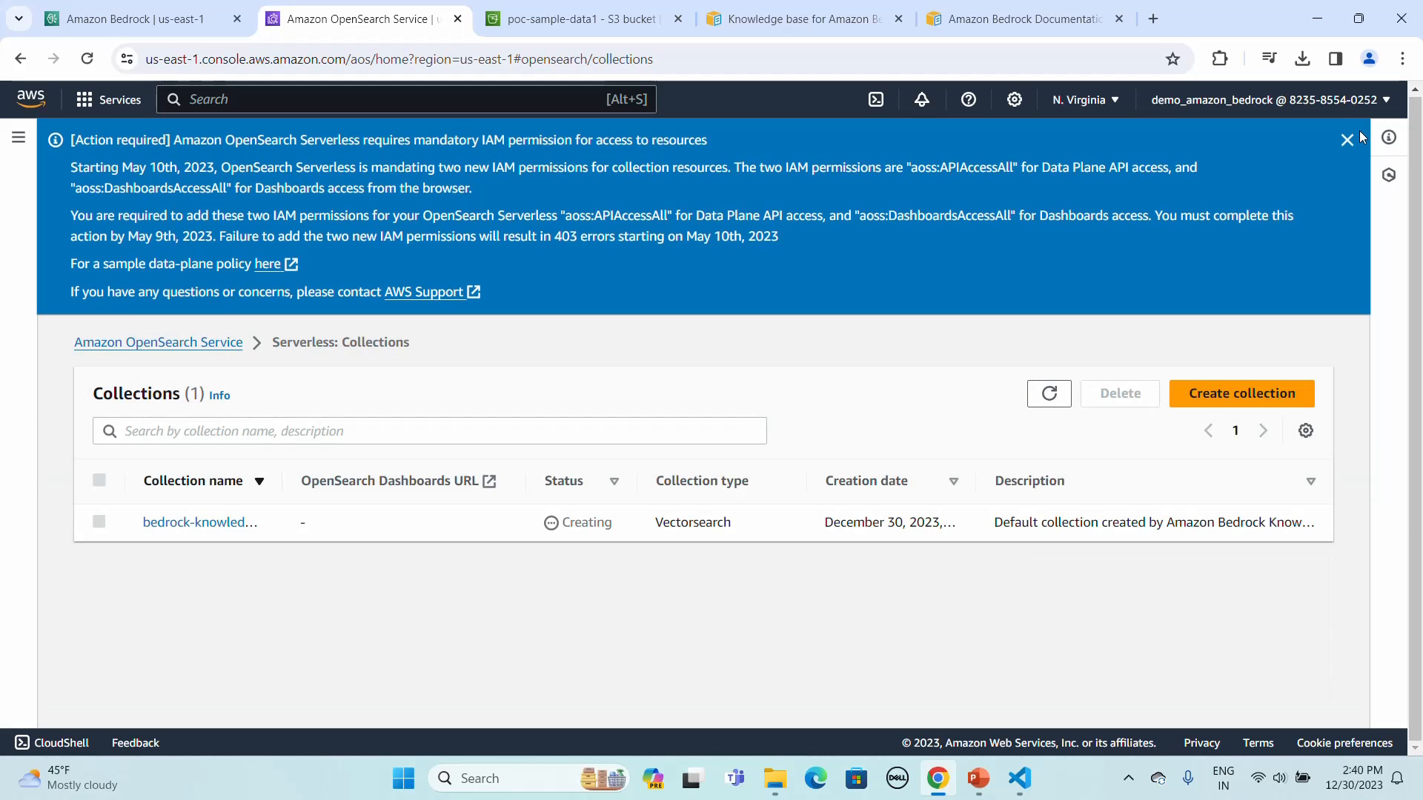
pyautogui.click(1347, 139)
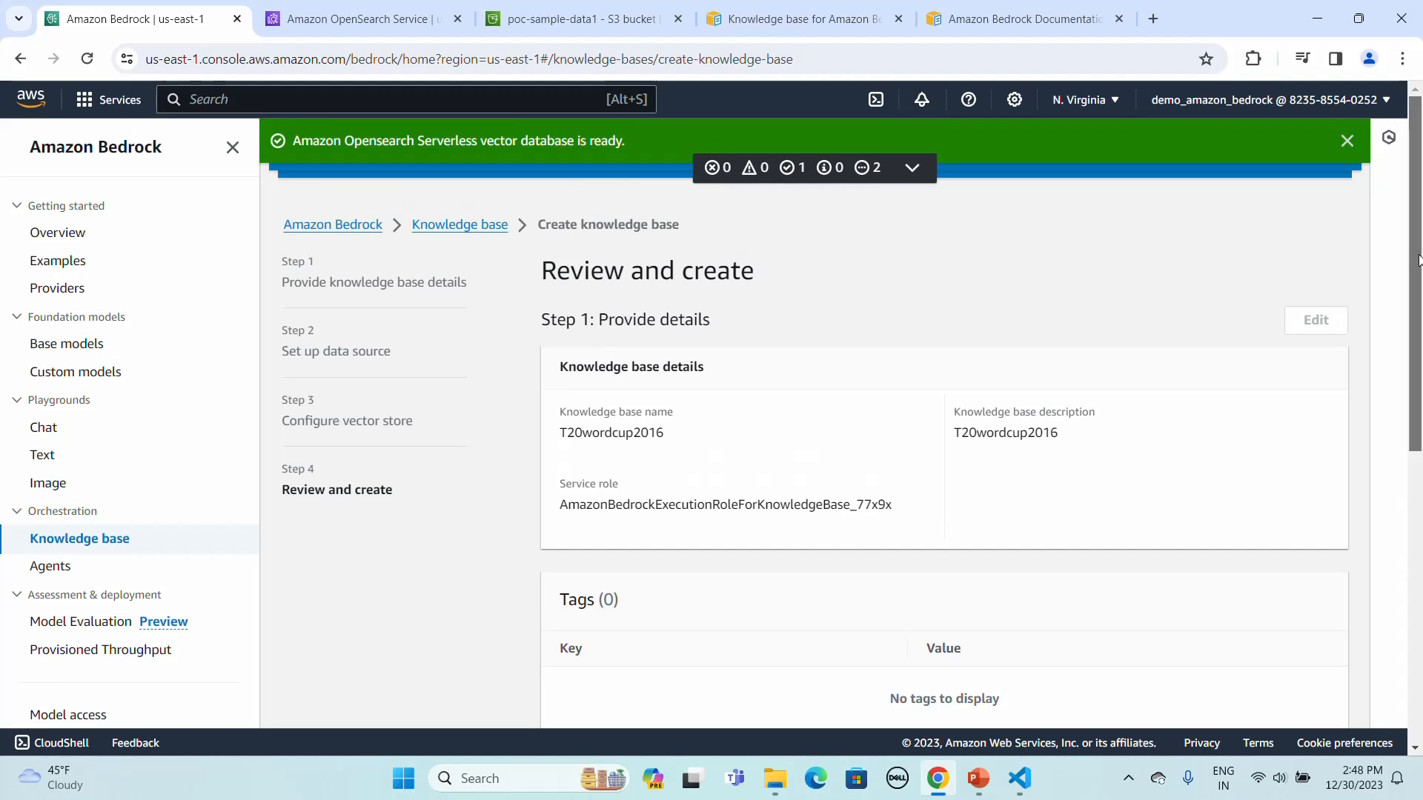
pyautogui.moveTo(1300, 313)
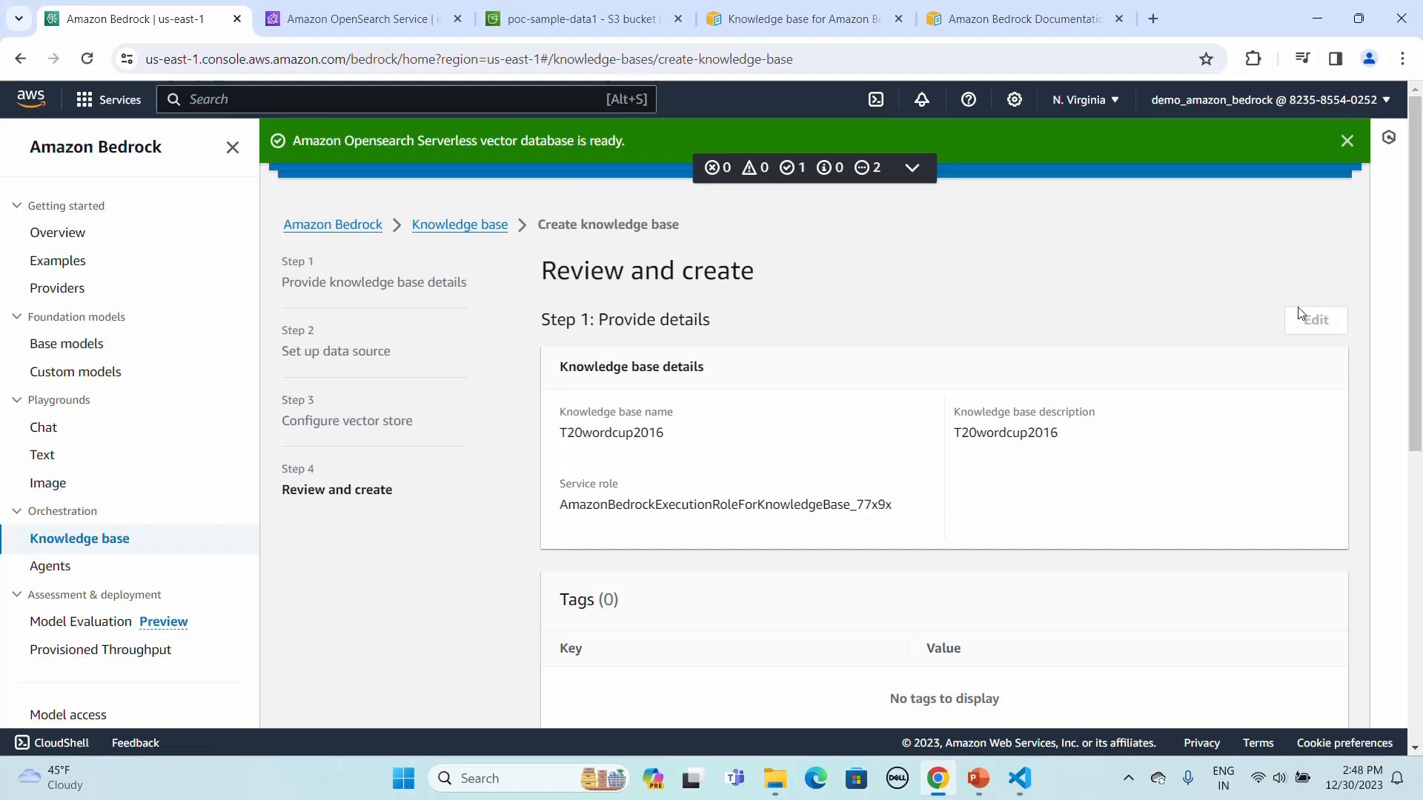
pyautogui.moveTo(999, 221)
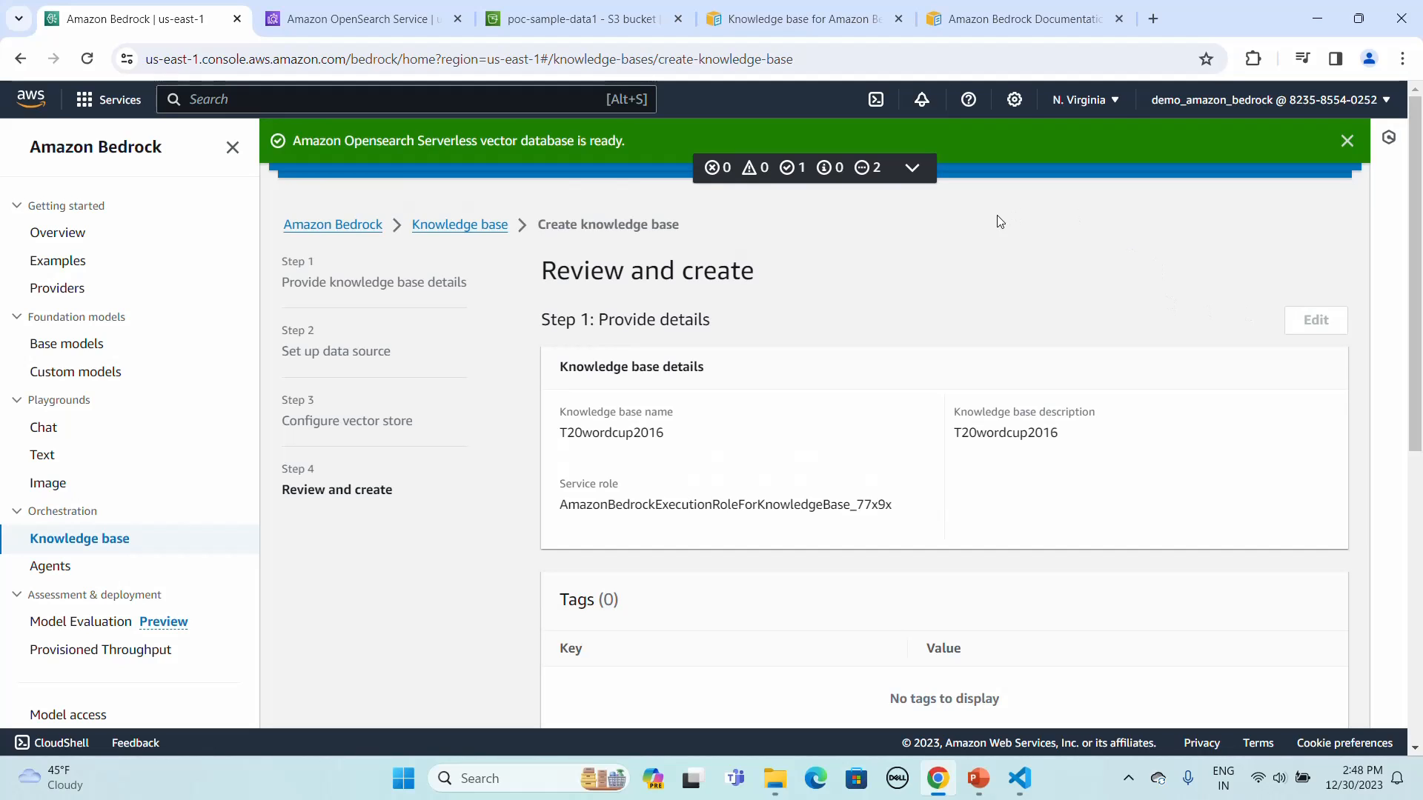
pyautogui.moveTo(515, 156)
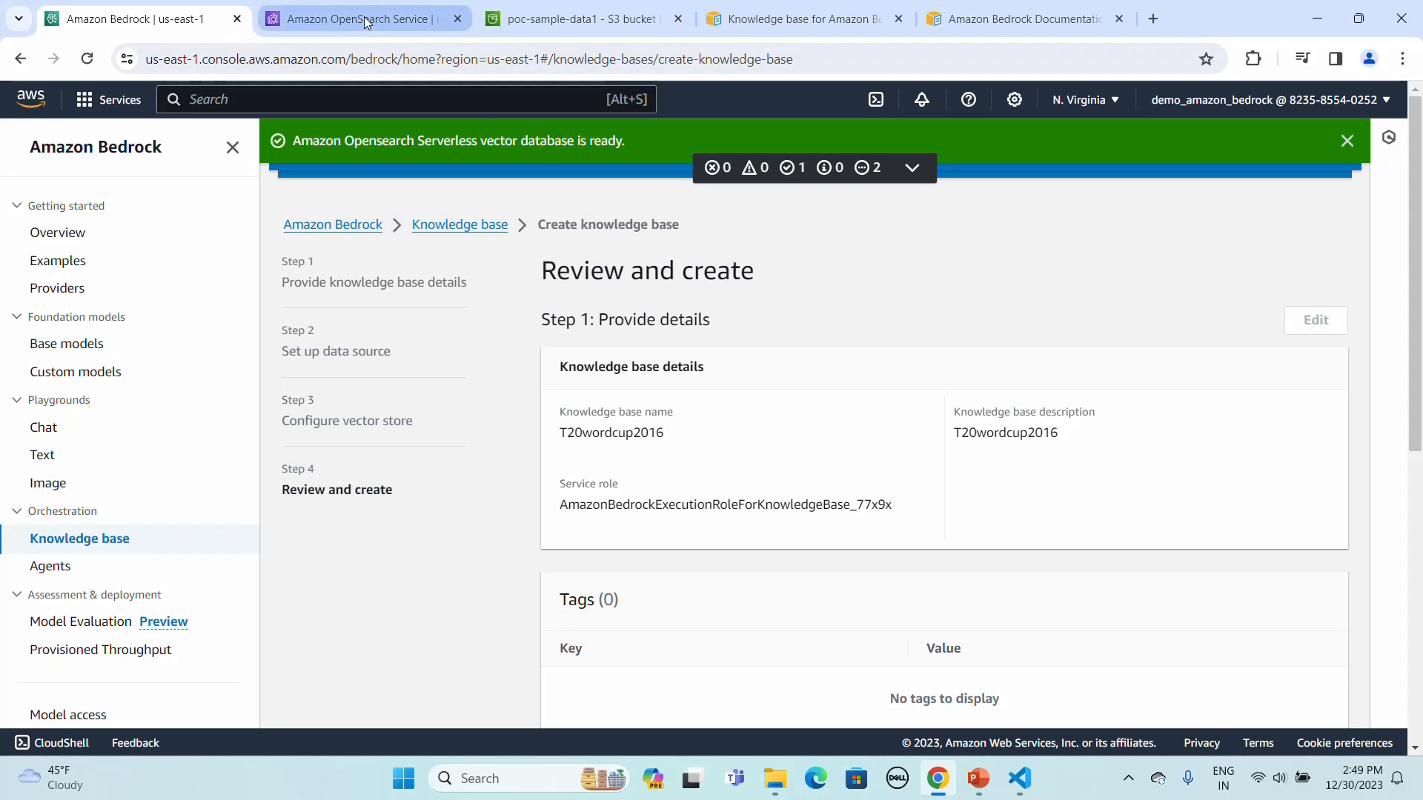
# Inspect the bedrock-knowledge-base-1m94fo collection's details and its default index with zero documents
pyautogui.click(362, 18)
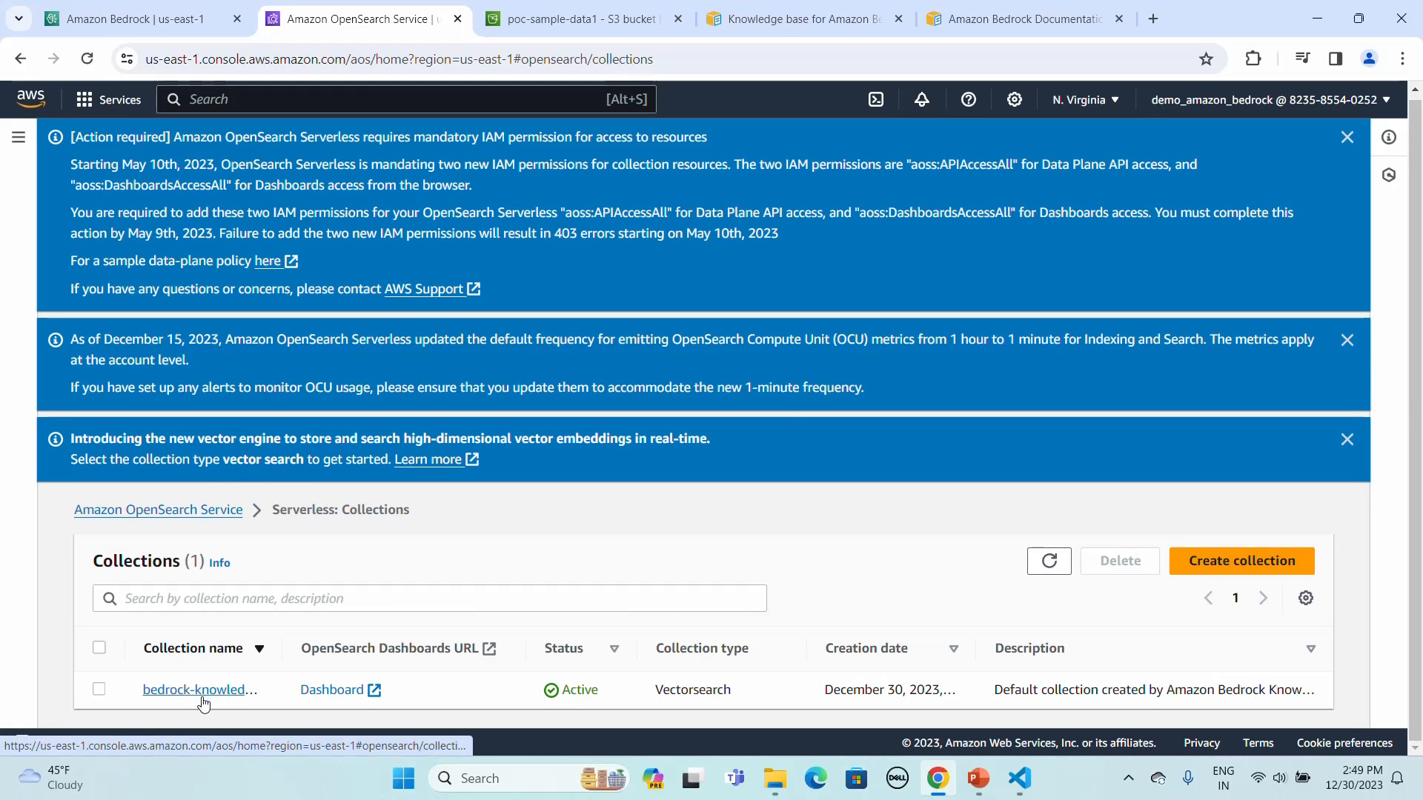
pyautogui.click(200, 689)
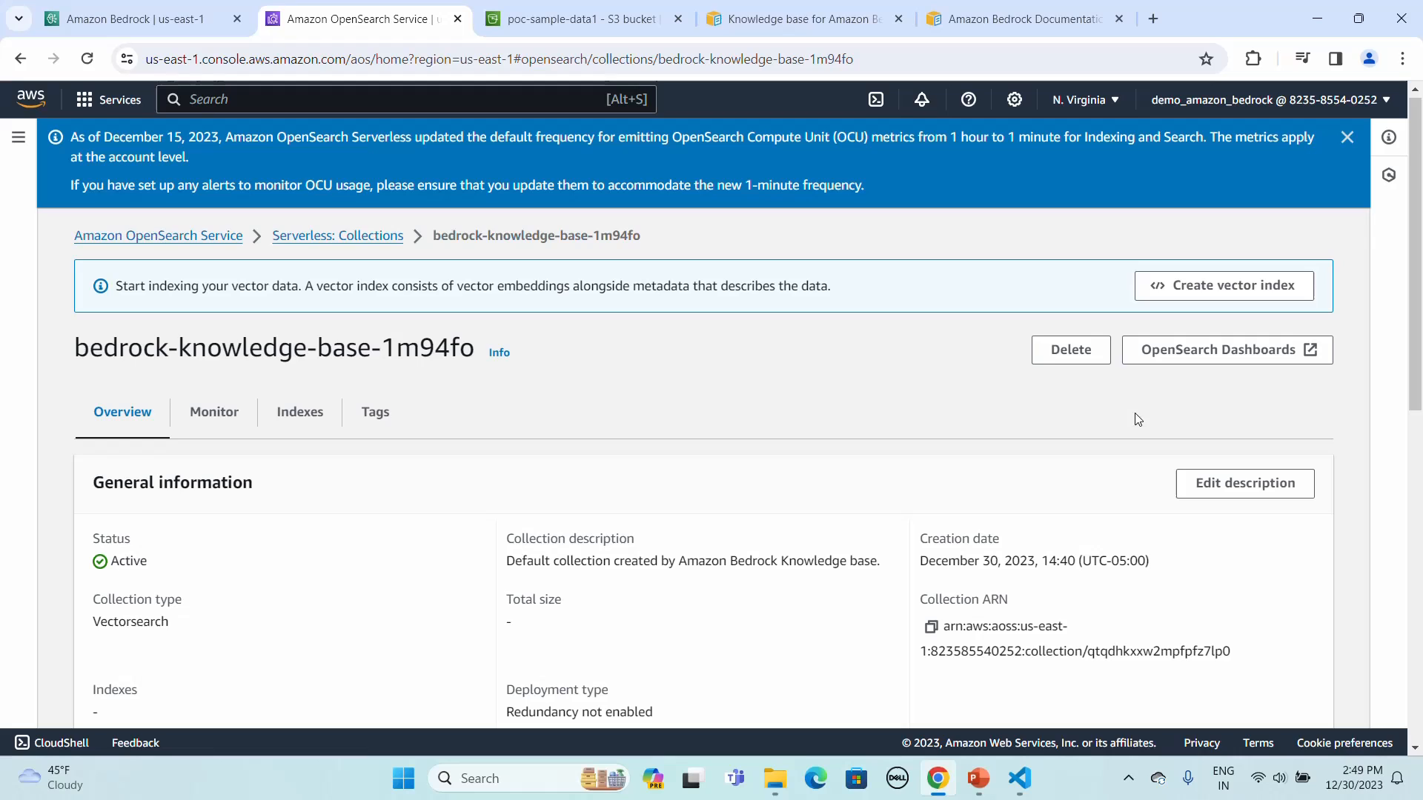
pyautogui.moveTo(1415, 353)
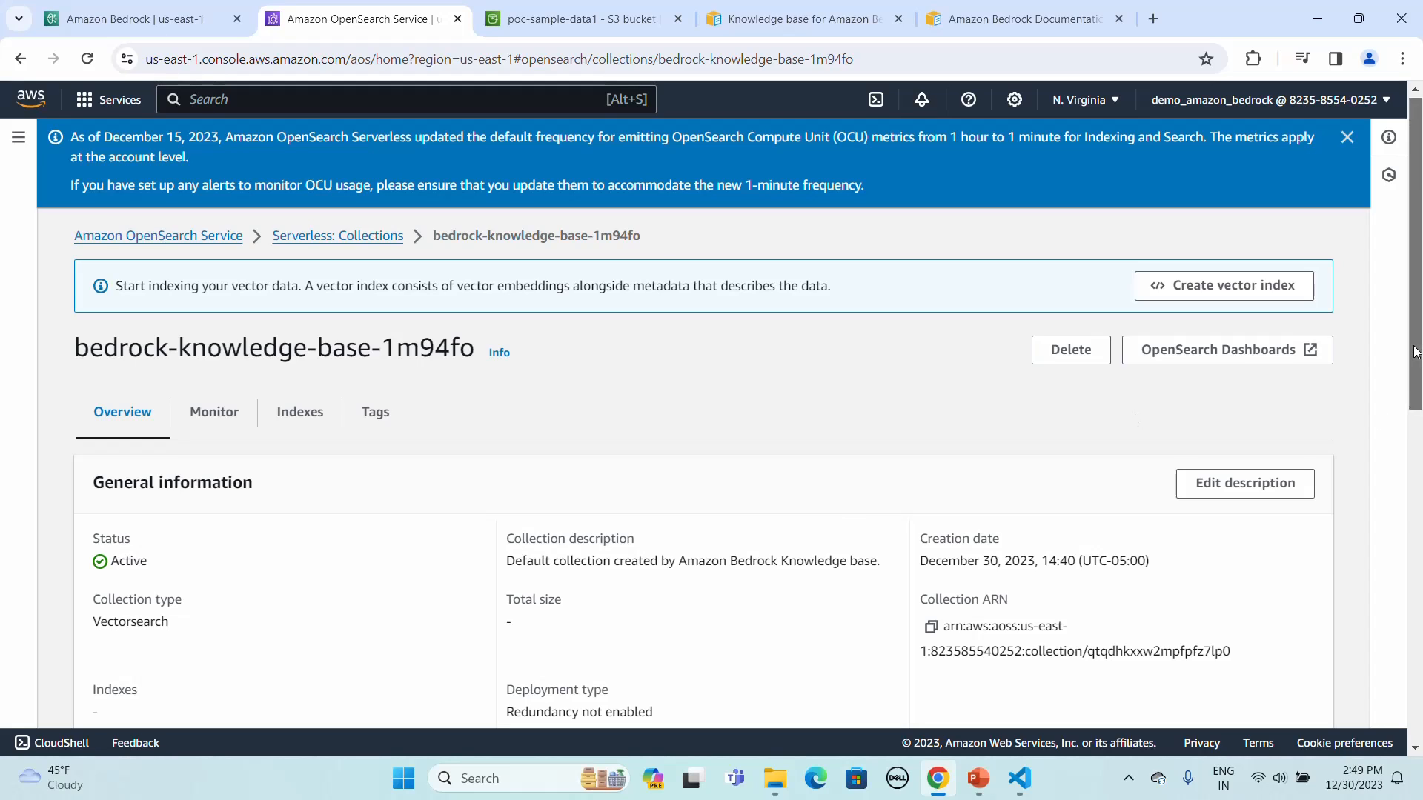
pyautogui.scroll(-3)
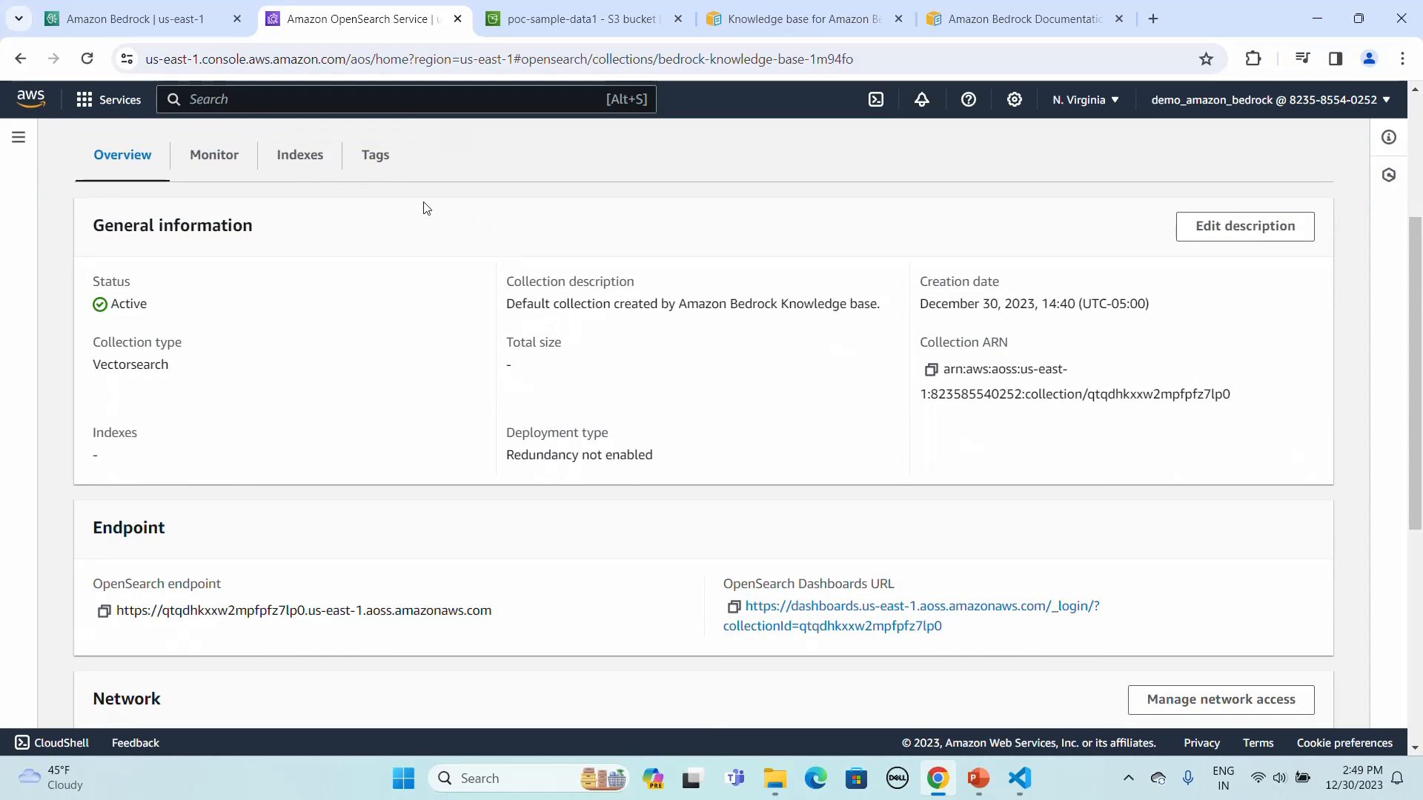
pyautogui.click(299, 154)
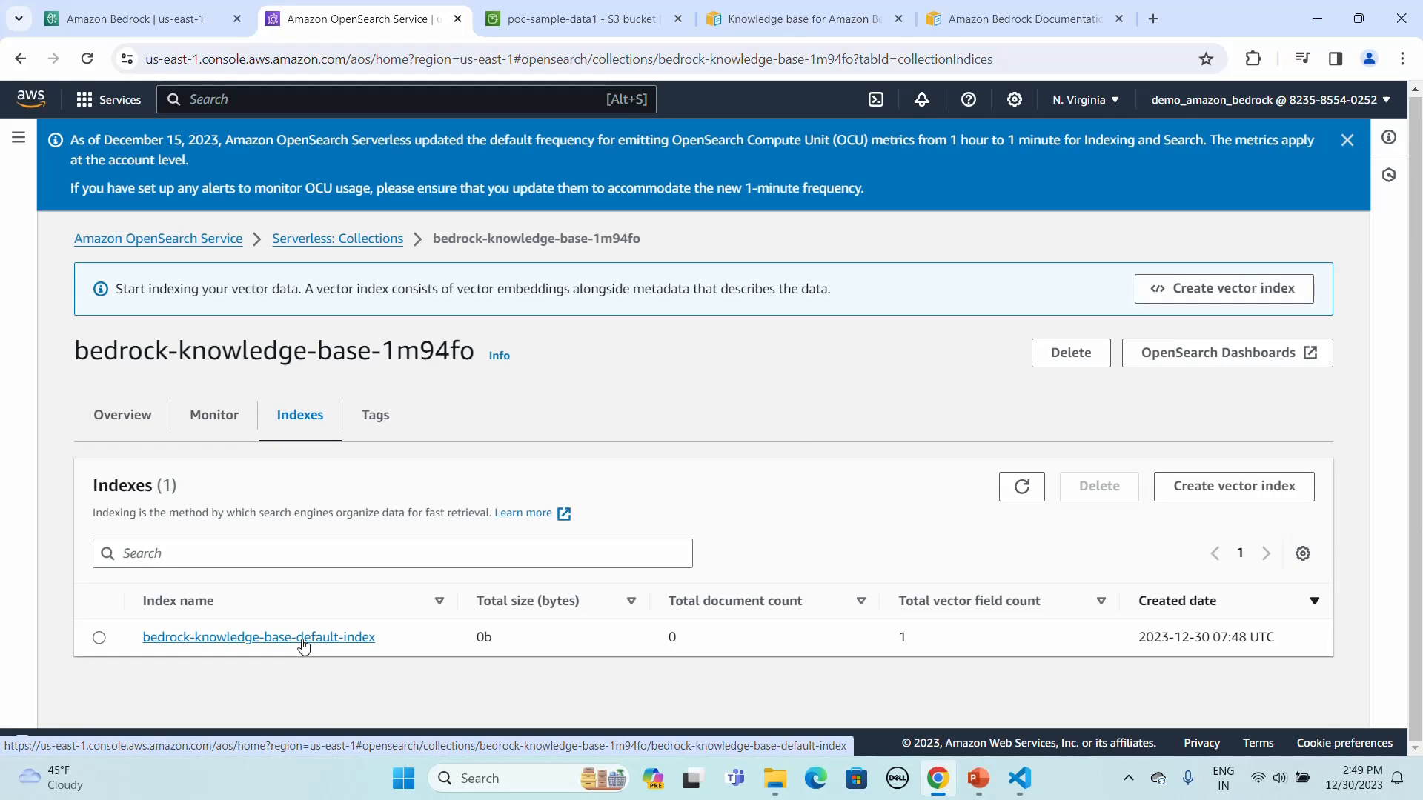
pyautogui.click(257, 636)
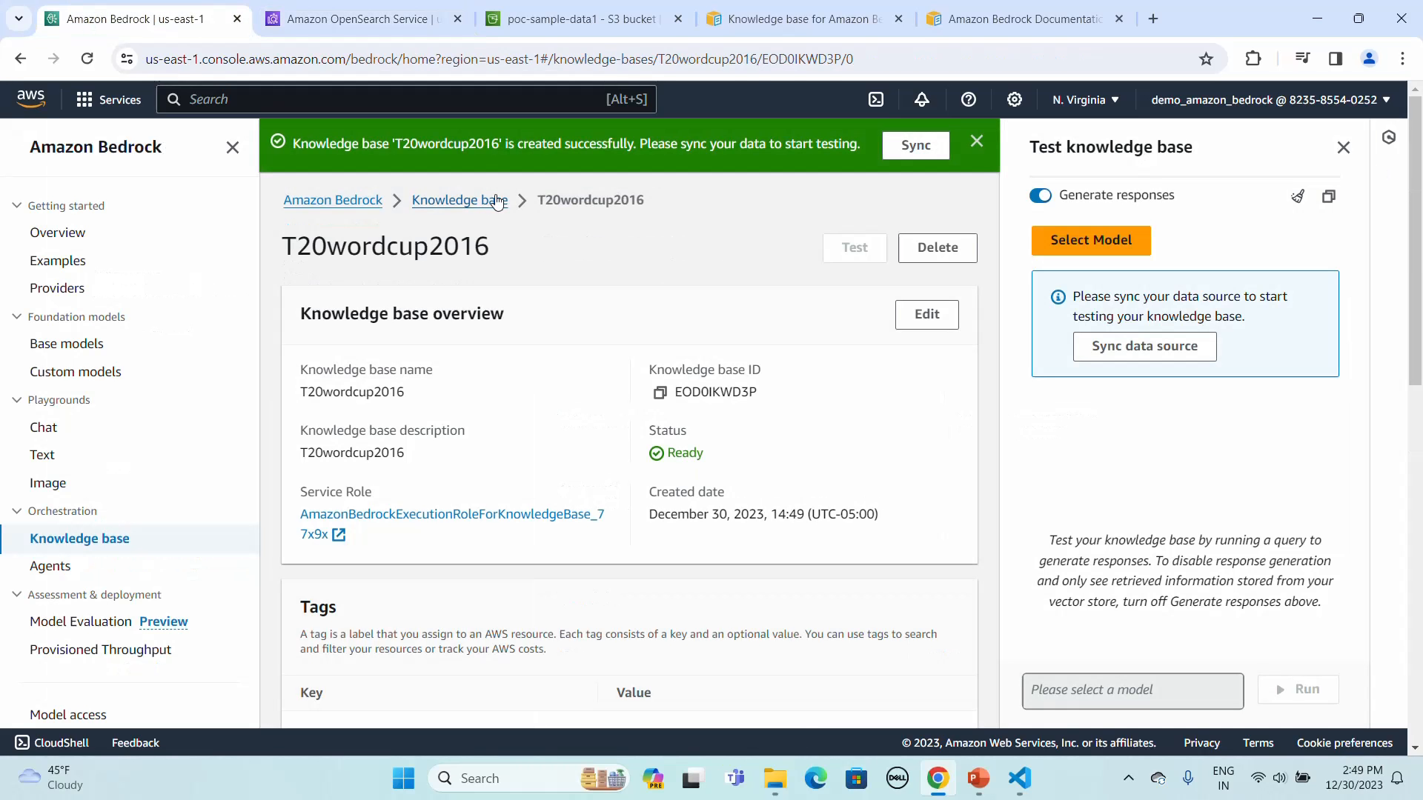
pyautogui.moveTo(798, 206)
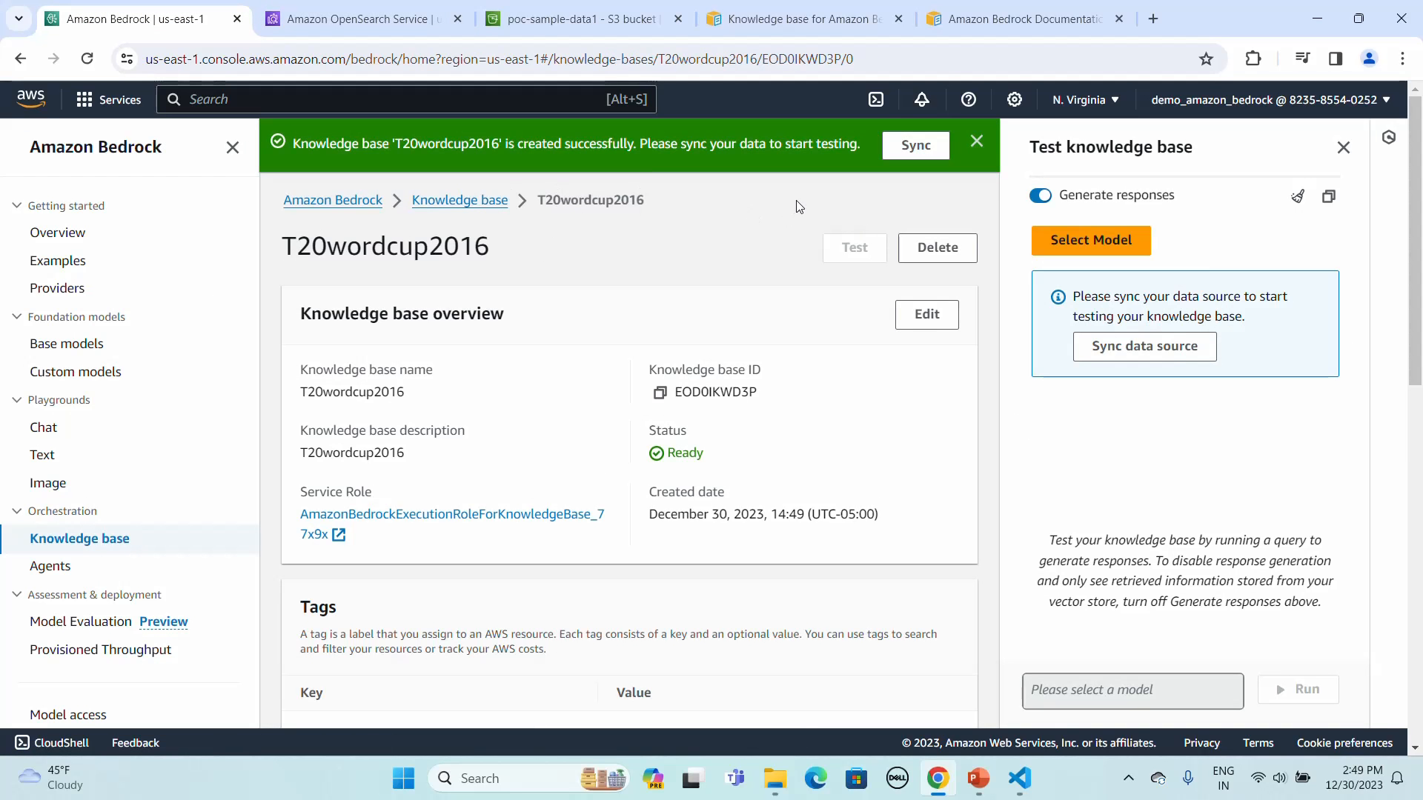
pyautogui.moveTo(702, 174)
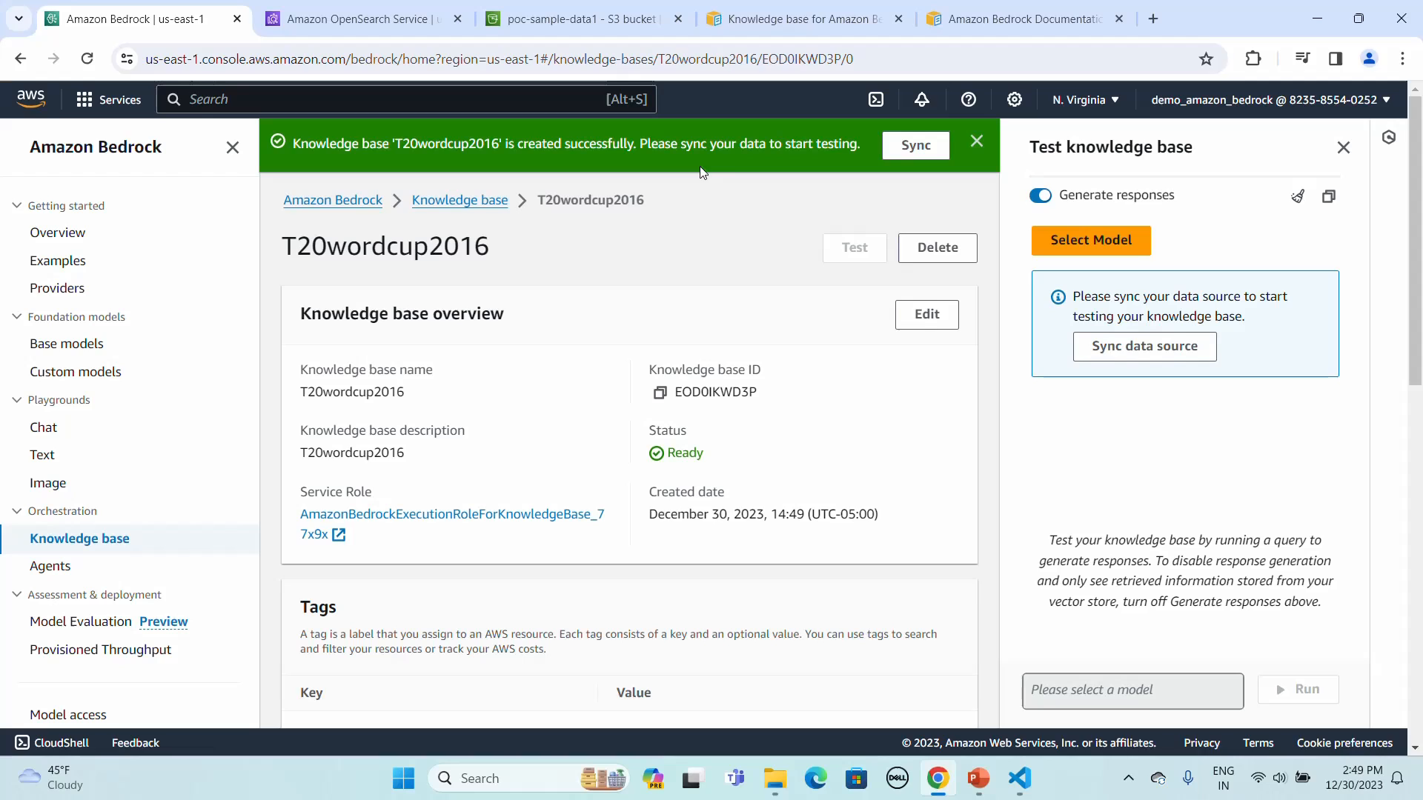
pyautogui.moveTo(914, 146)
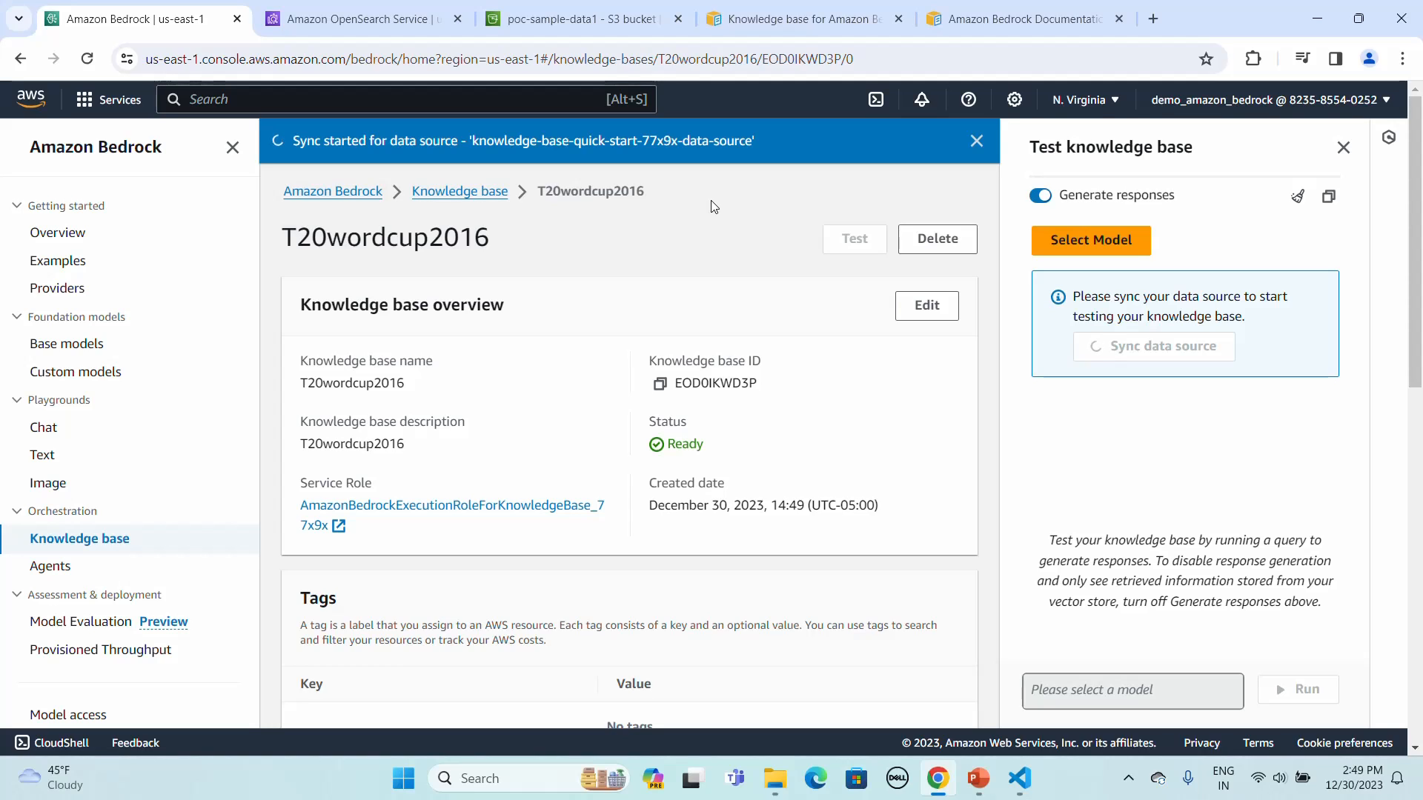
pyautogui.moveTo(337, 161)
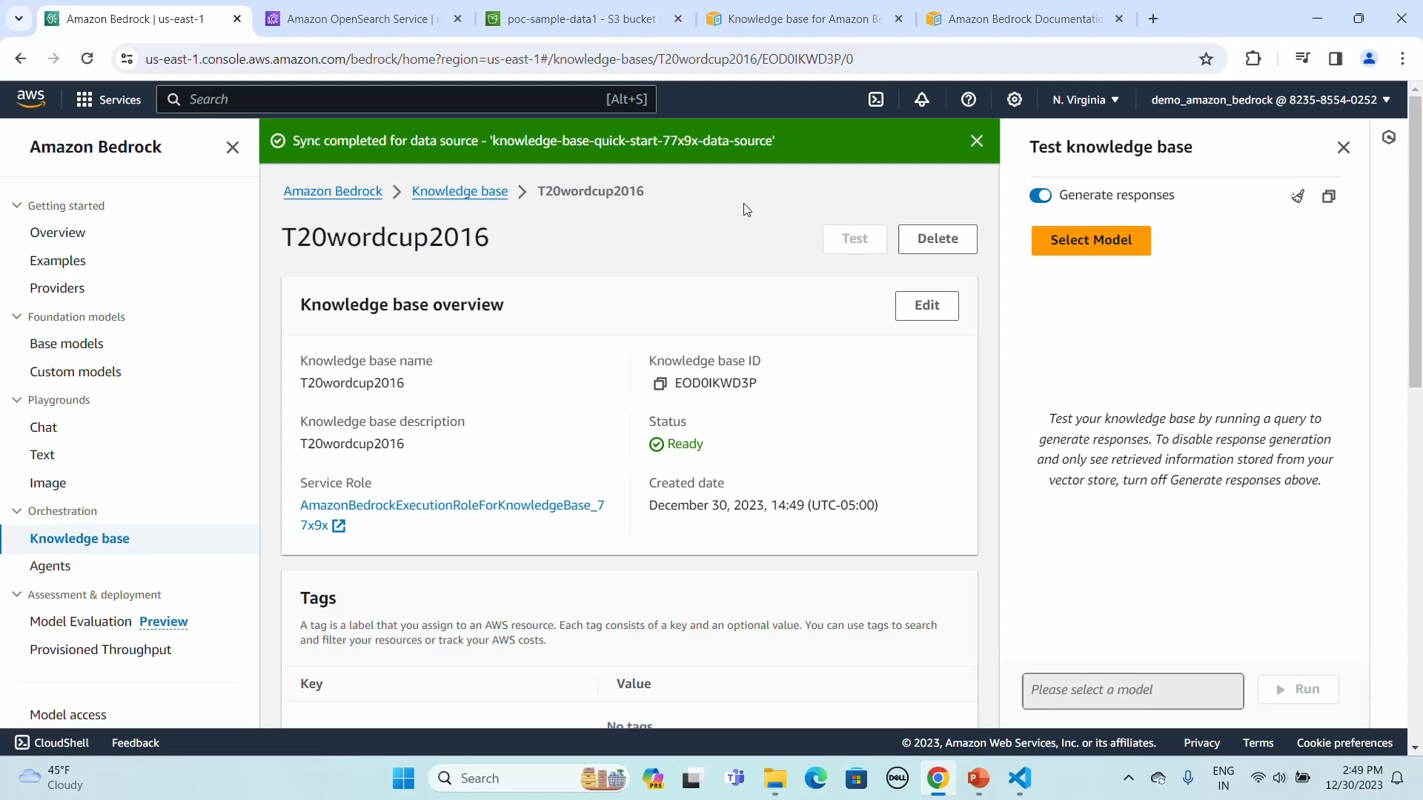
# Dismiss the 'Sync completed' notice for the T20wordcup2016 data source
pyautogui.click(977, 141)
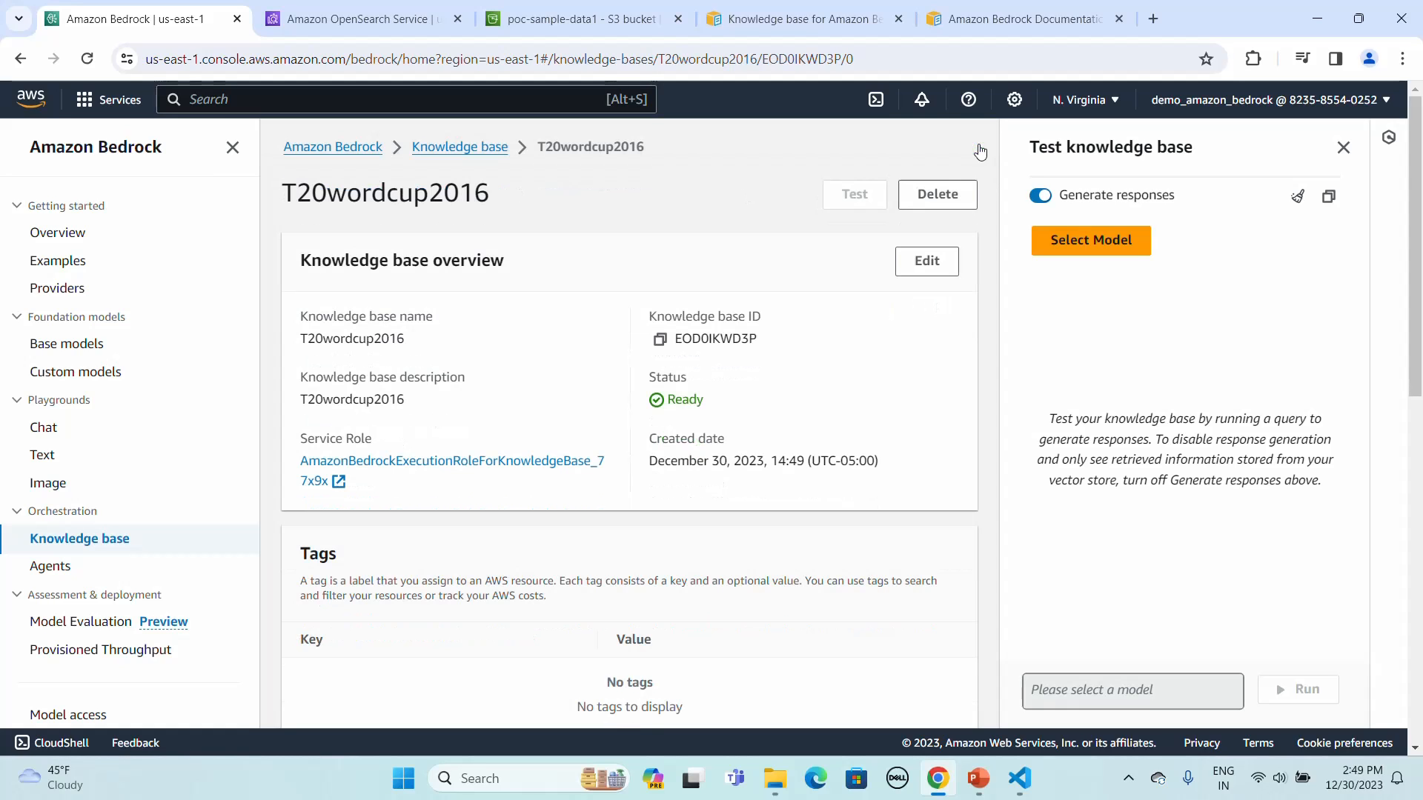
# Select Anthropic Claude 2 with On-demand throughput as the test model
pyautogui.click(1089, 240)
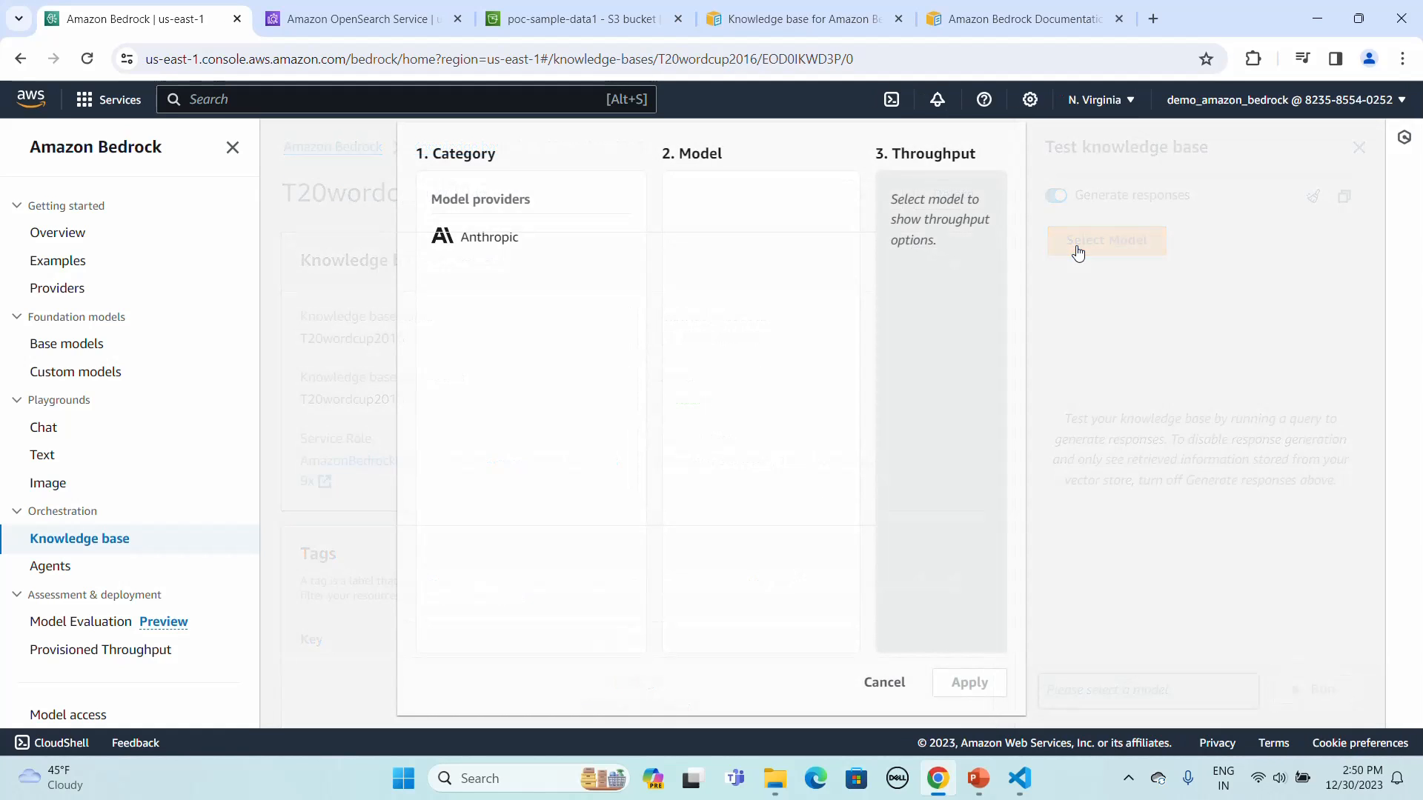
pyautogui.click(488, 237)
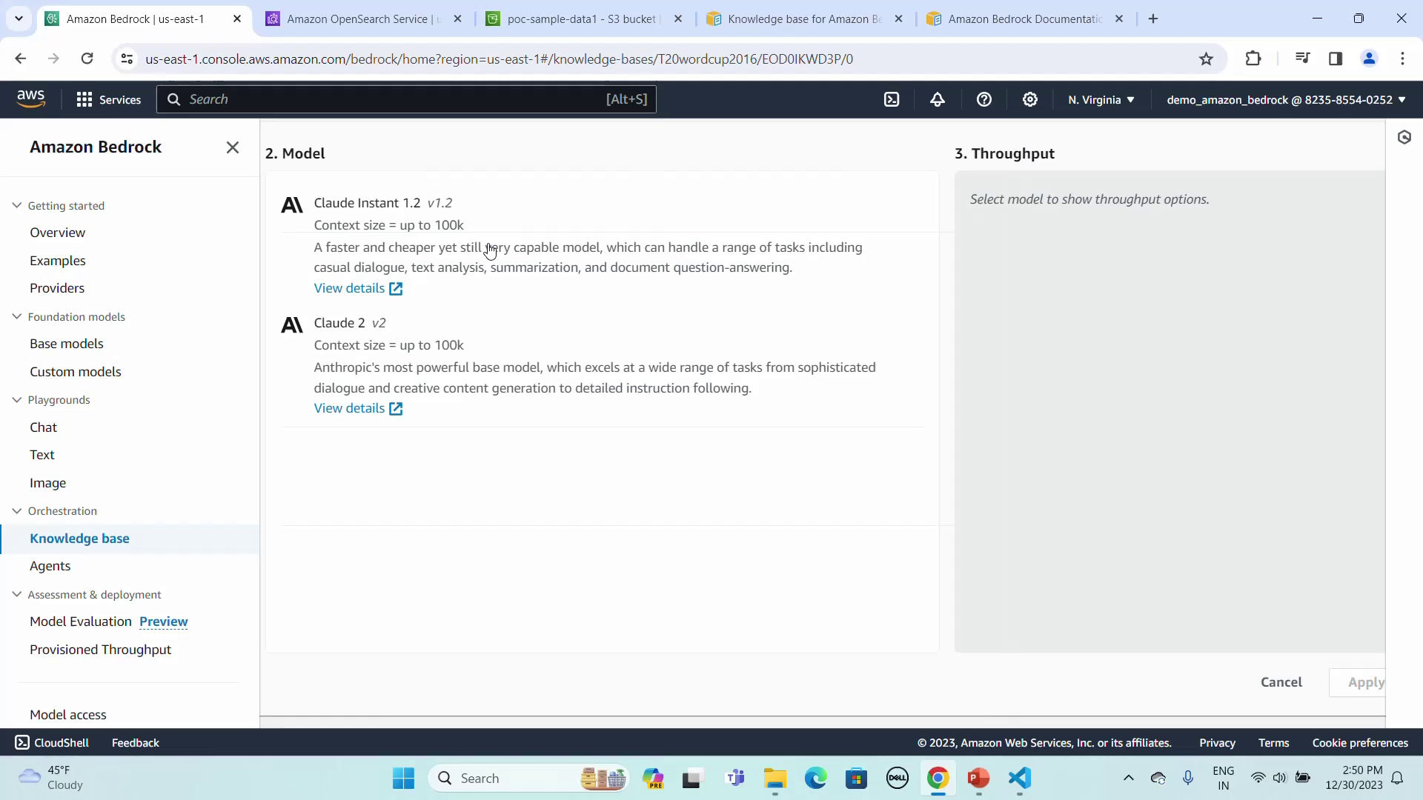
pyautogui.moveTo(348, 337)
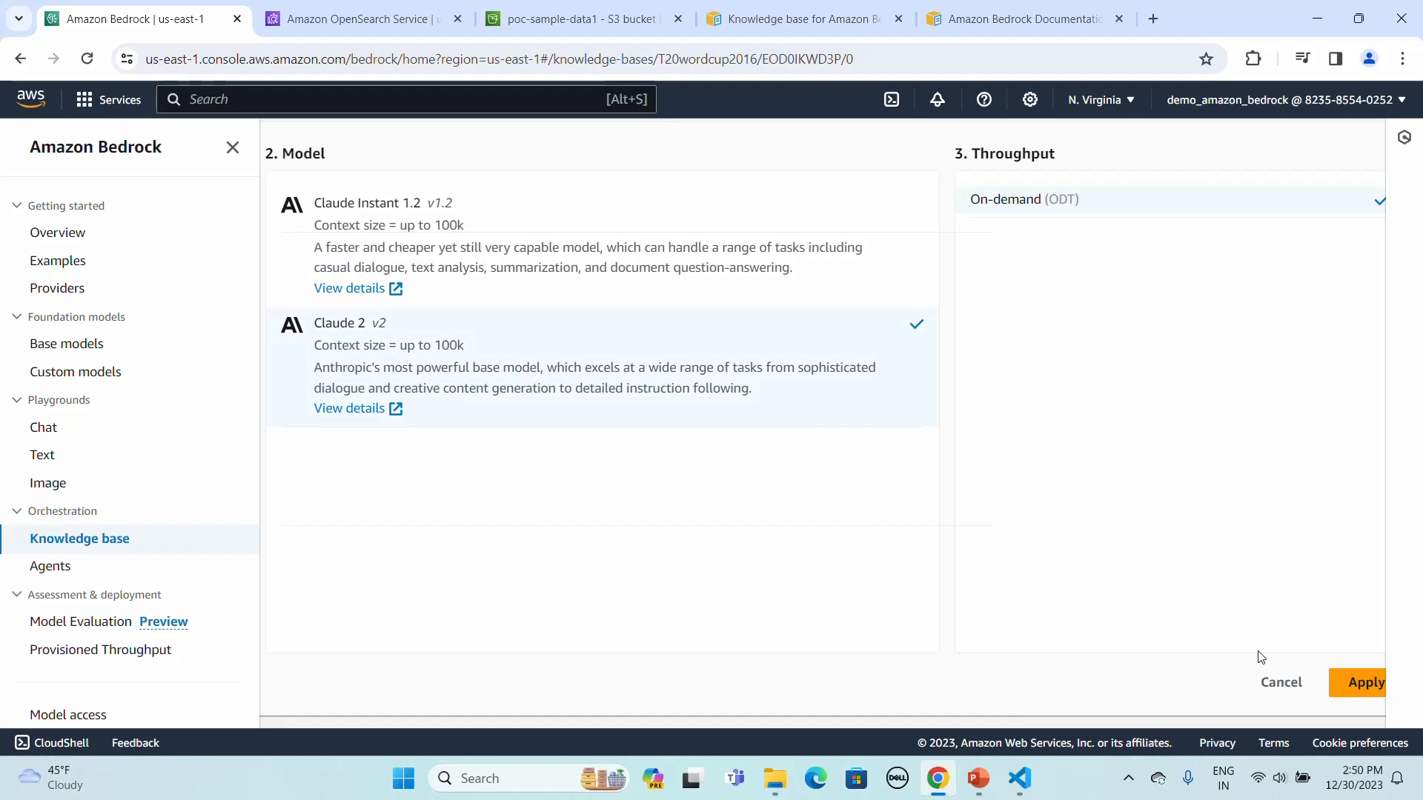
pyautogui.click(1365, 682)
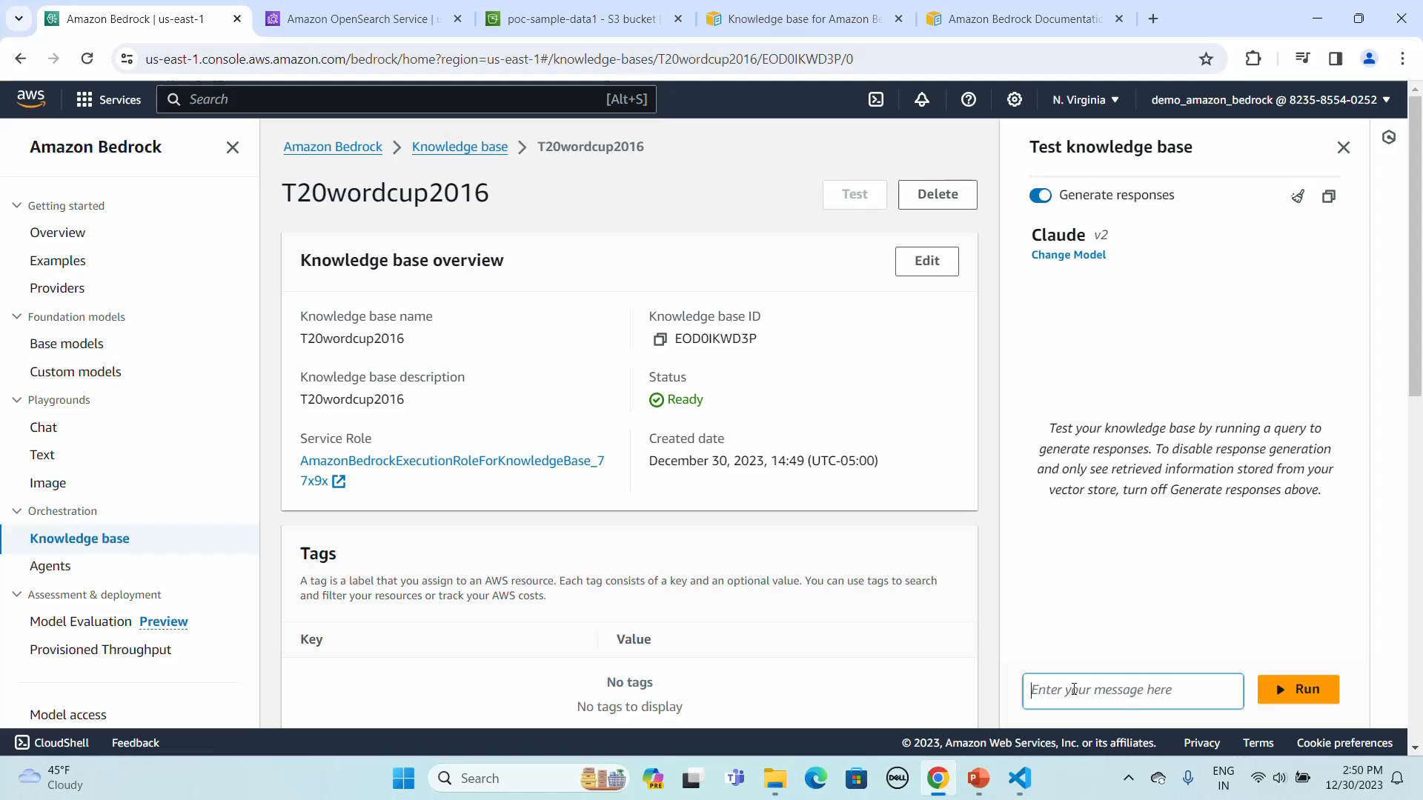
# Ask the knowledge base 'who won the final match' and run the query
pyautogui.write('who w')
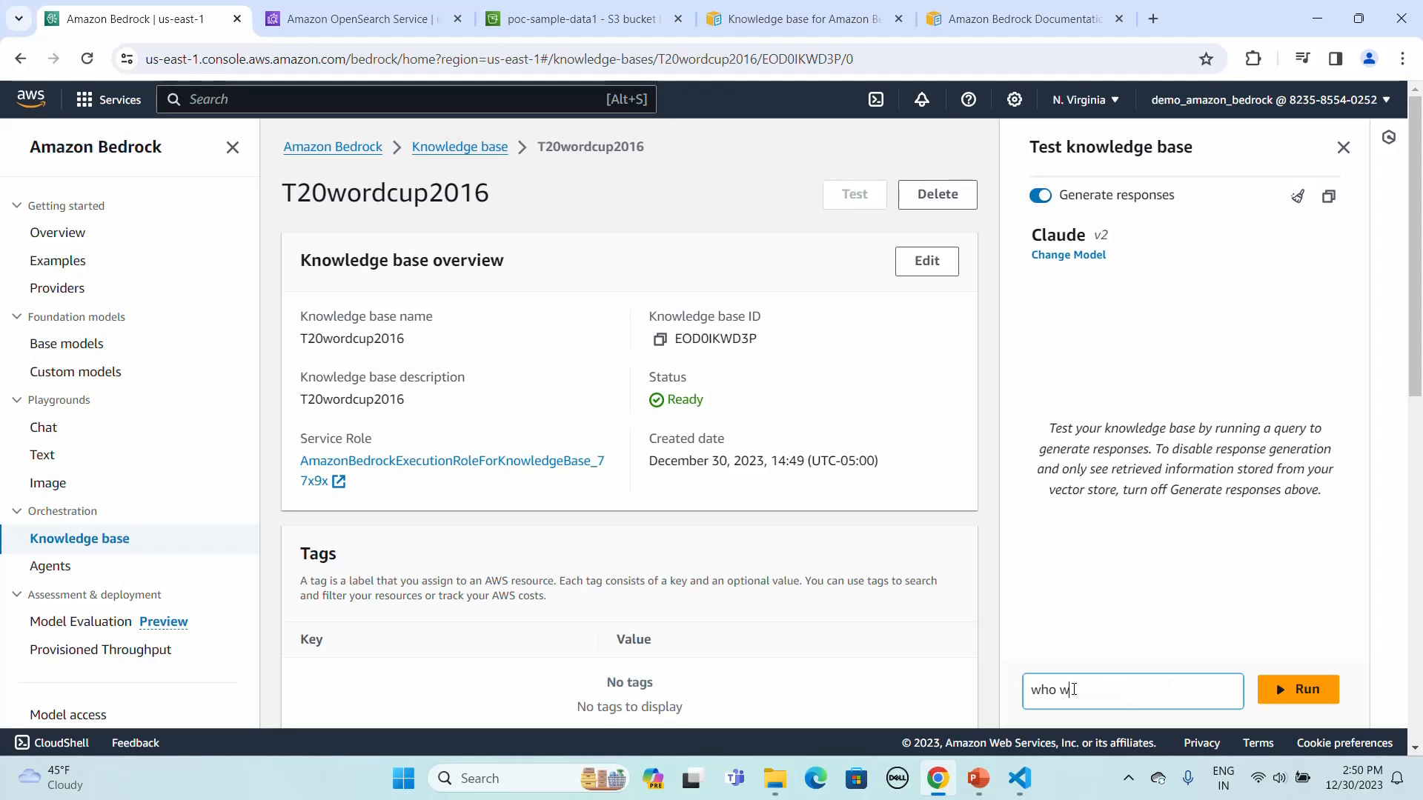
pyautogui.write('on the')
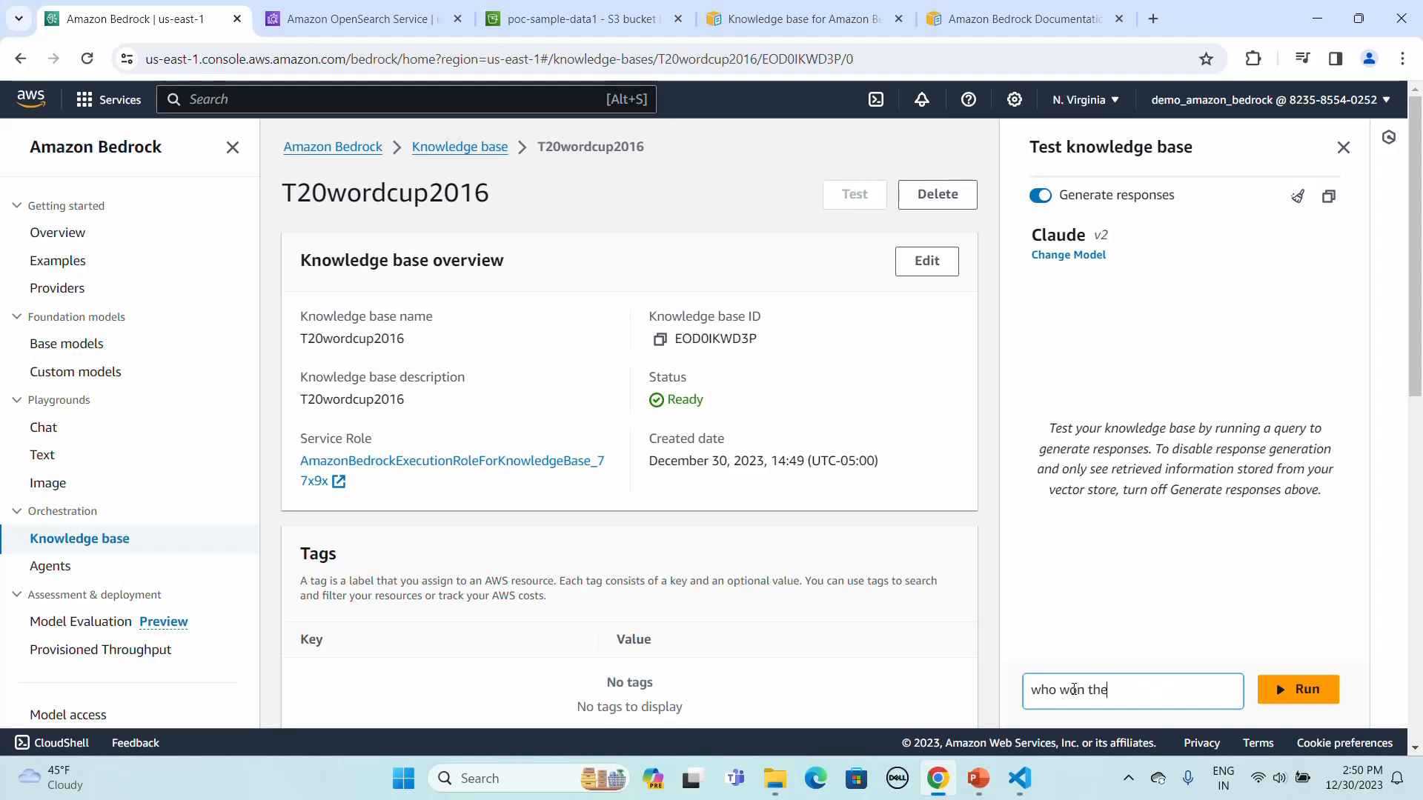
pyautogui.write('final')
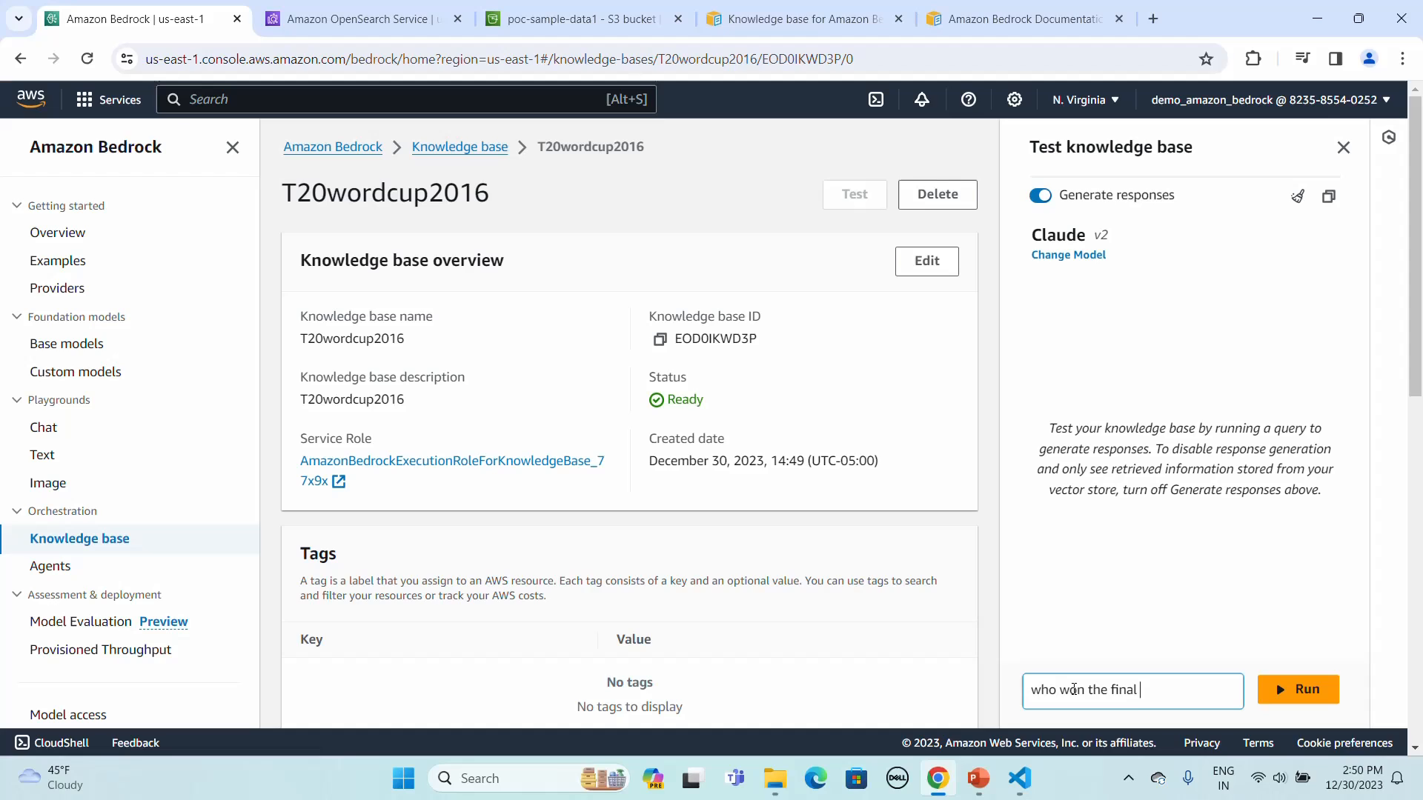
pyautogui.write('match')
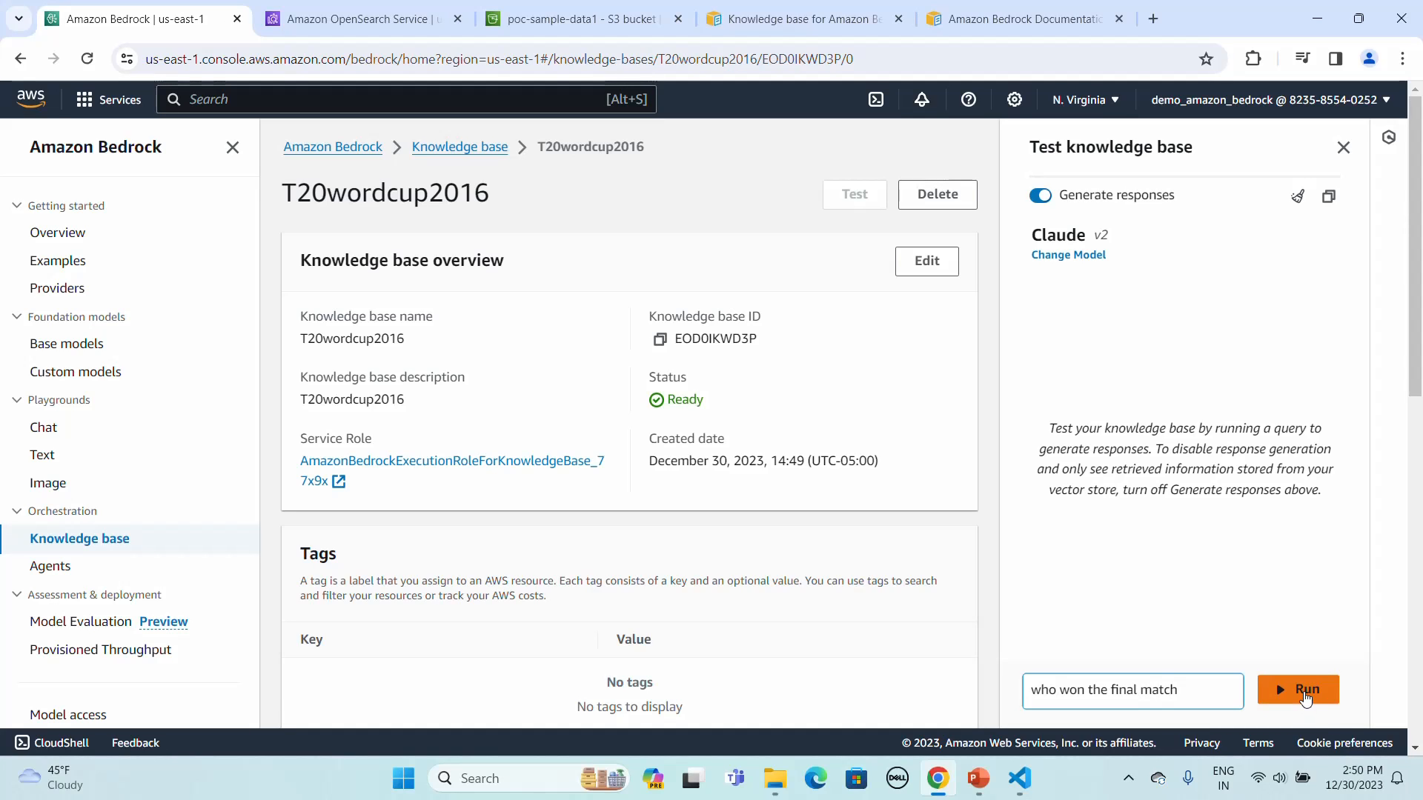
pyautogui.click(1299, 690)
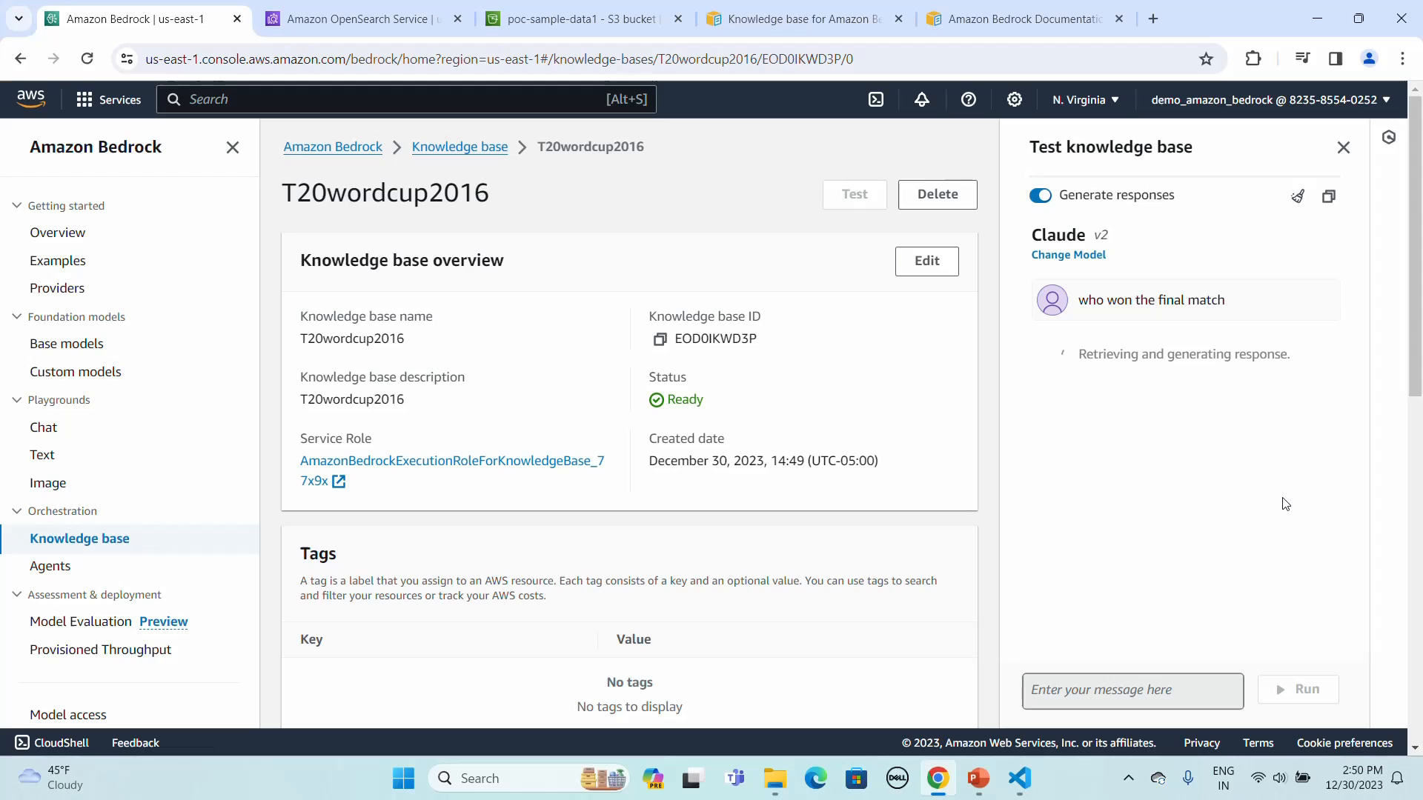
pyautogui.moveTo(1272, 488)
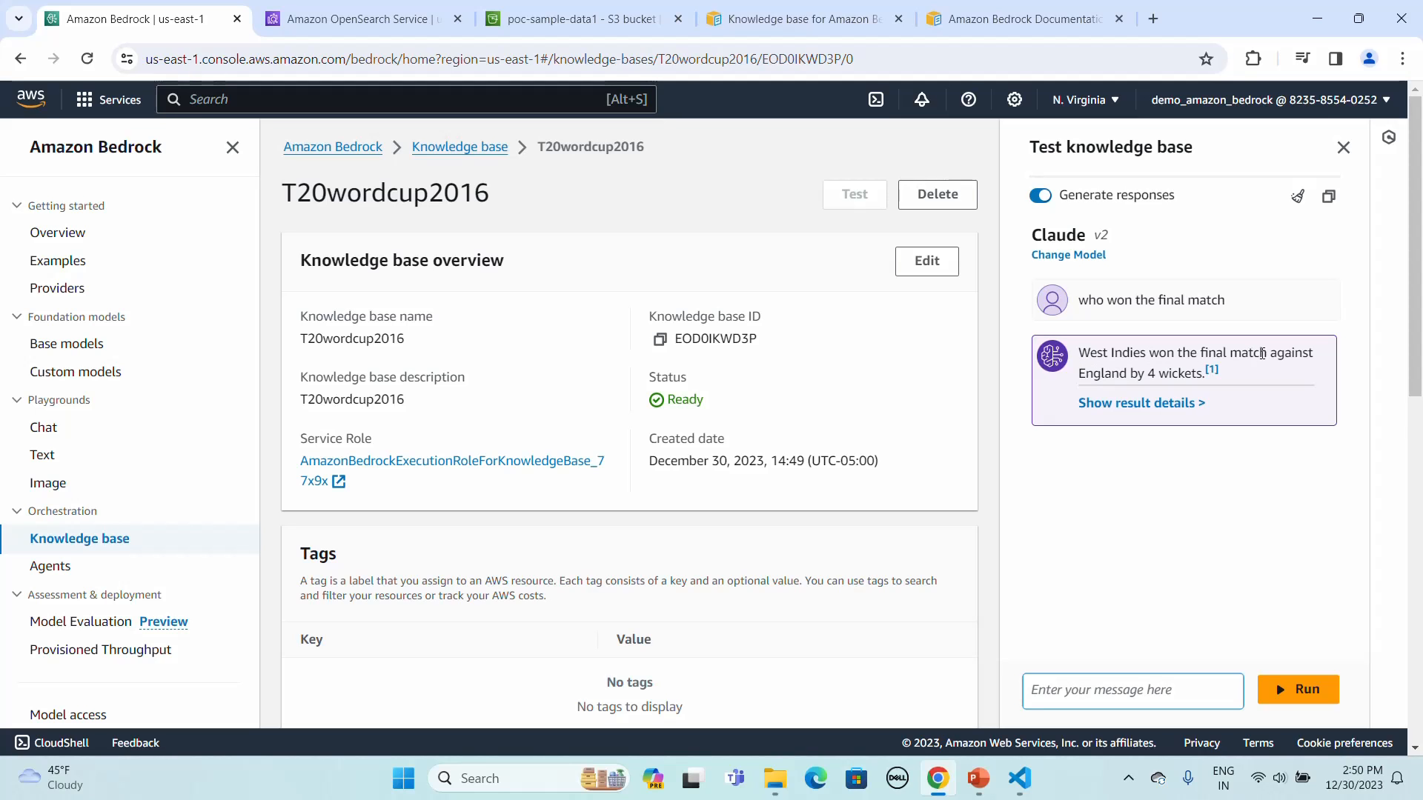
pyautogui.moveTo(1019, 779)
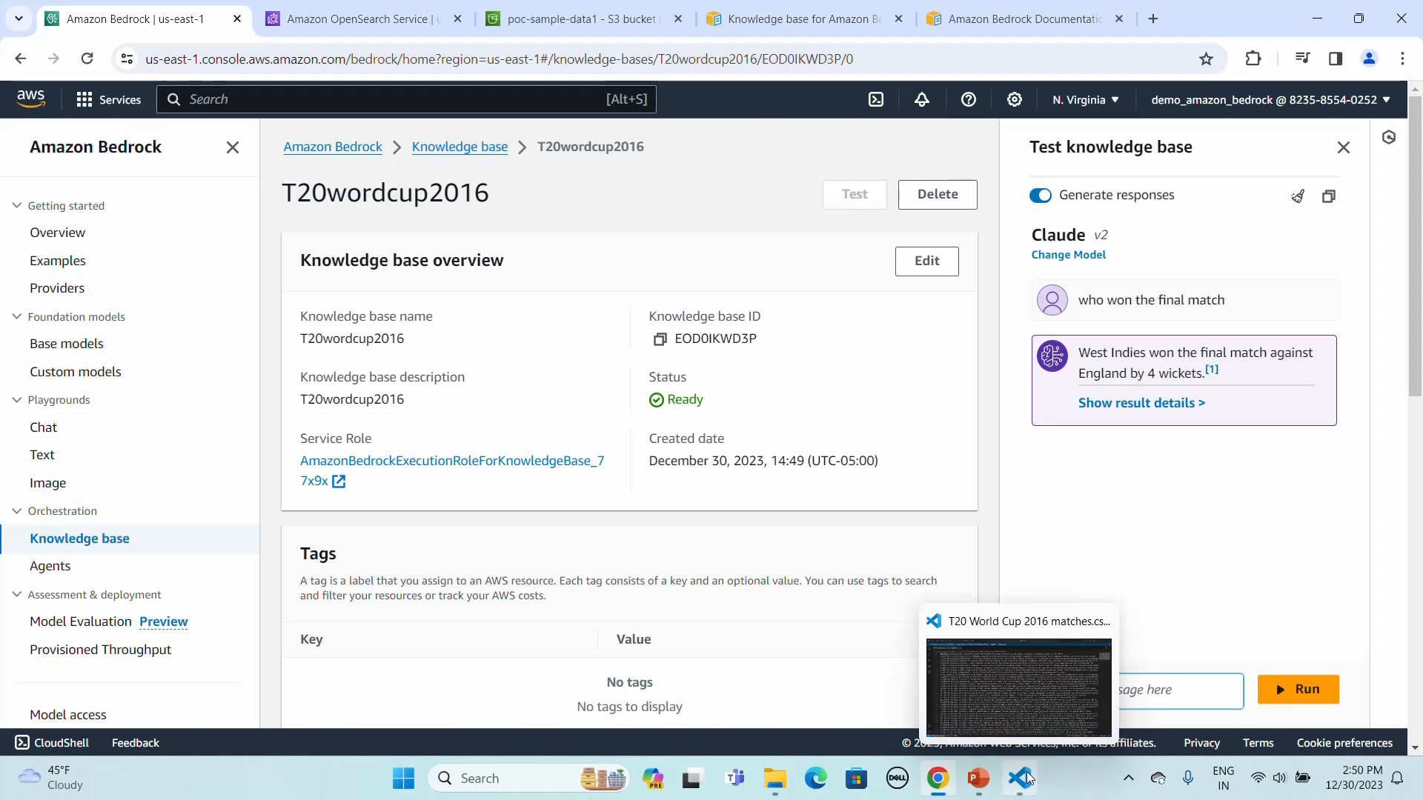
pyautogui.click(1020, 686)
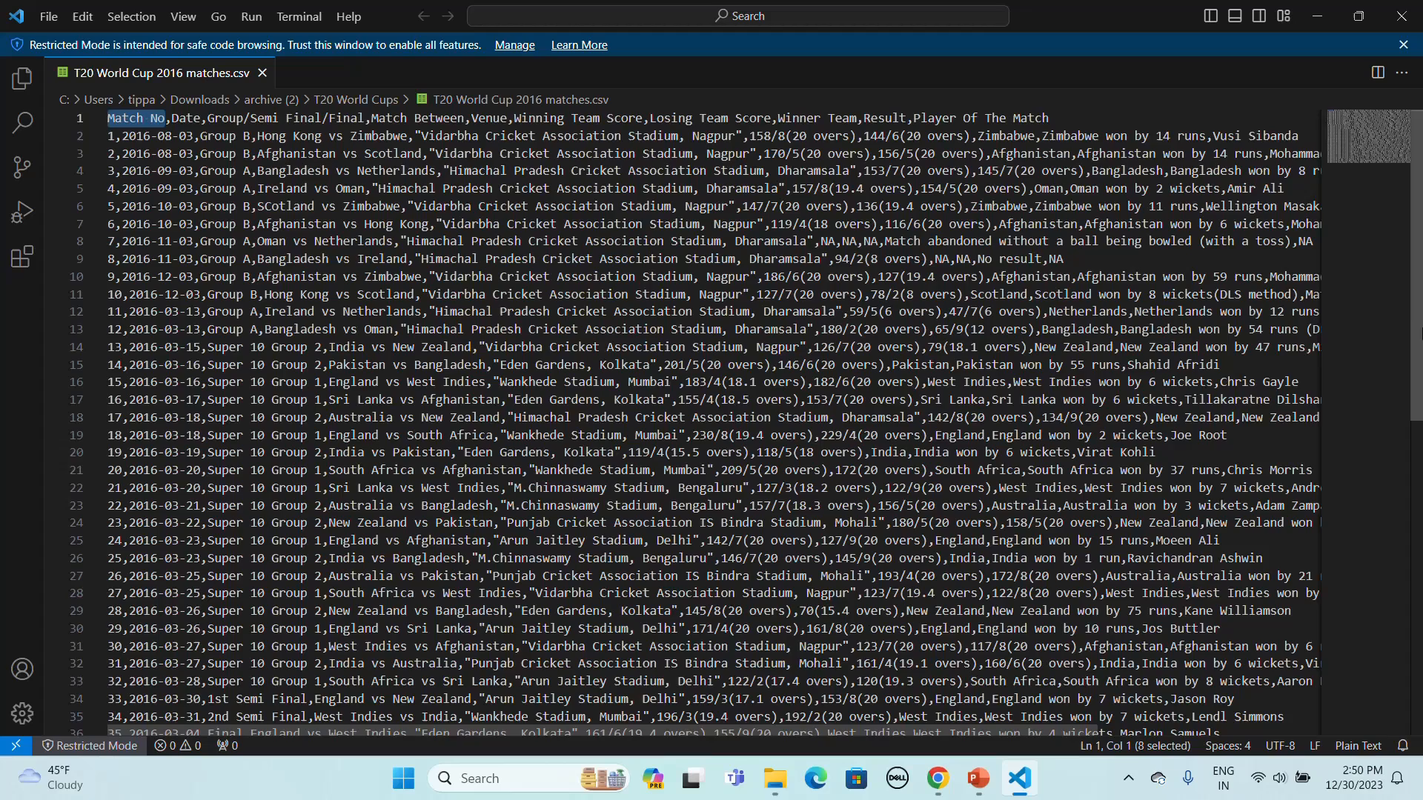
pyautogui.scroll(-3)
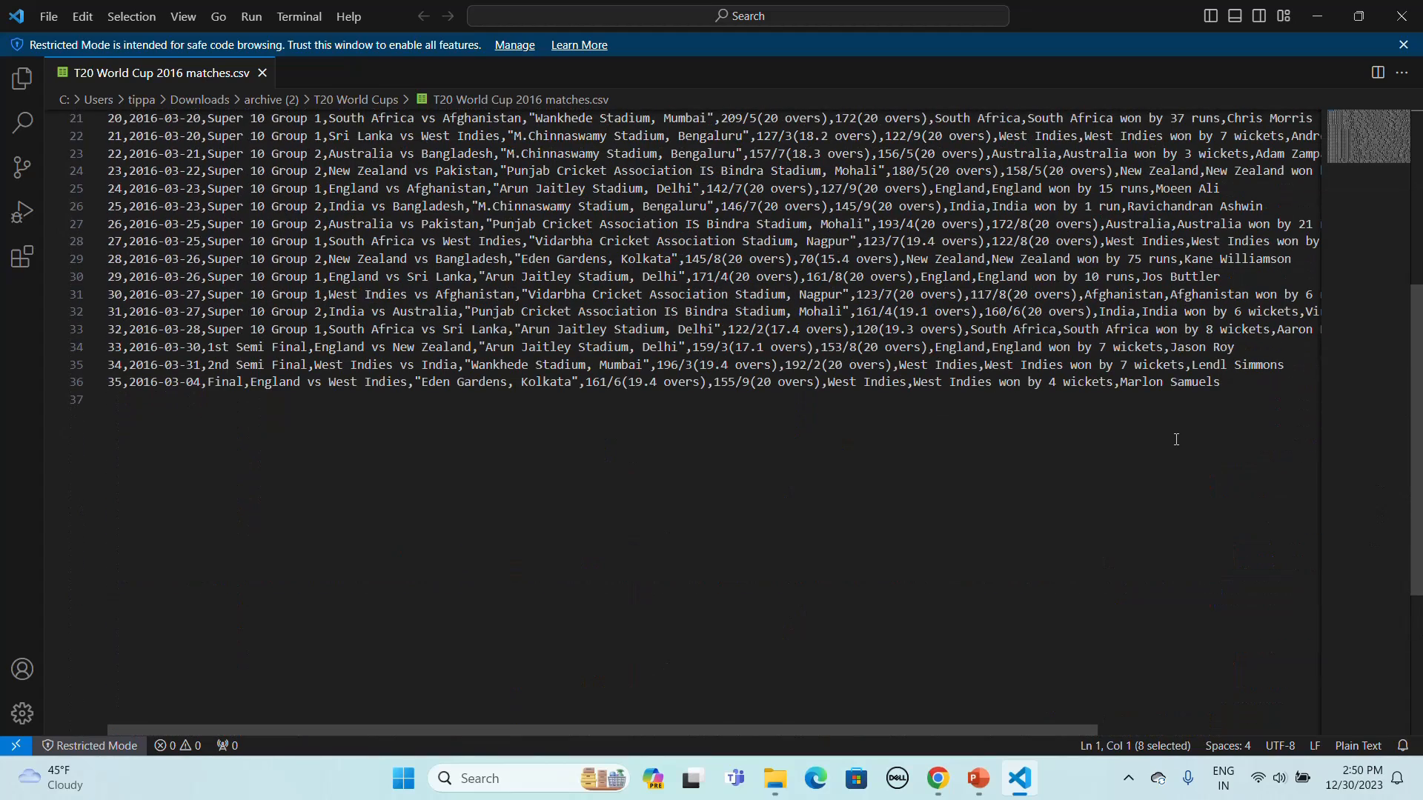
pyautogui.moveTo(967, 400)
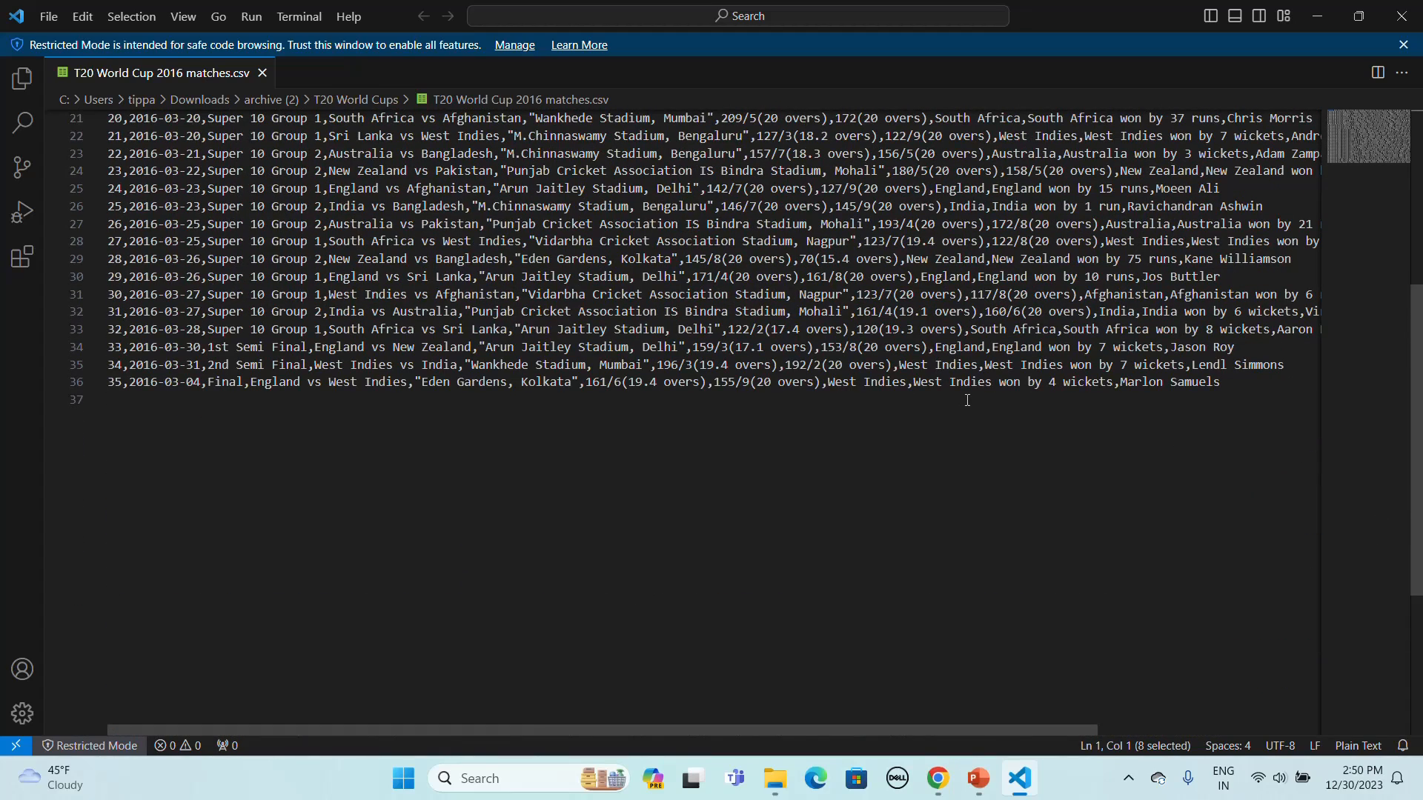
pyautogui.moveTo(1023, 545)
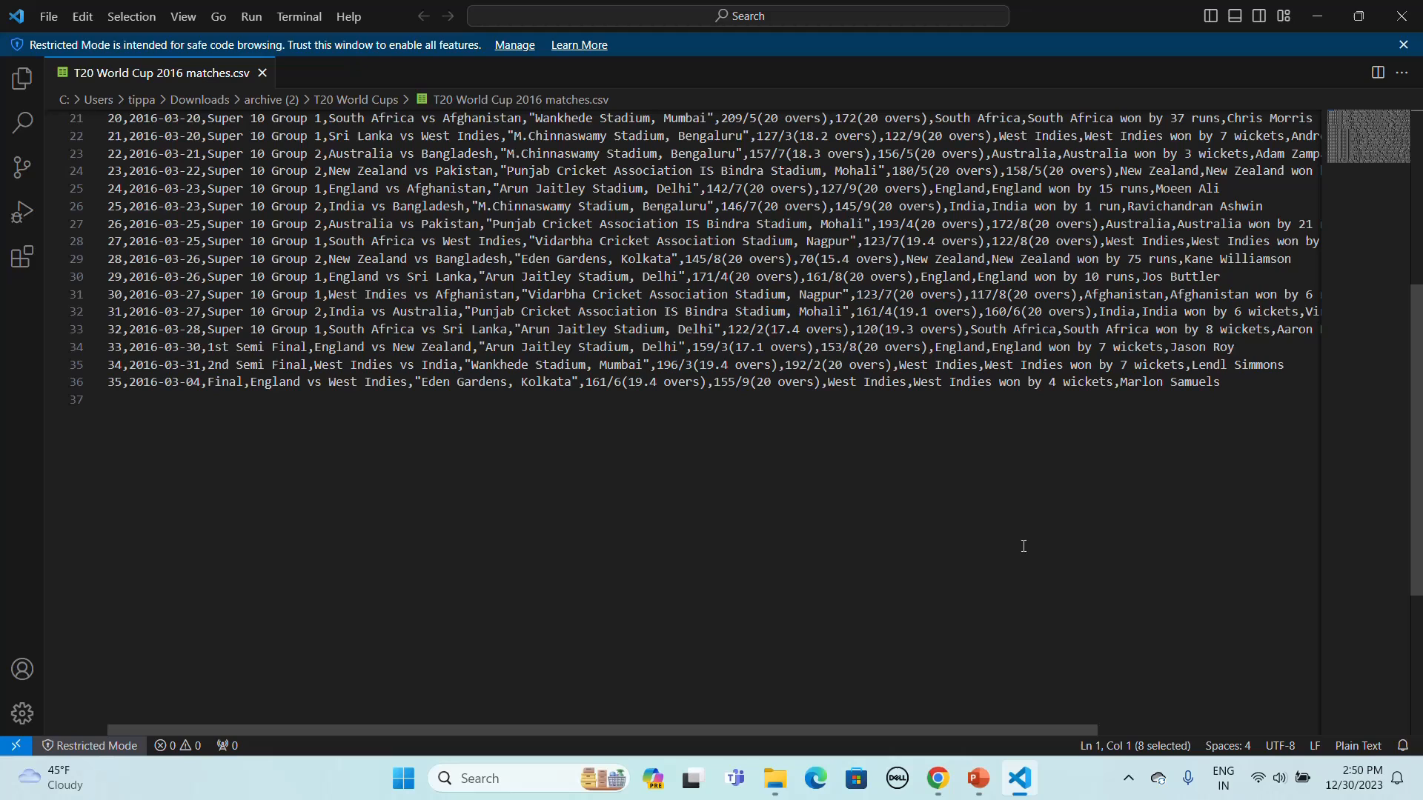
pyautogui.moveTo(937, 778)
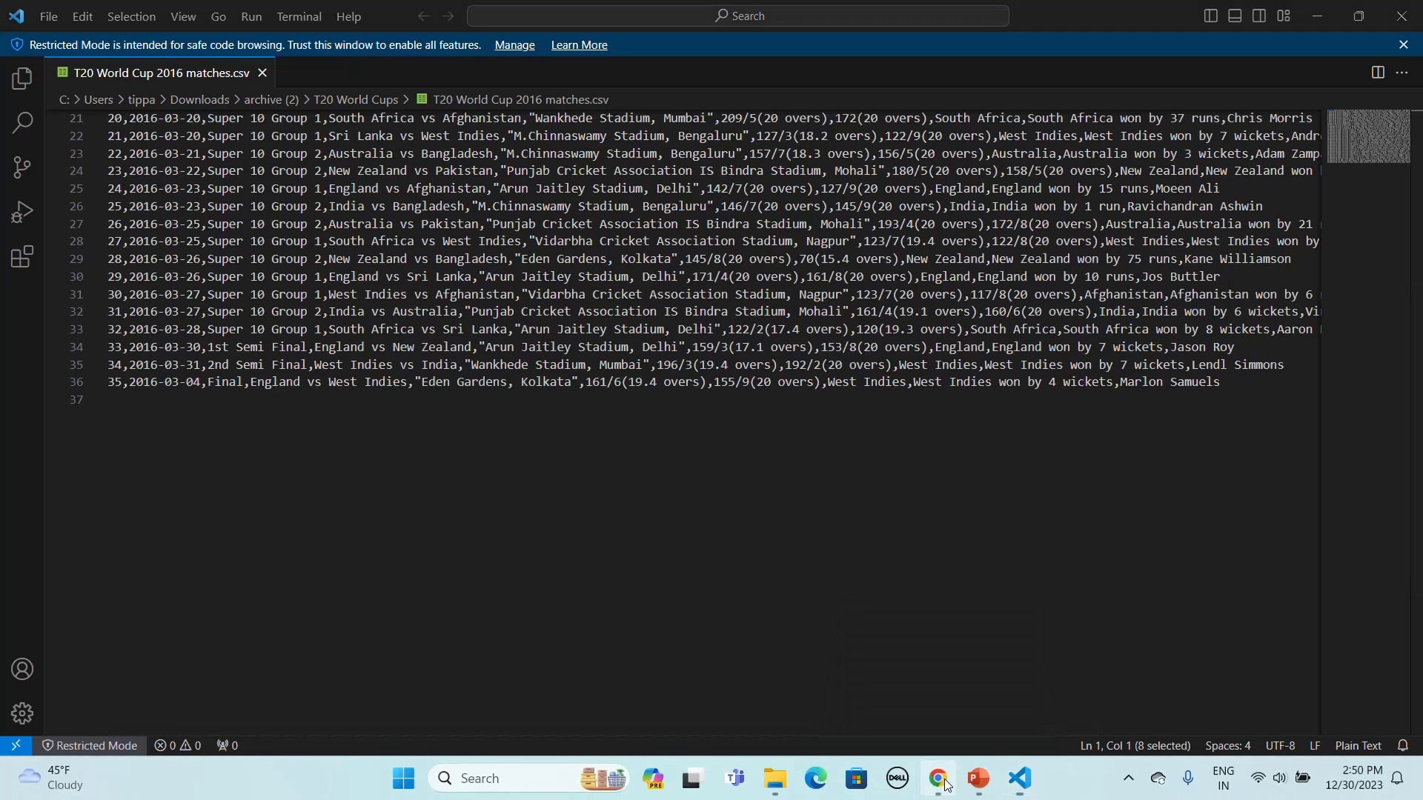
pyautogui.click(936, 778)
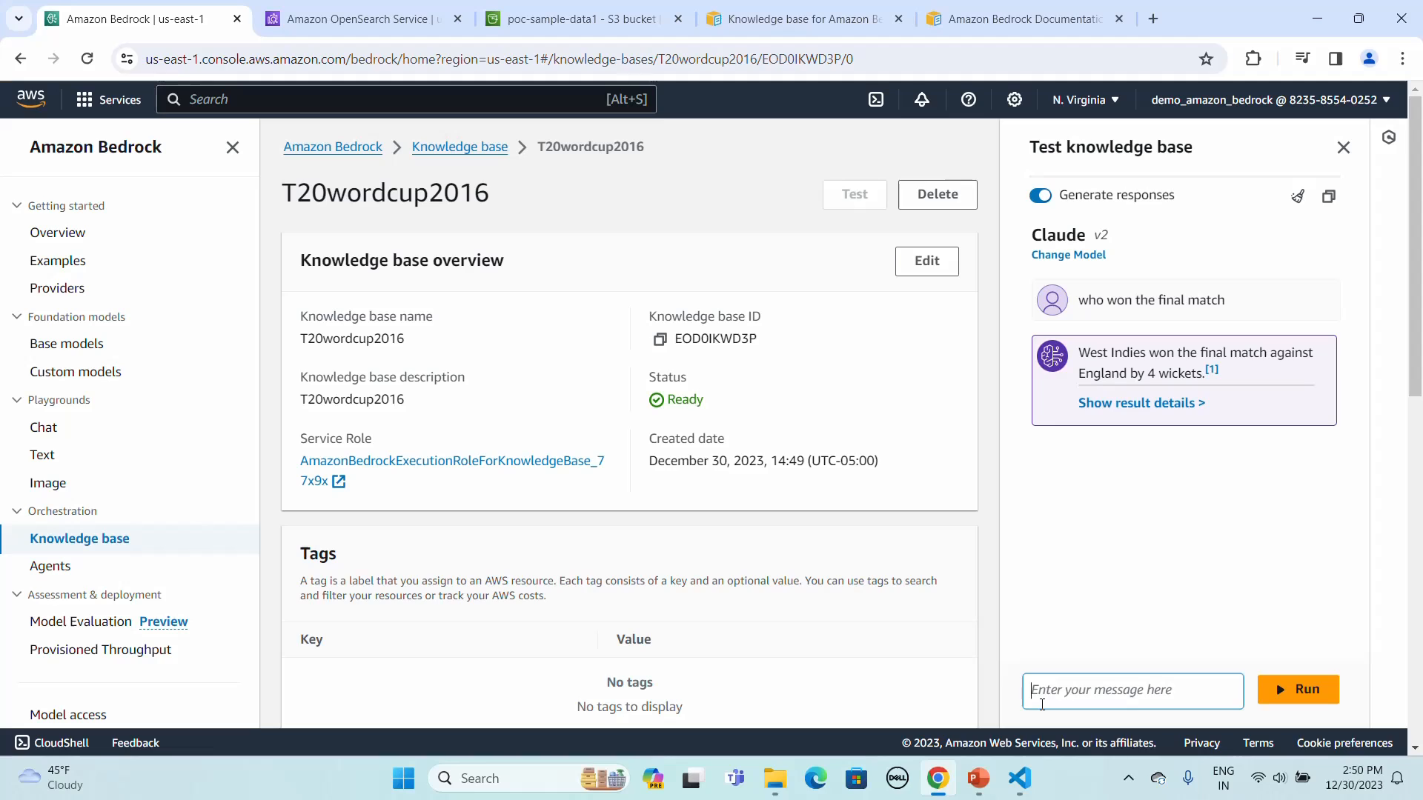
# Ask the knowledge base 'who won the second semifinal match' and run the query
pyautogui.write('who won the second s')
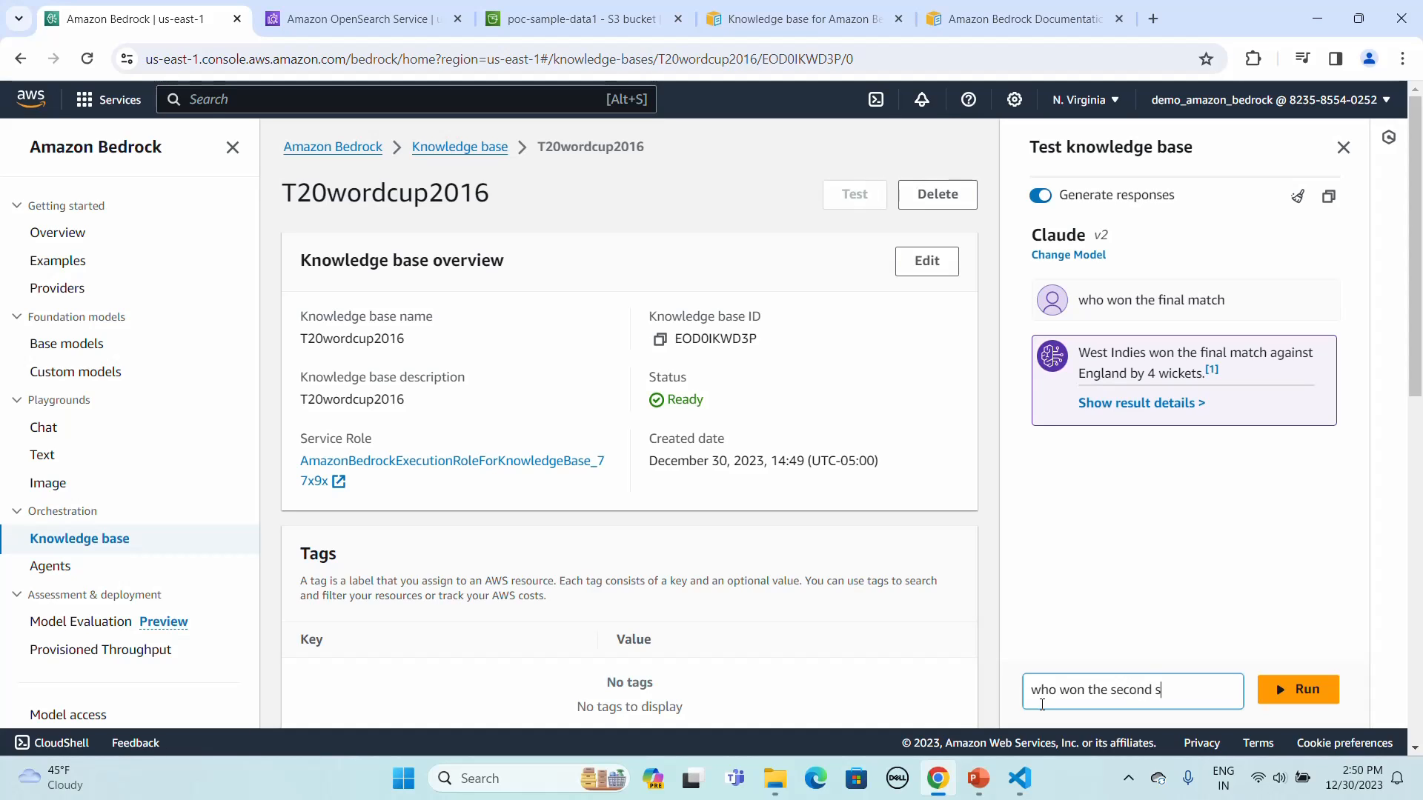
pyautogui.write('emi')
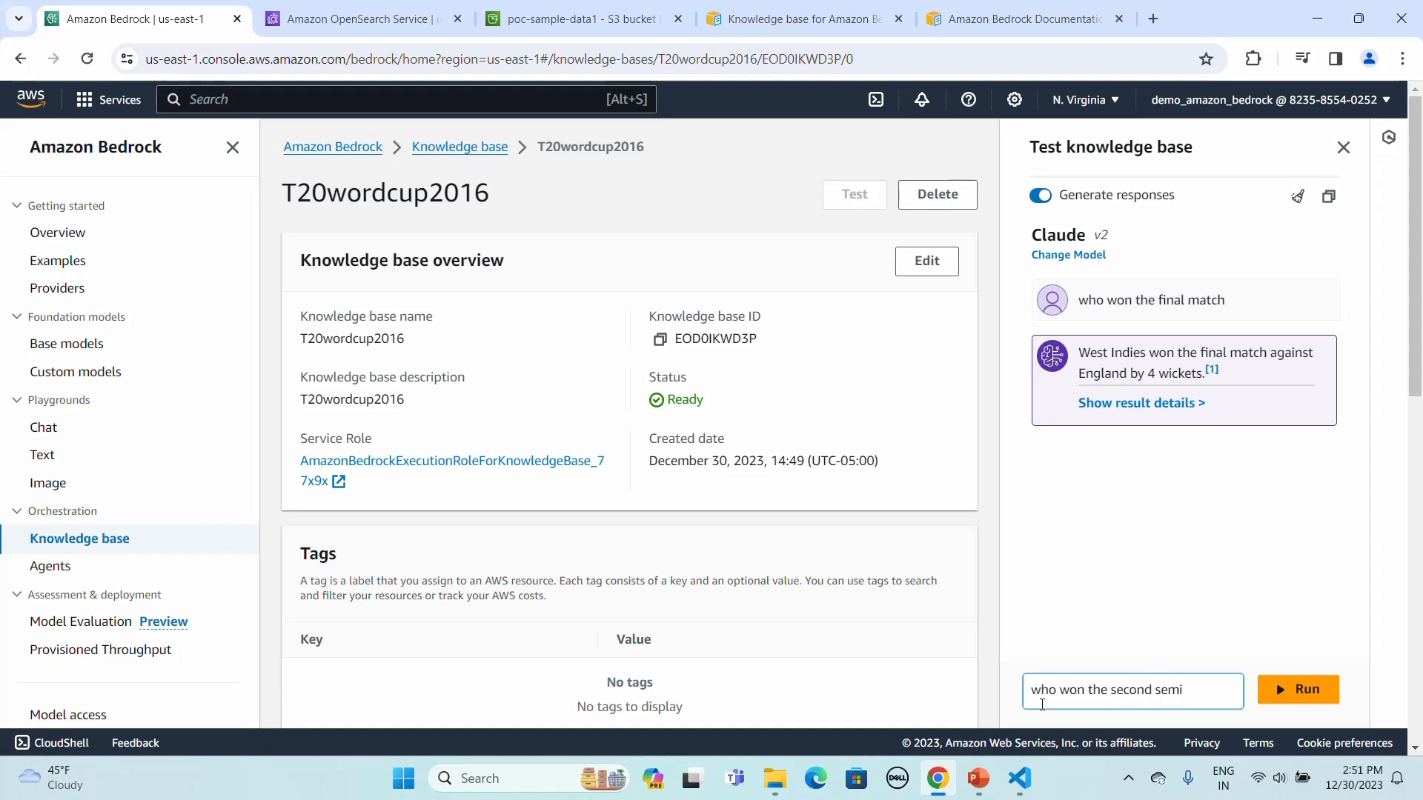
pyautogui.press('Backspace')
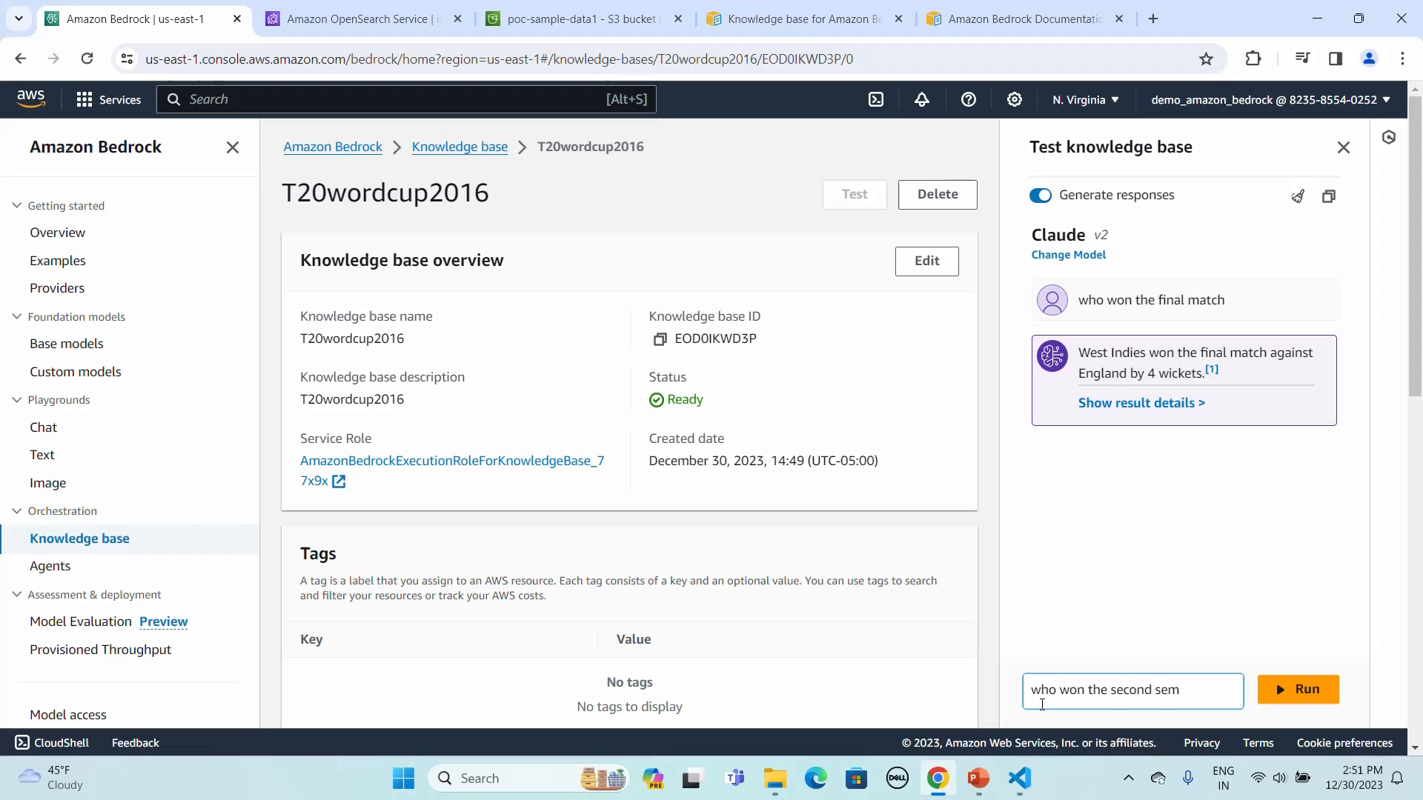
pyautogui.press('Backspace')
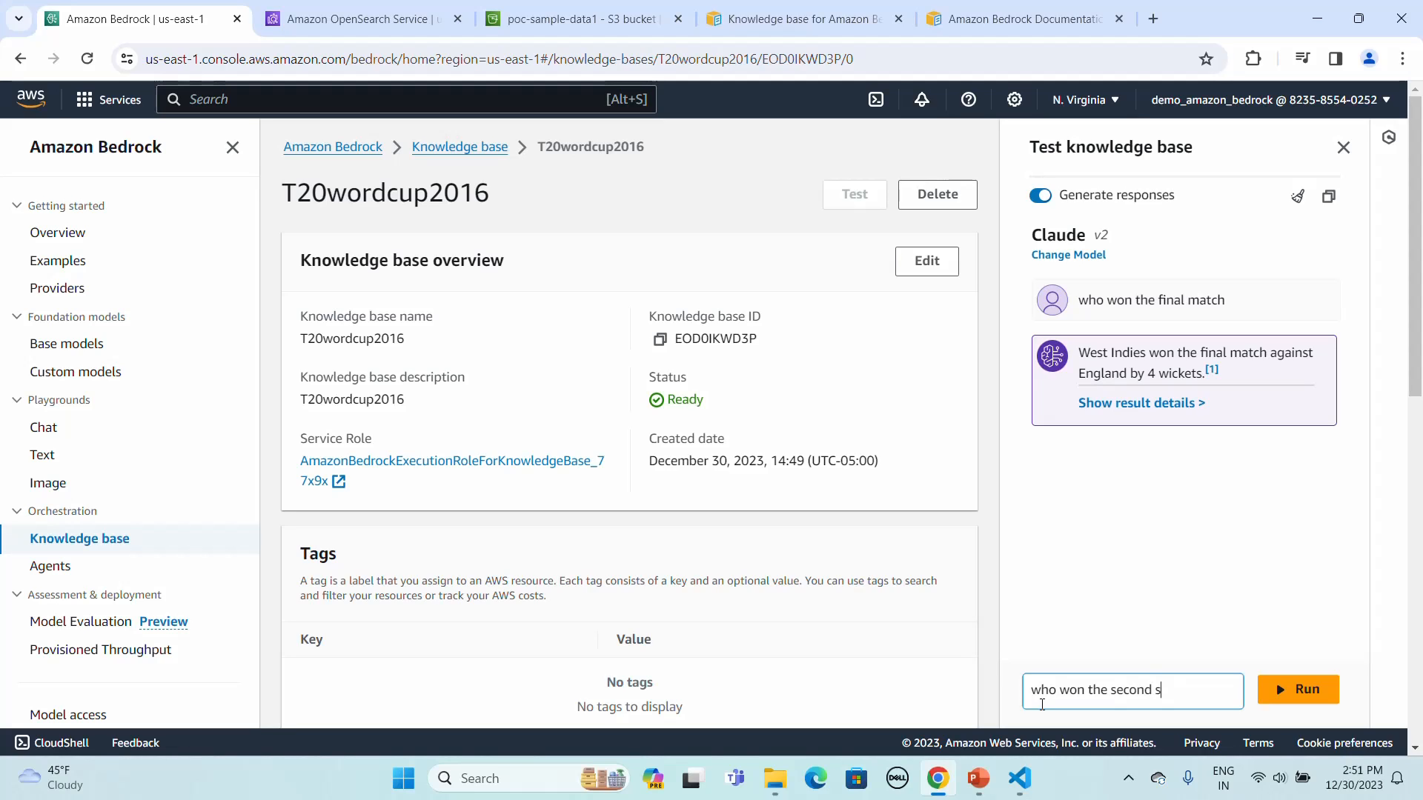
pyautogui.write('emo')
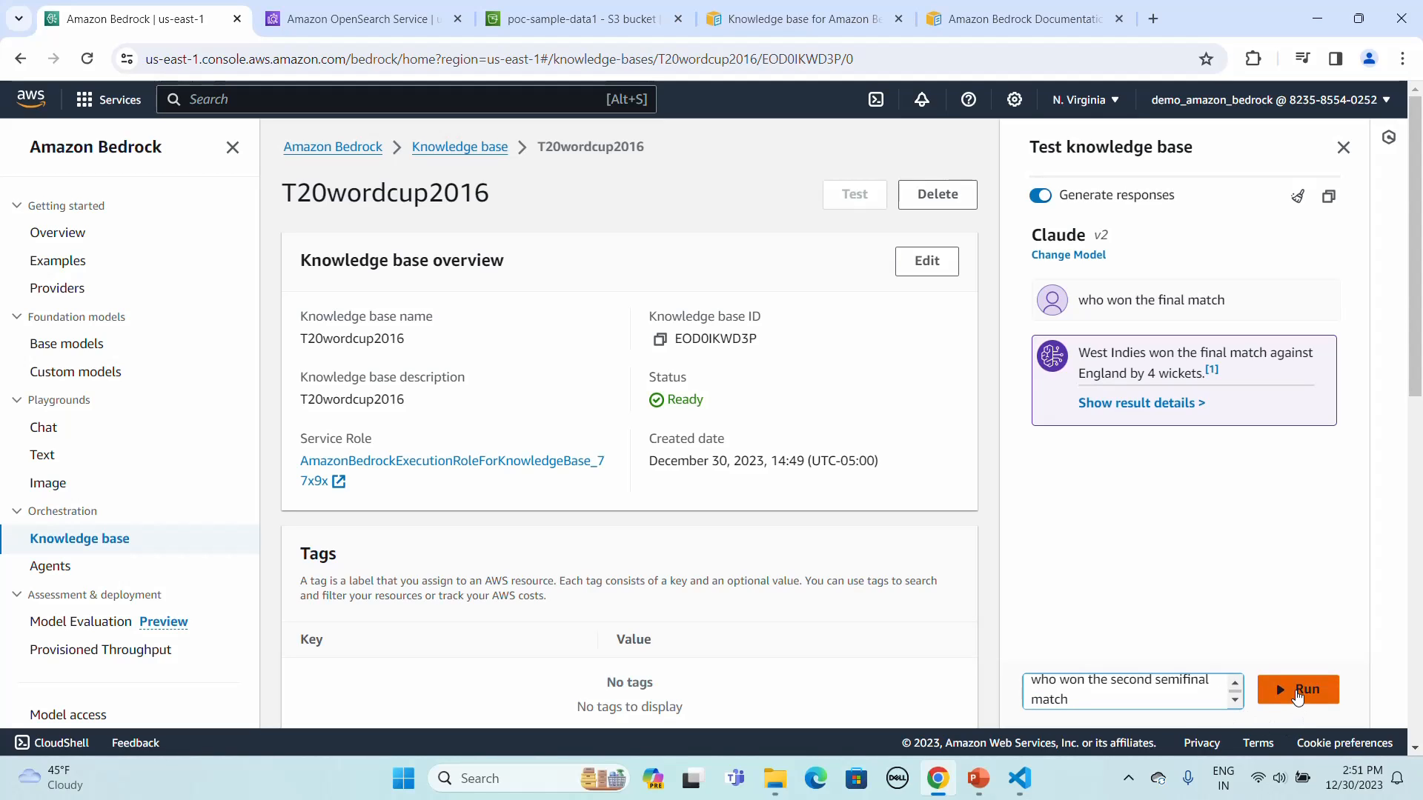
pyautogui.click(1299, 689)
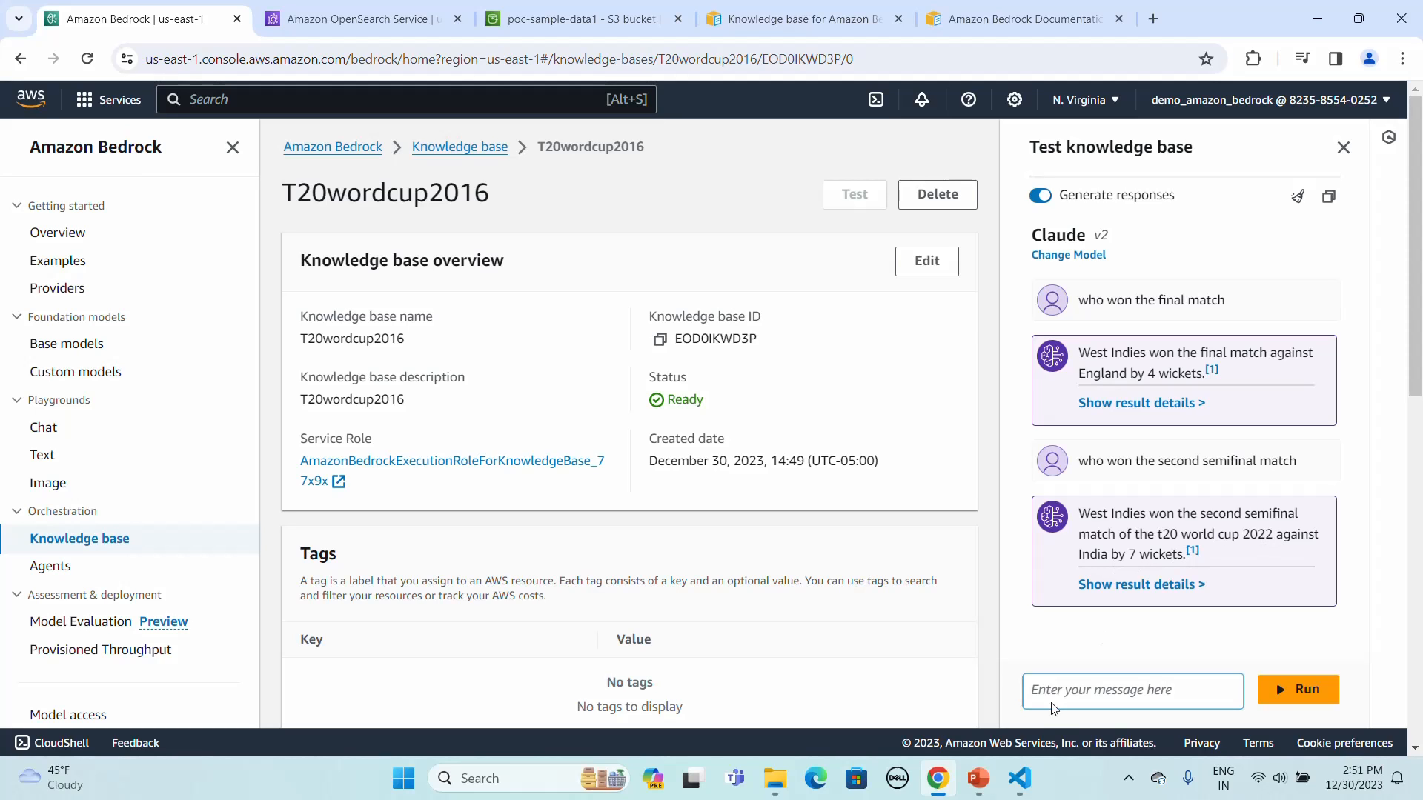
# Verify the West Indies semifinal answer against the CSV in VS Code and return to Chrome
pyautogui.click(1018, 778)
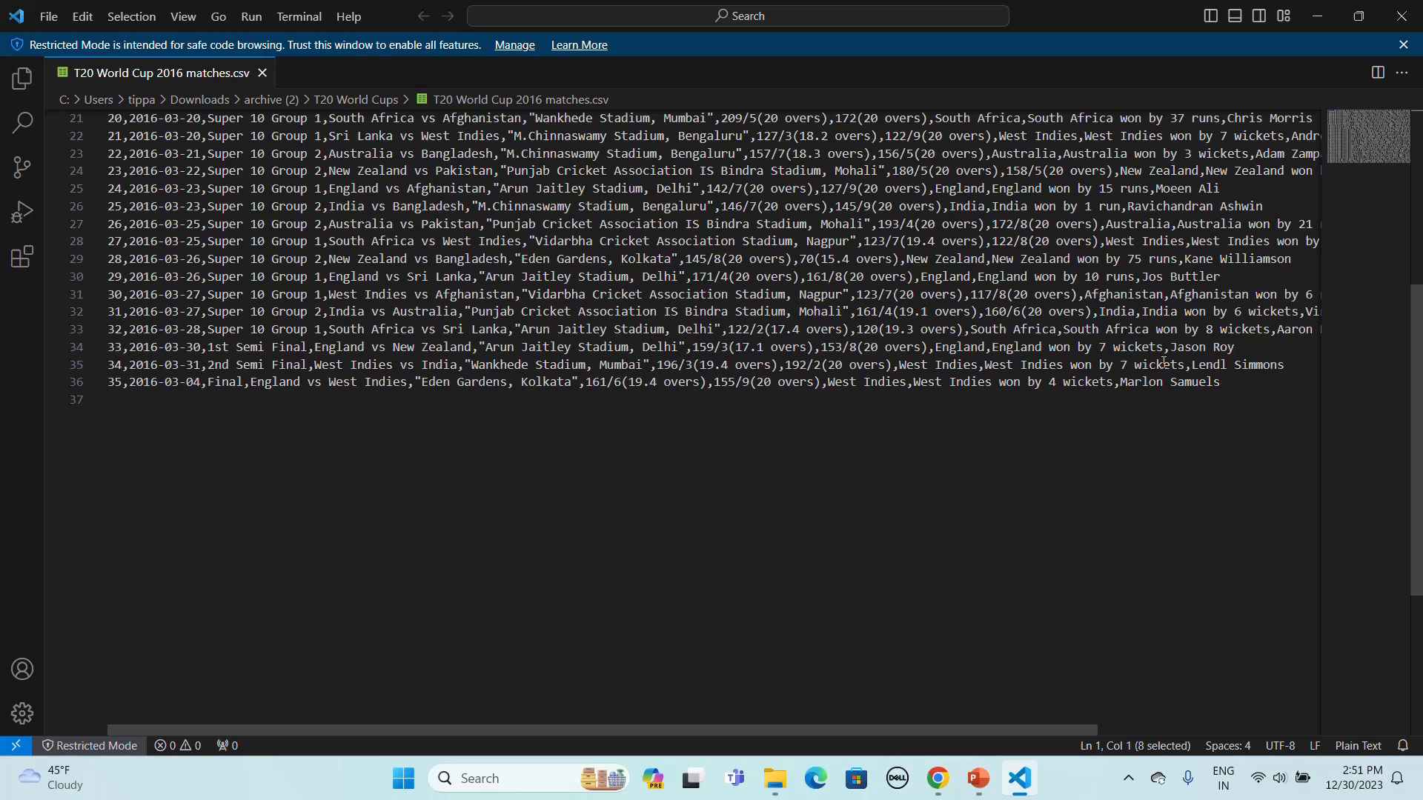
pyautogui.moveTo(534, 422)
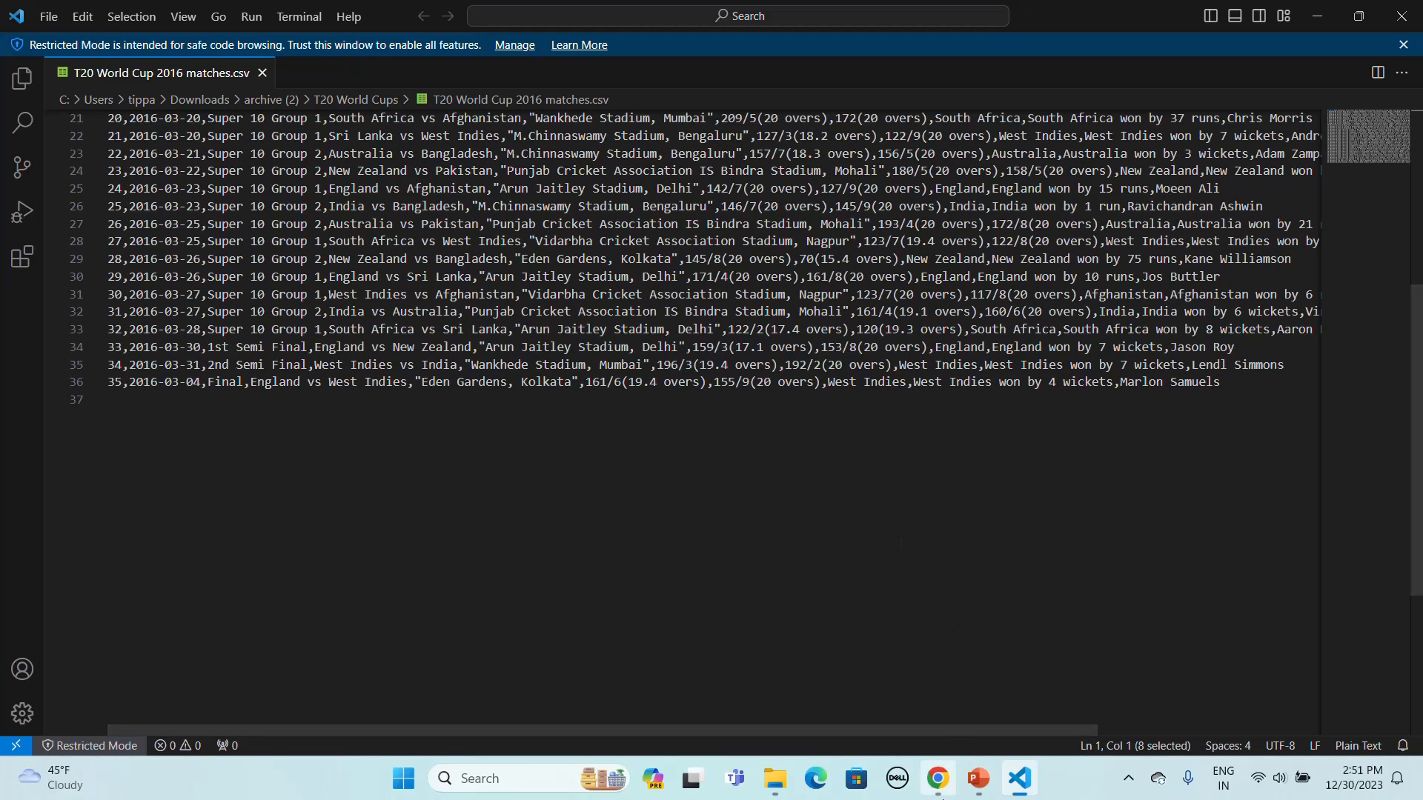
pyautogui.click(937, 785)
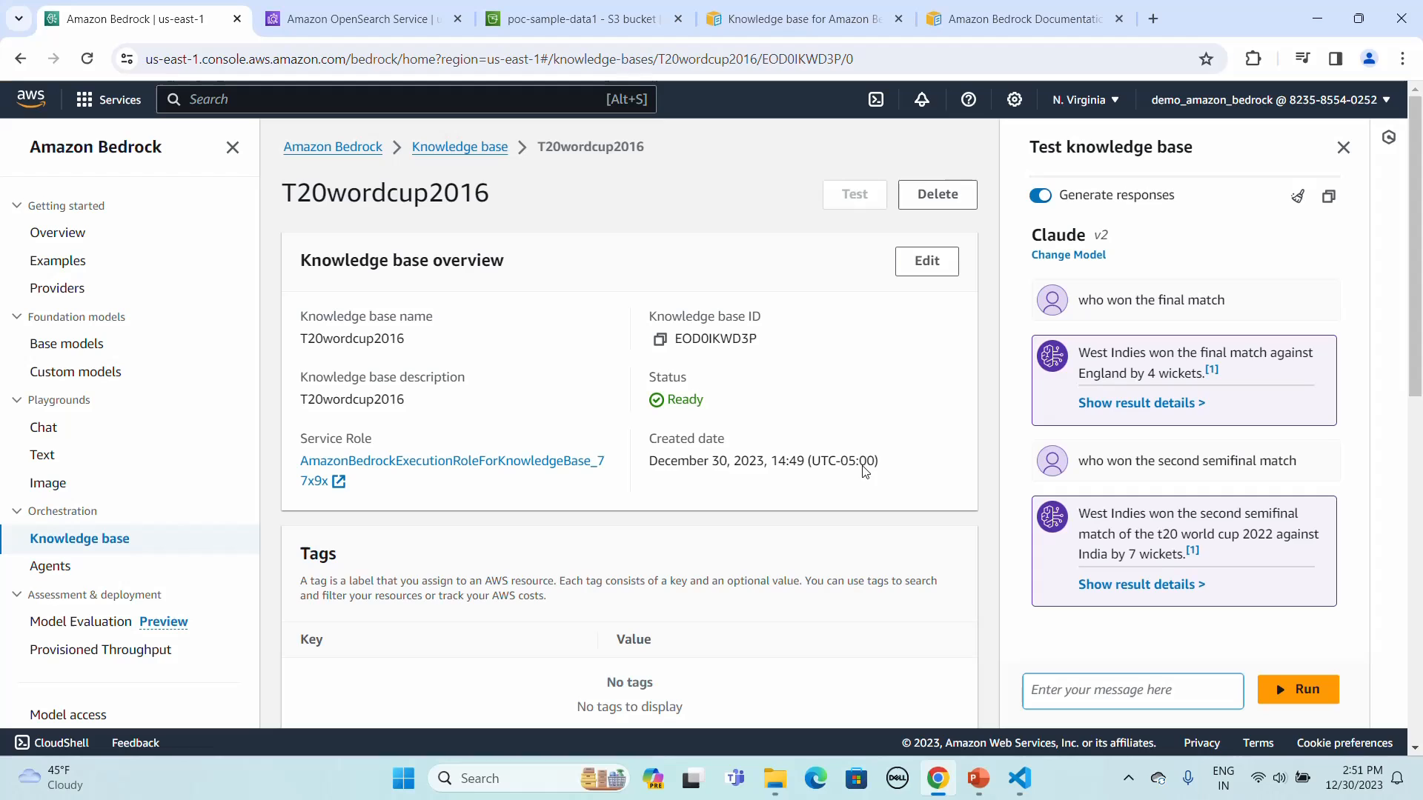
pyautogui.moveTo(1110, 277)
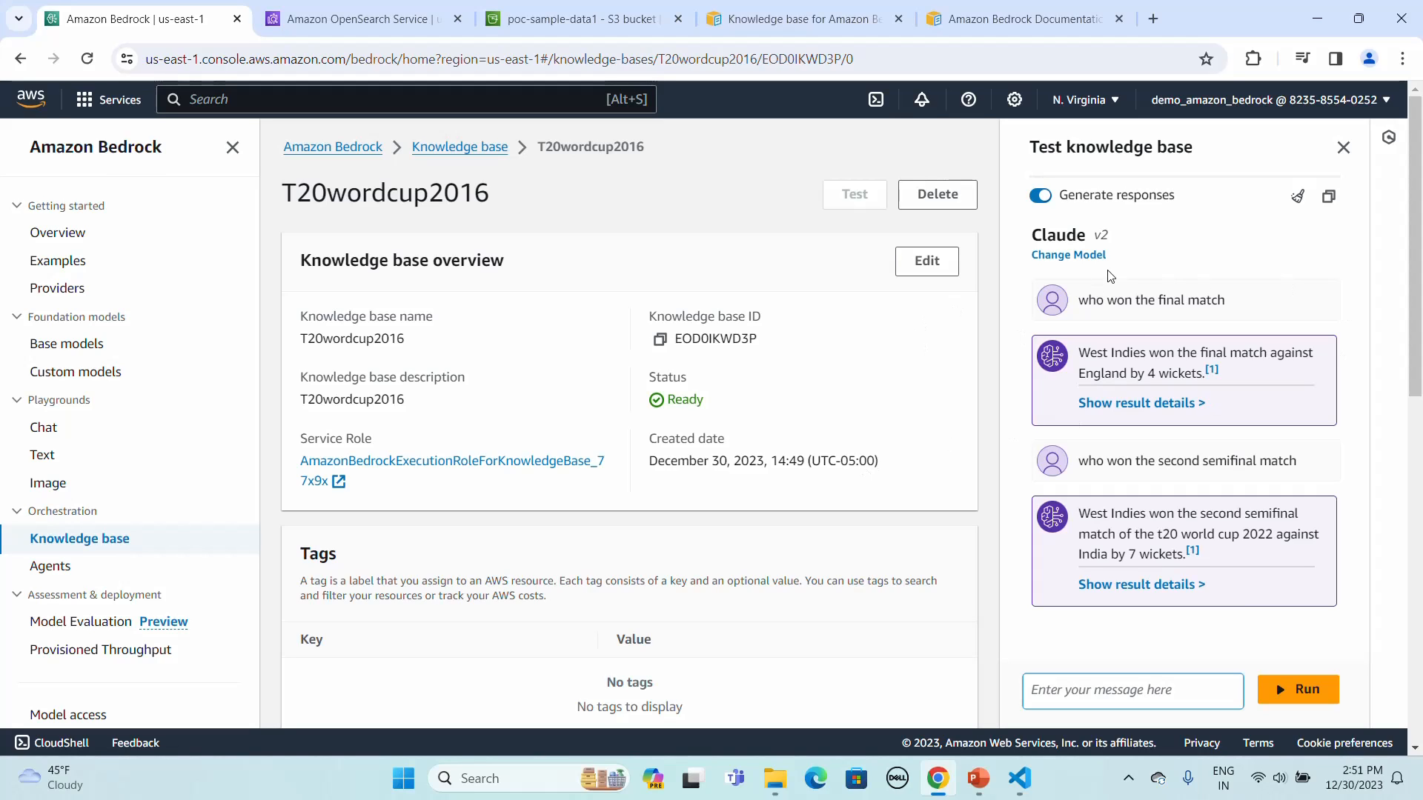
pyautogui.moveTo(1124, 239)
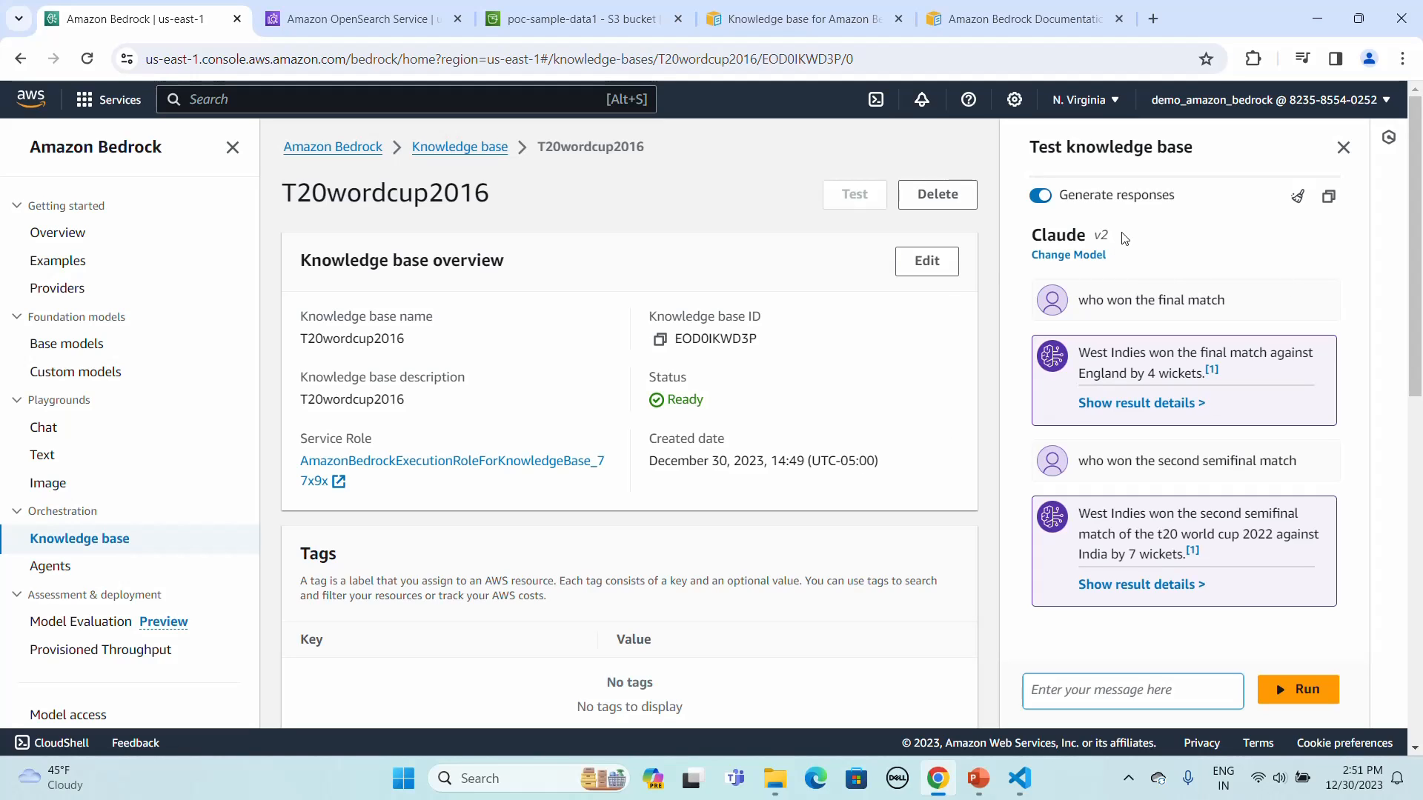
pyautogui.moveTo(666, 218)
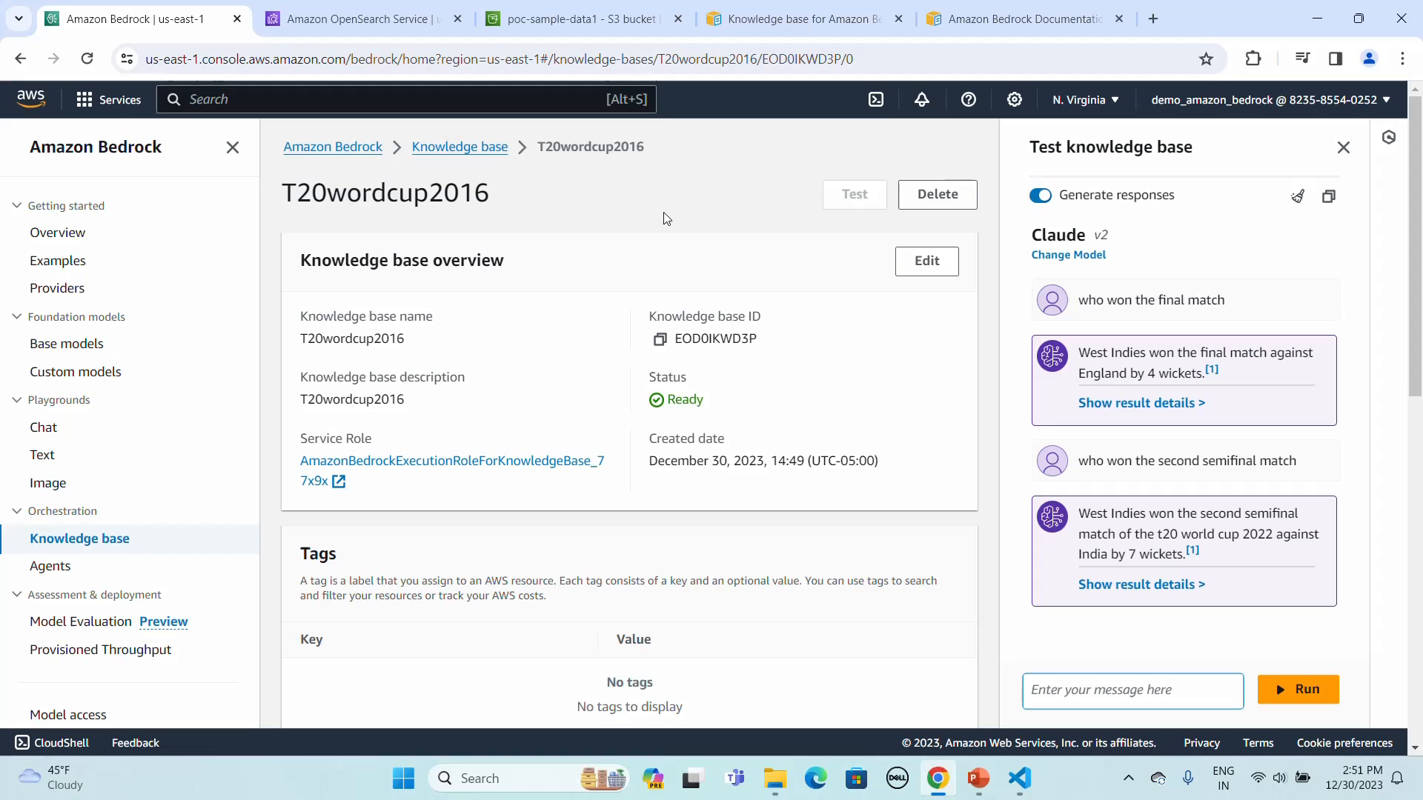
pyautogui.scroll(-3)
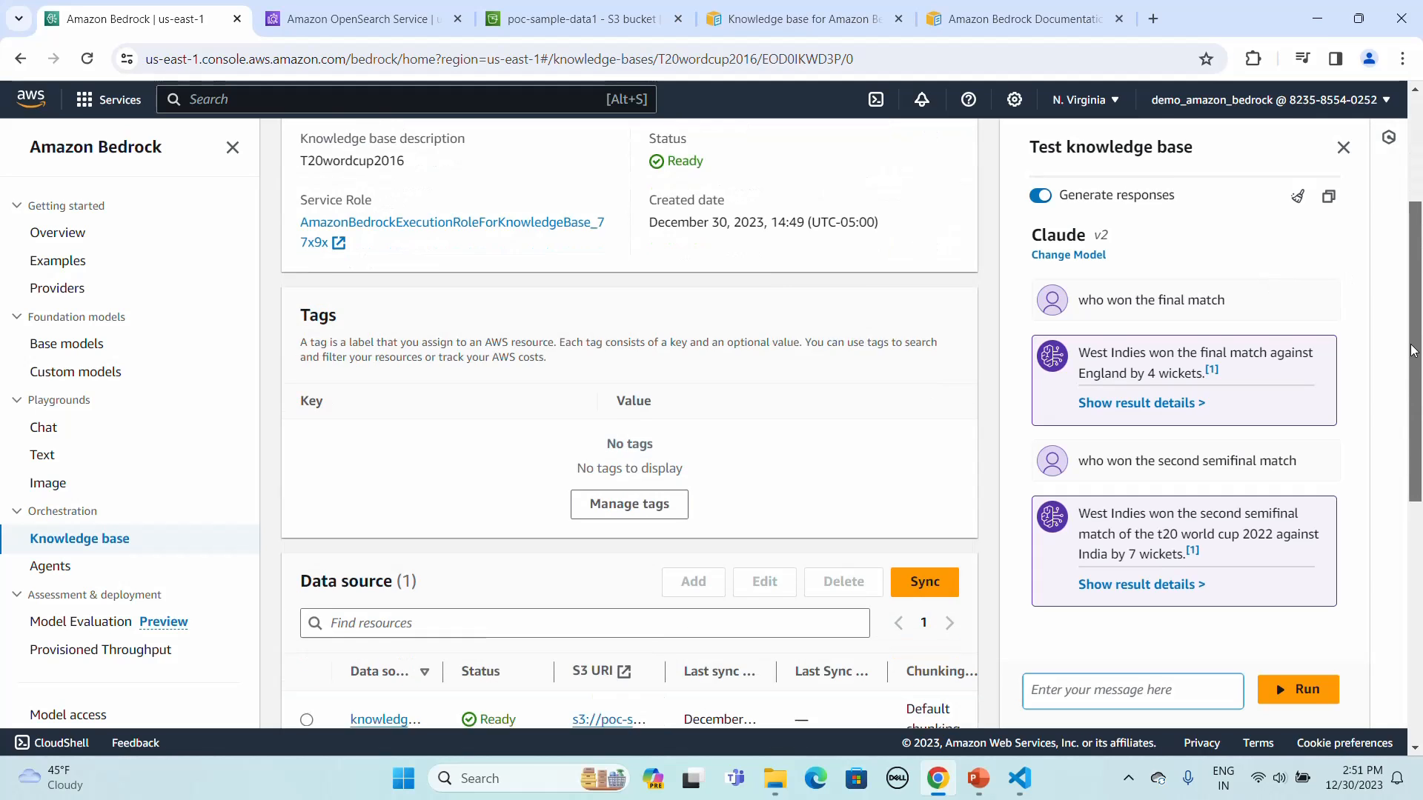
pyautogui.scroll(3)
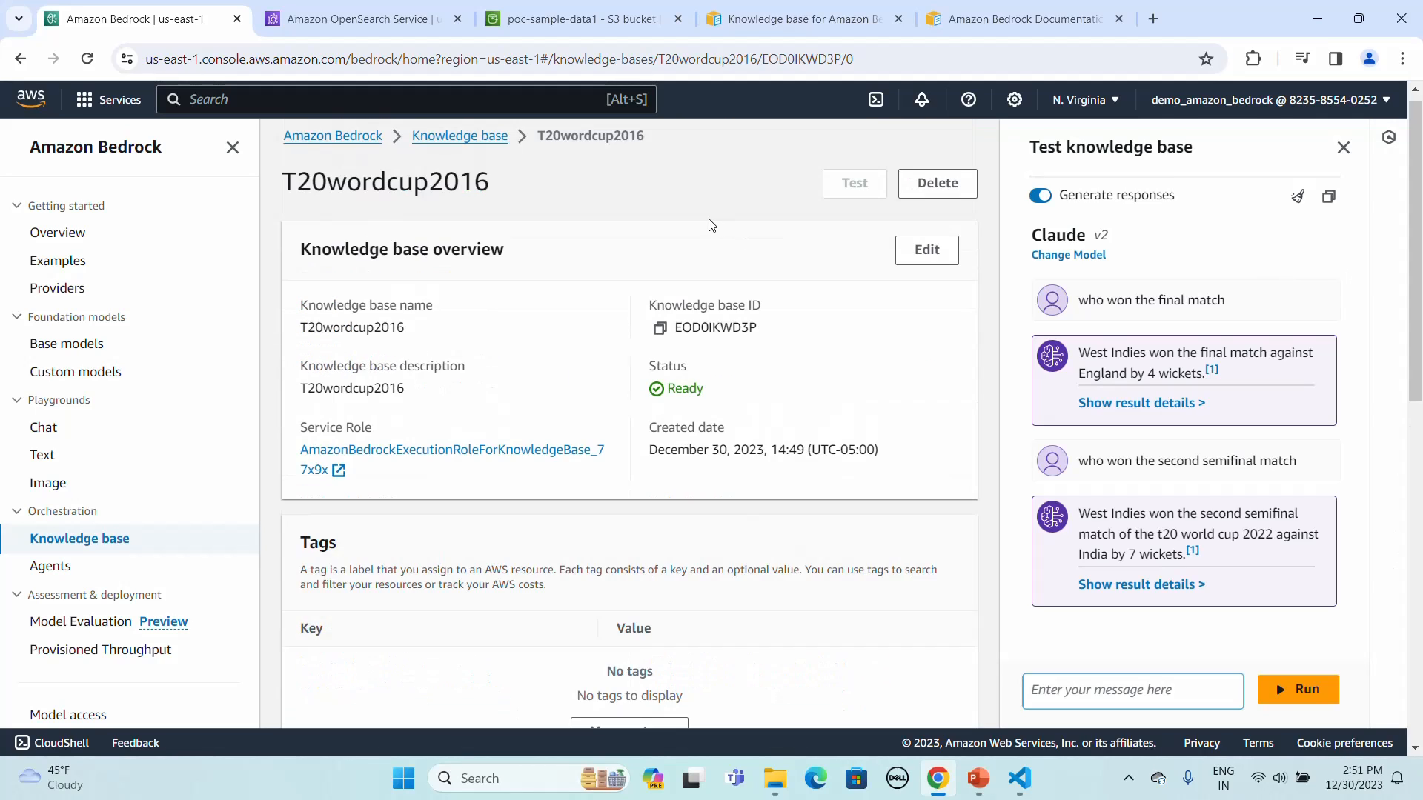